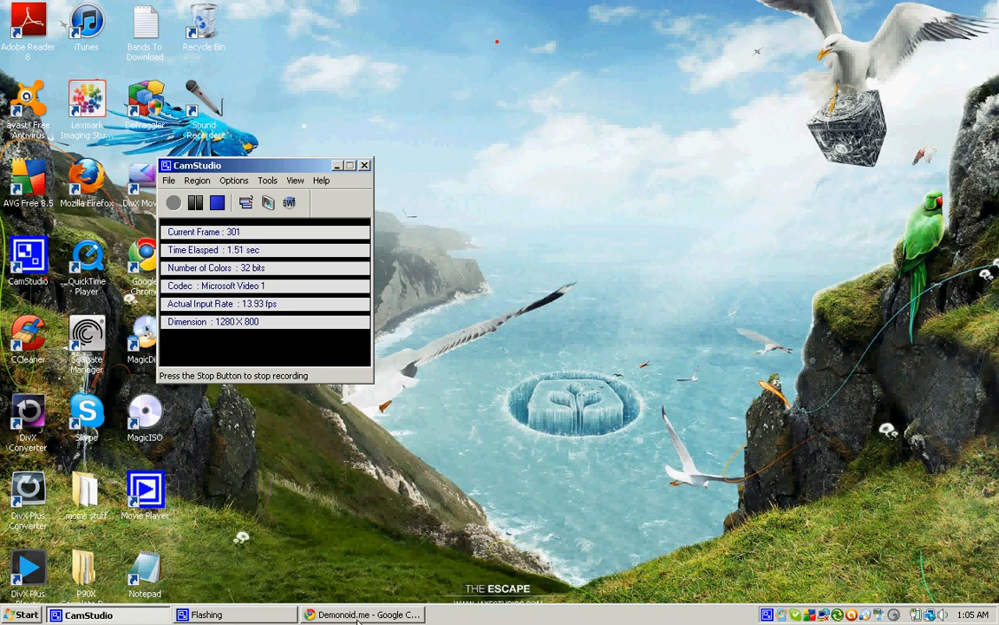
Bring the Chrome window with Demonoid.me and other torrent-site tabs to the front.
click(360, 614)
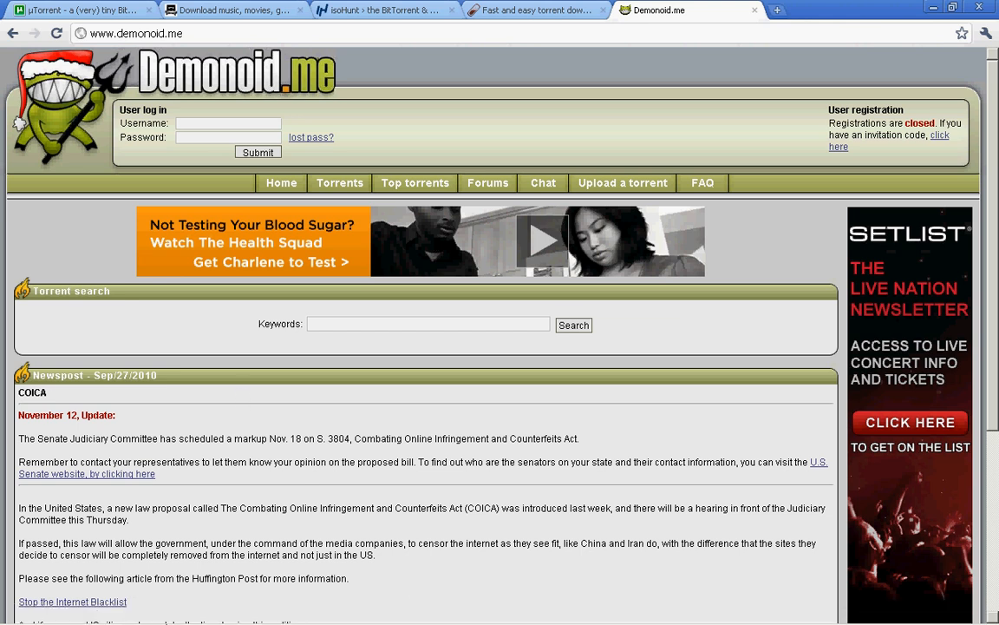
mouse_move(295, 87)
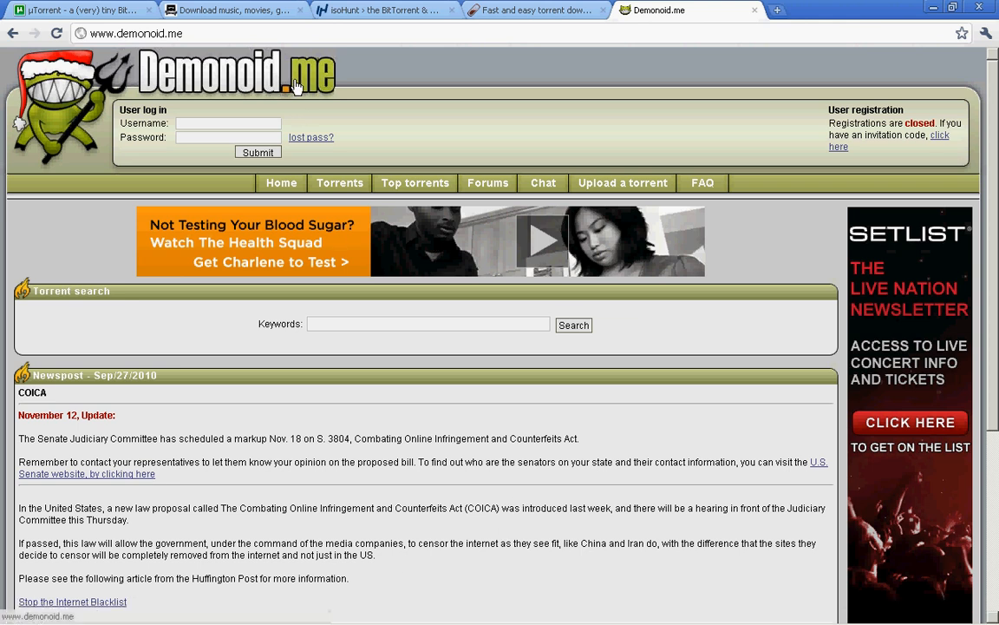
mouse_move(235, 11)
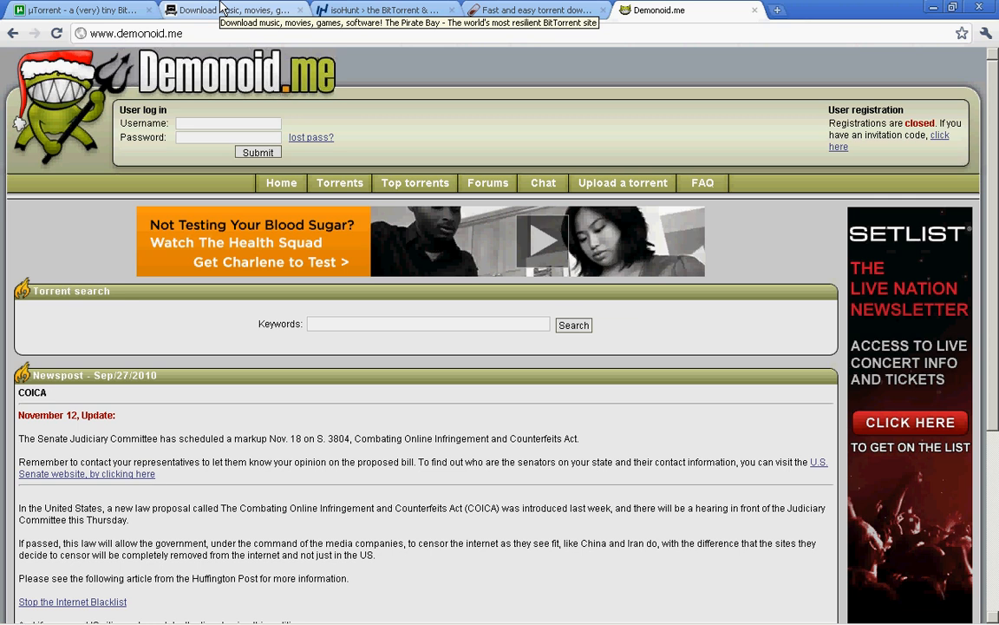
Download the free µTorrent Windows installer from the uTorrent site.
click(78, 10)
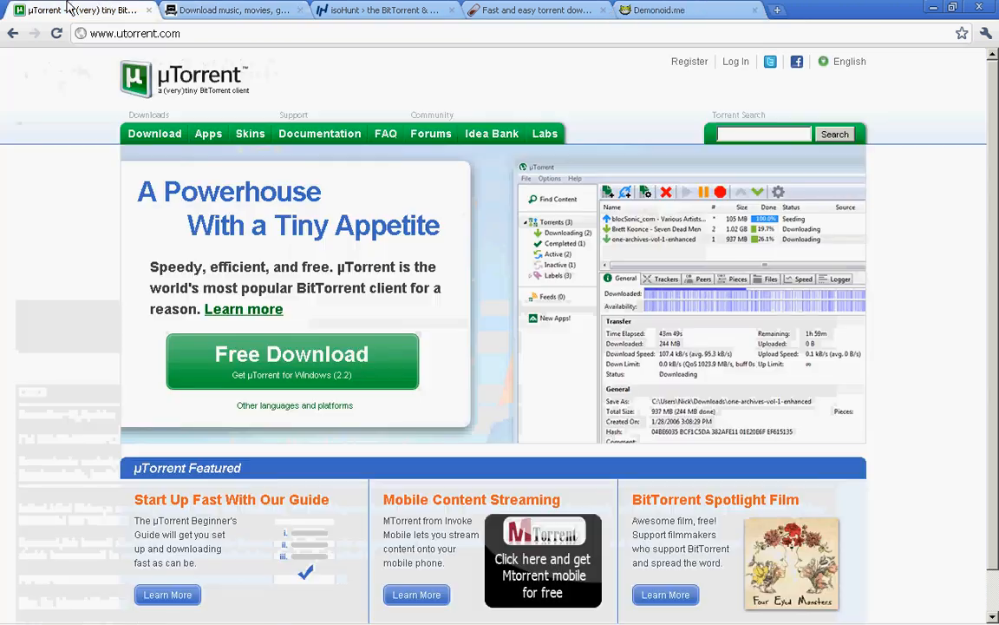
click(291, 361)
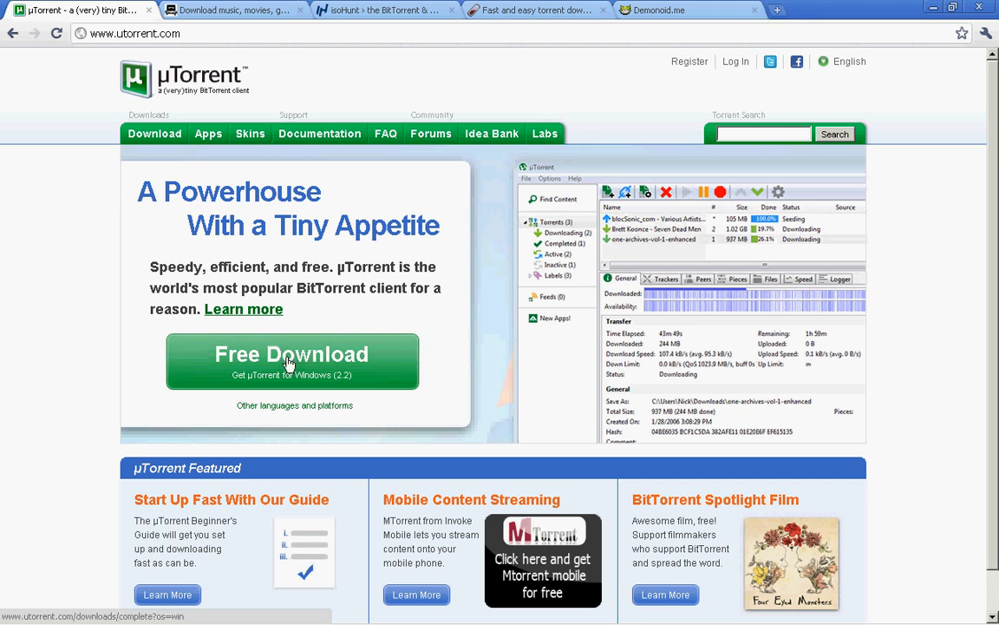
mouse_move(205, 76)
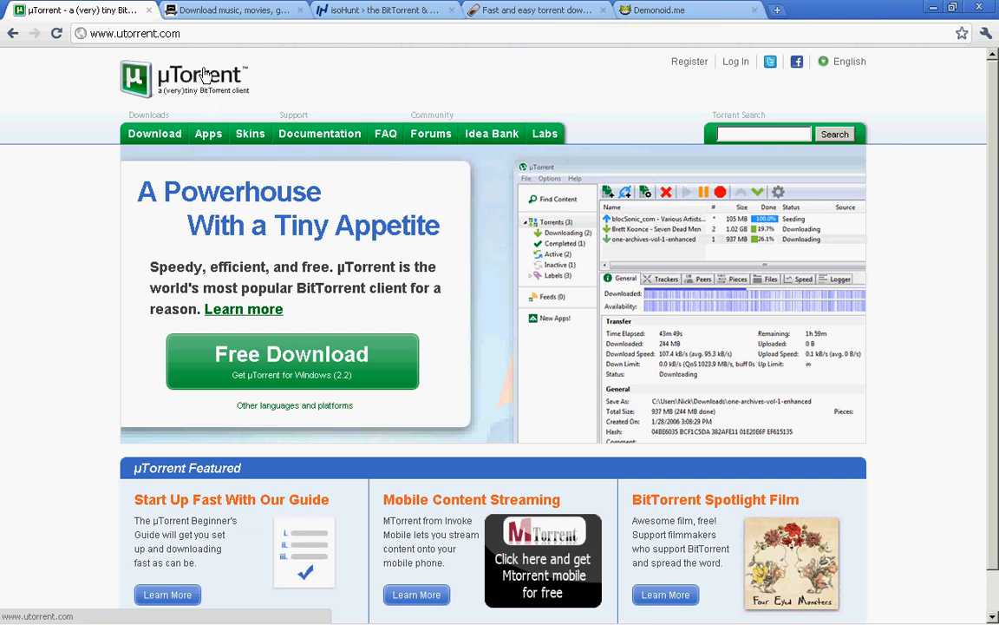
mouse_move(205, 77)
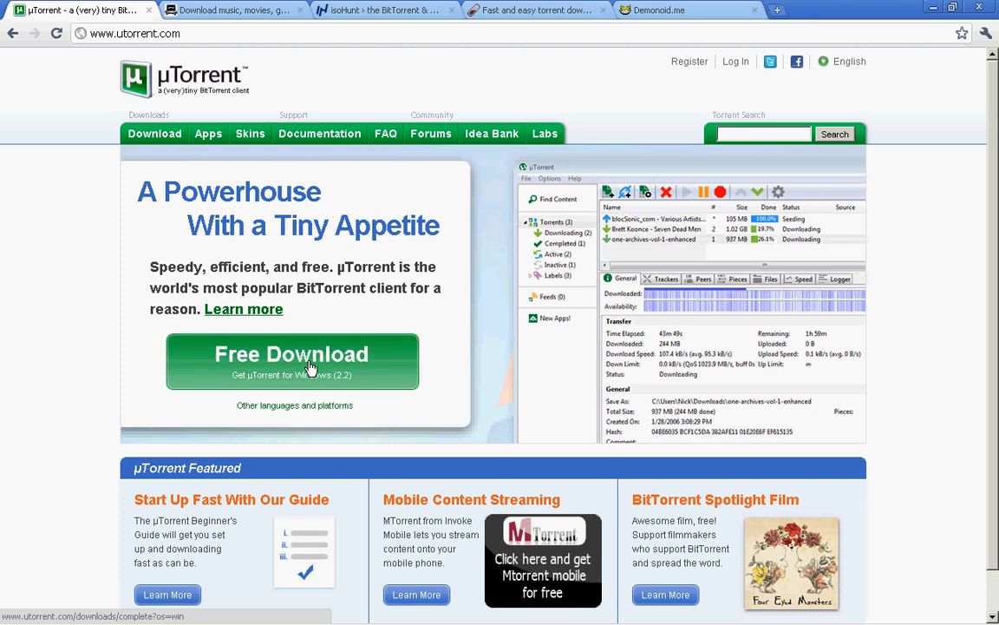
click(291, 354)
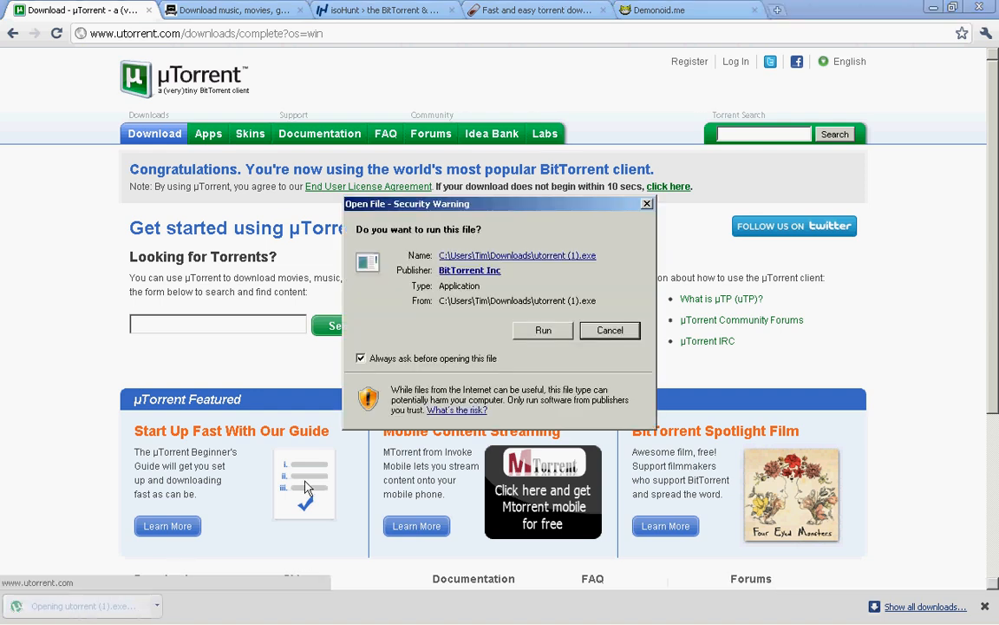
Run the installer, accept the license and leave out the Start menu entry.
click(541, 330)
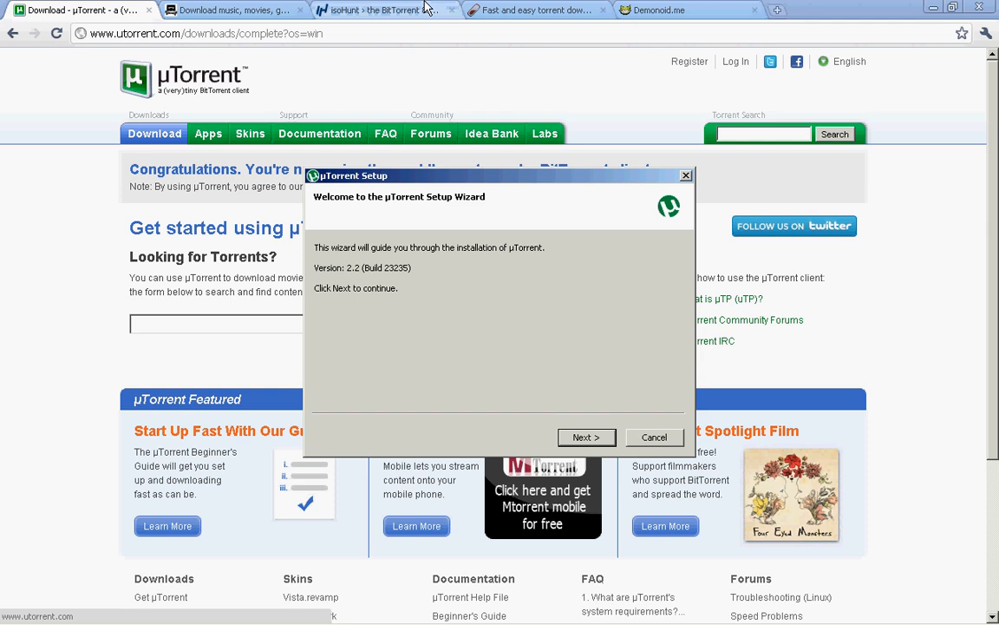
mouse_move(586, 437)
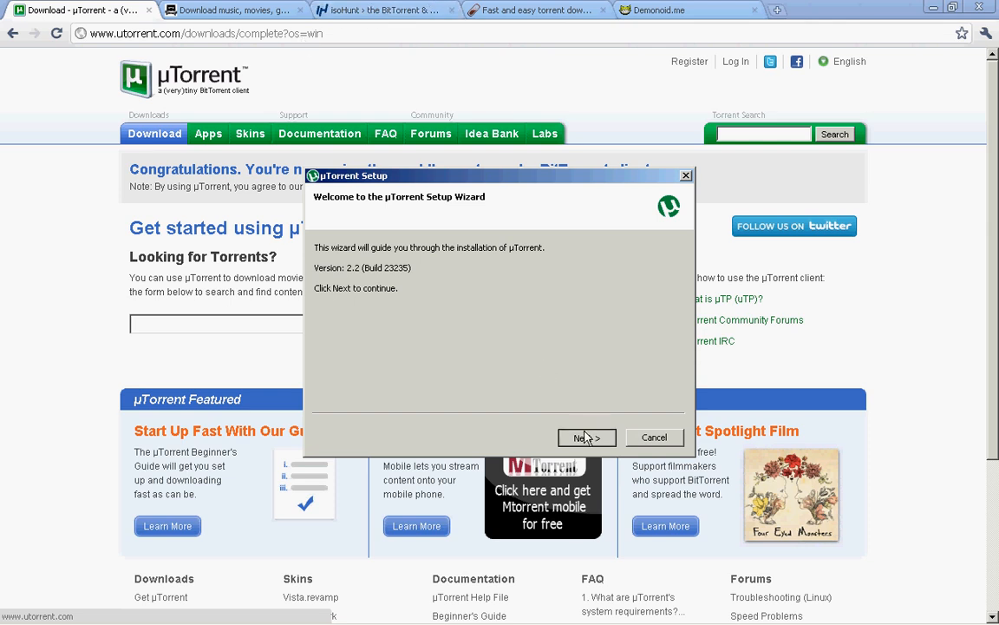
click(586, 437)
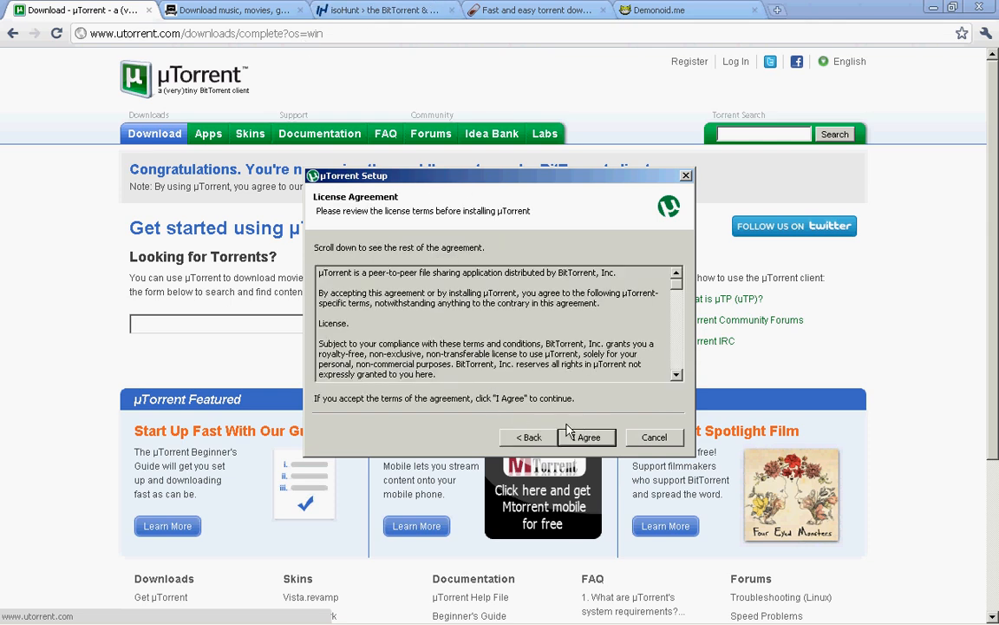
click(586, 437)
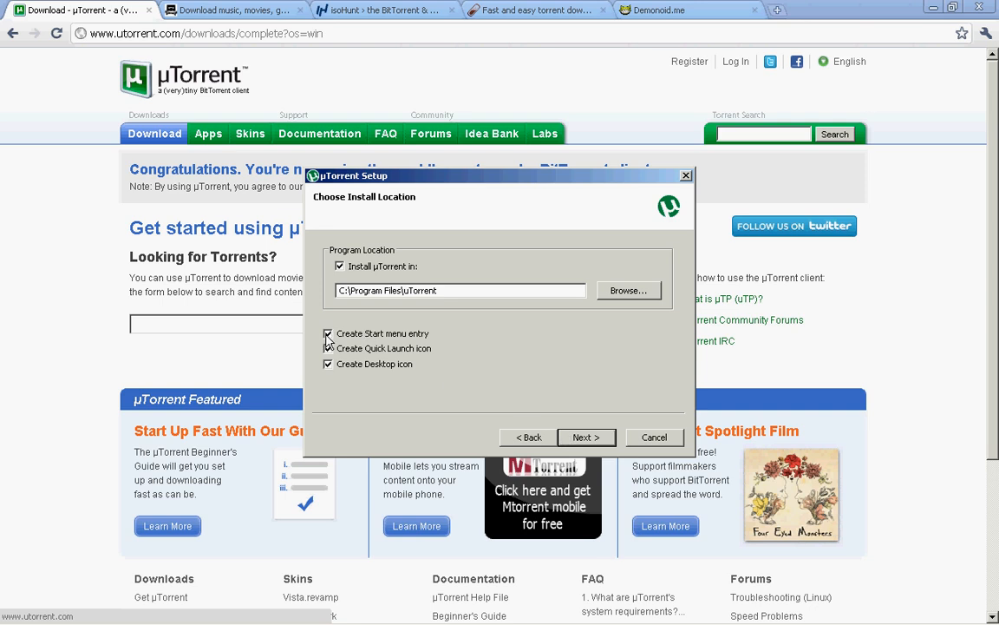
click(328, 333)
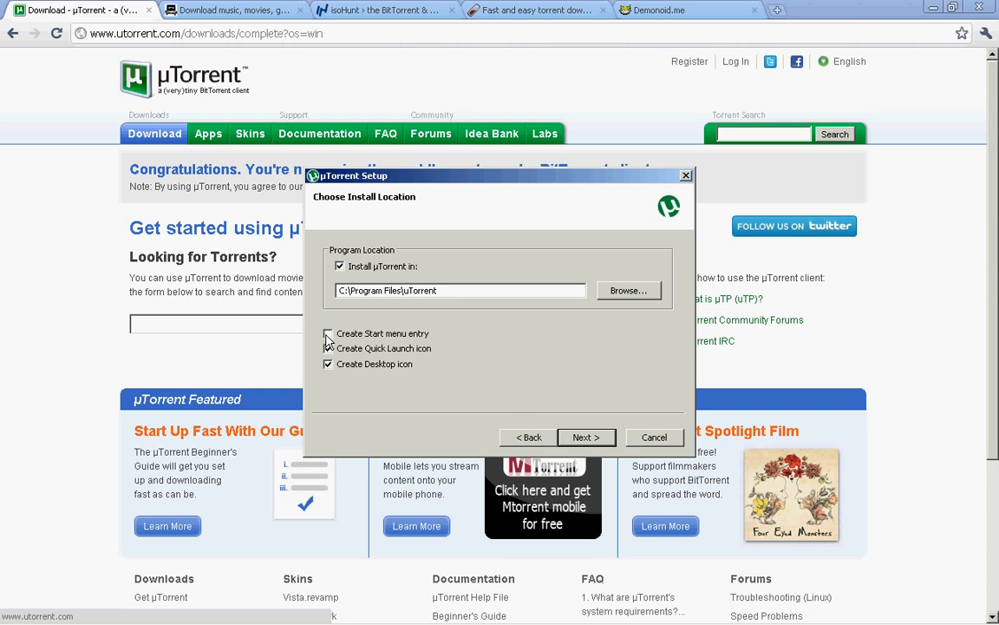
click(328, 333)
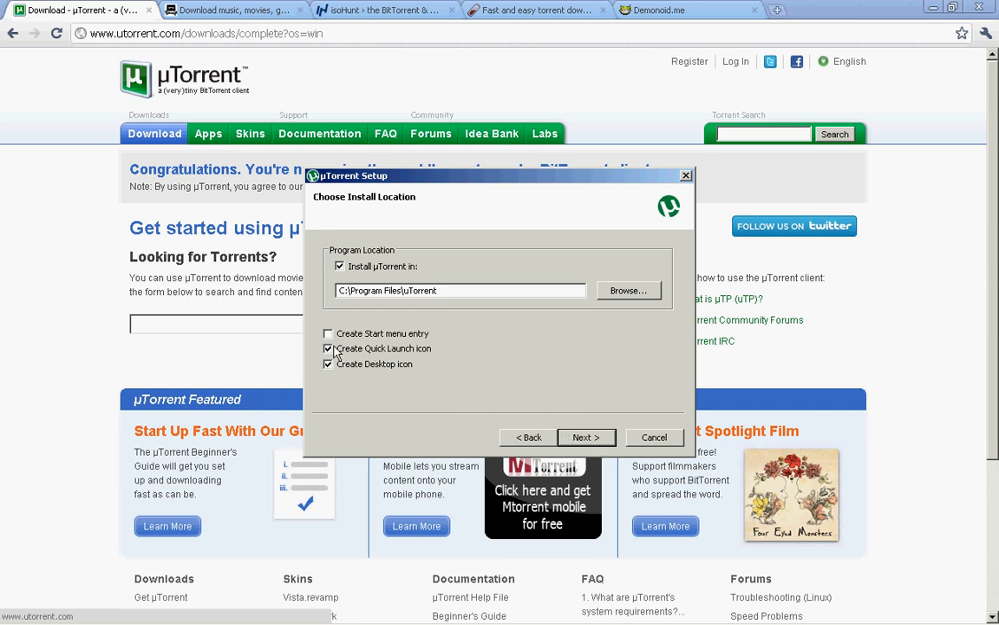
Accept the configuration options and let µTorrent 2.2 launch.
click(587, 437)
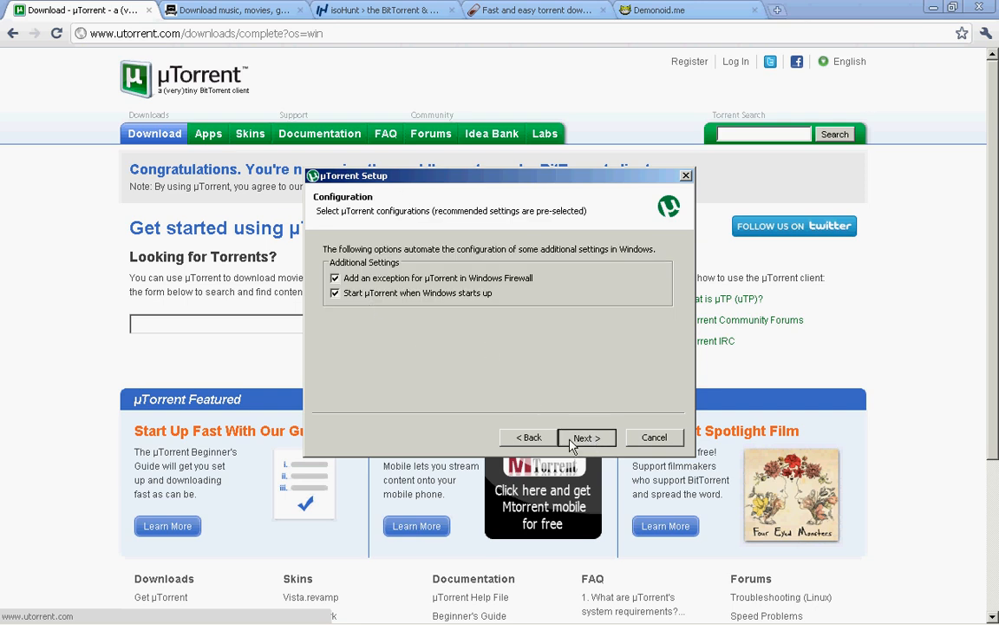
click(587, 437)
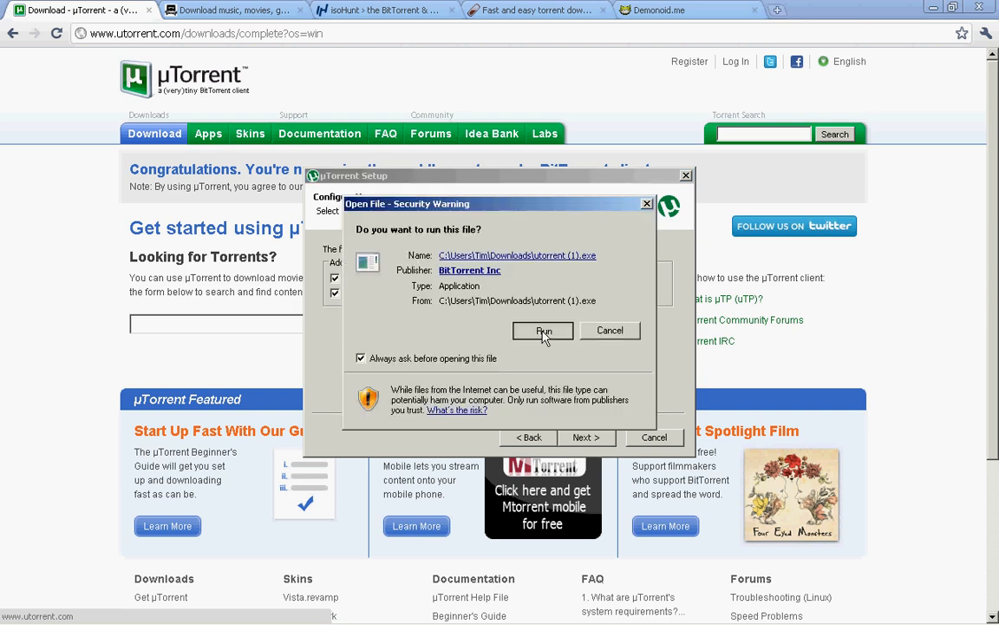
click(543, 330)
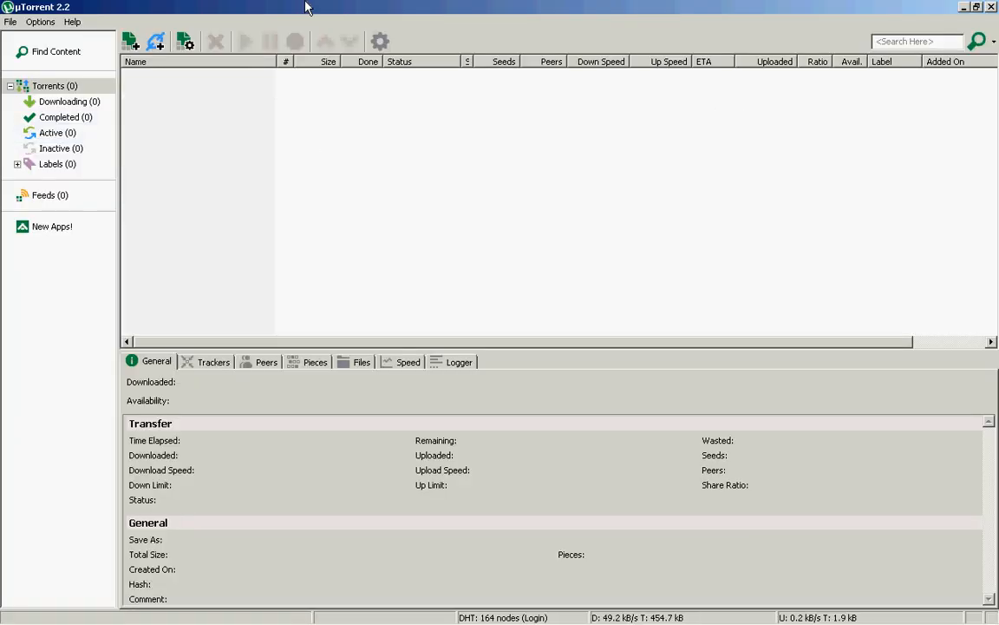
mouse_move(181, 351)
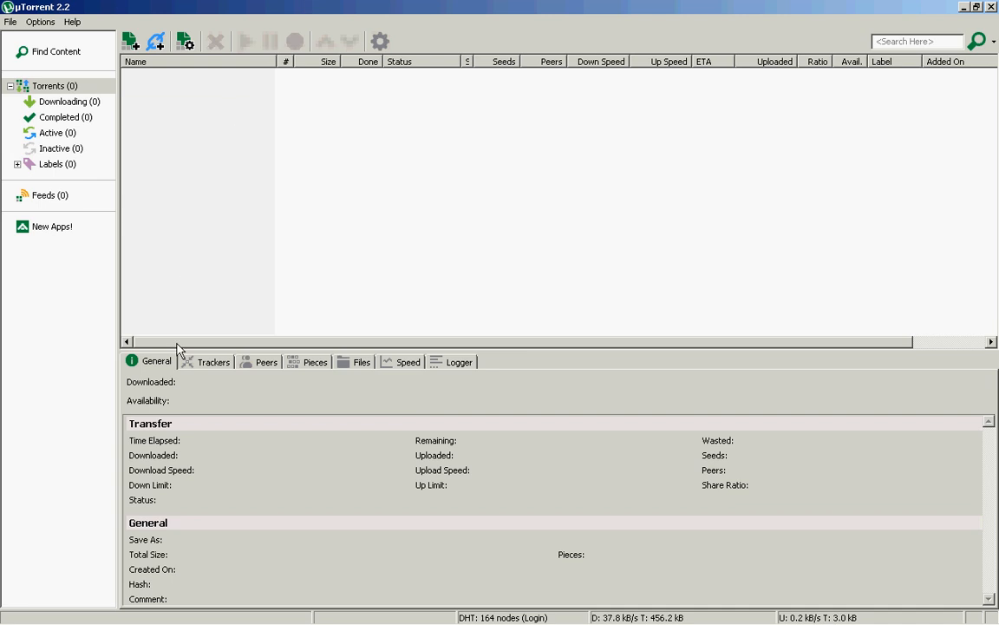
mouse_move(156, 41)
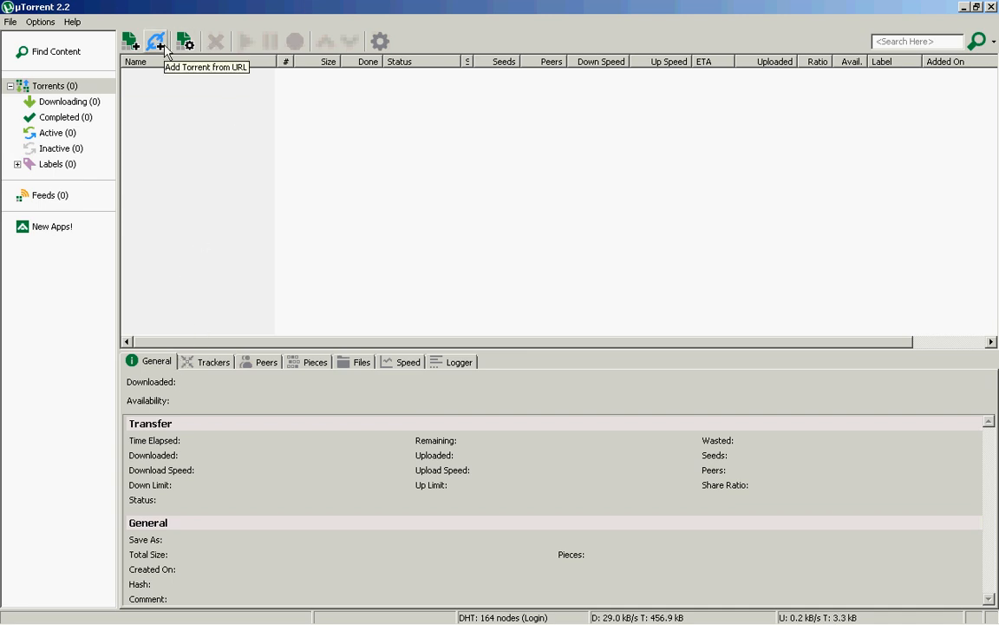
mouse_move(194, 109)
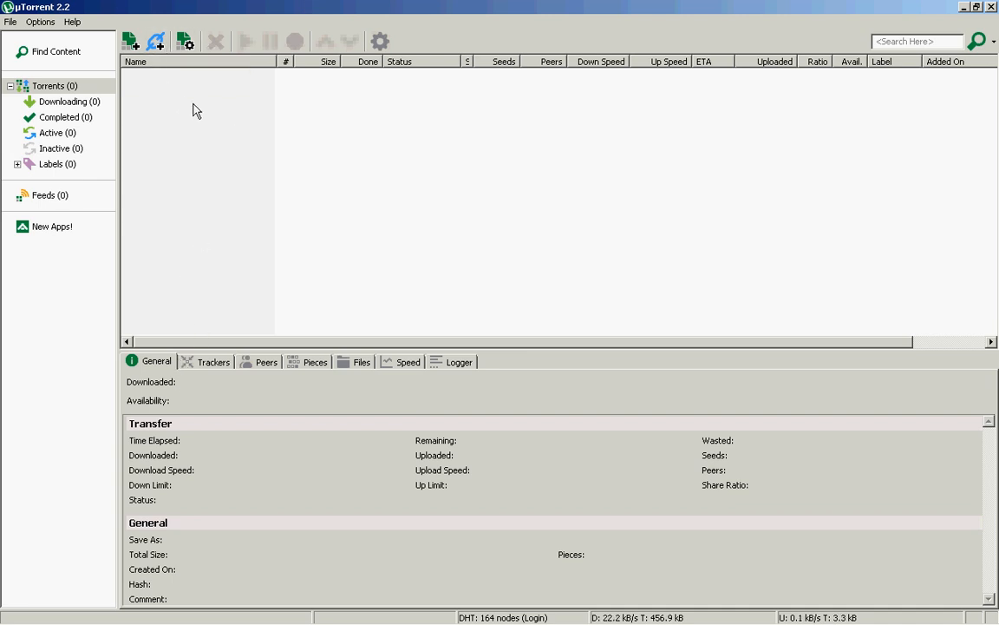
Run the setup guide's bandwidth and network tests from uTorrent's Options menu.
click(40, 21)
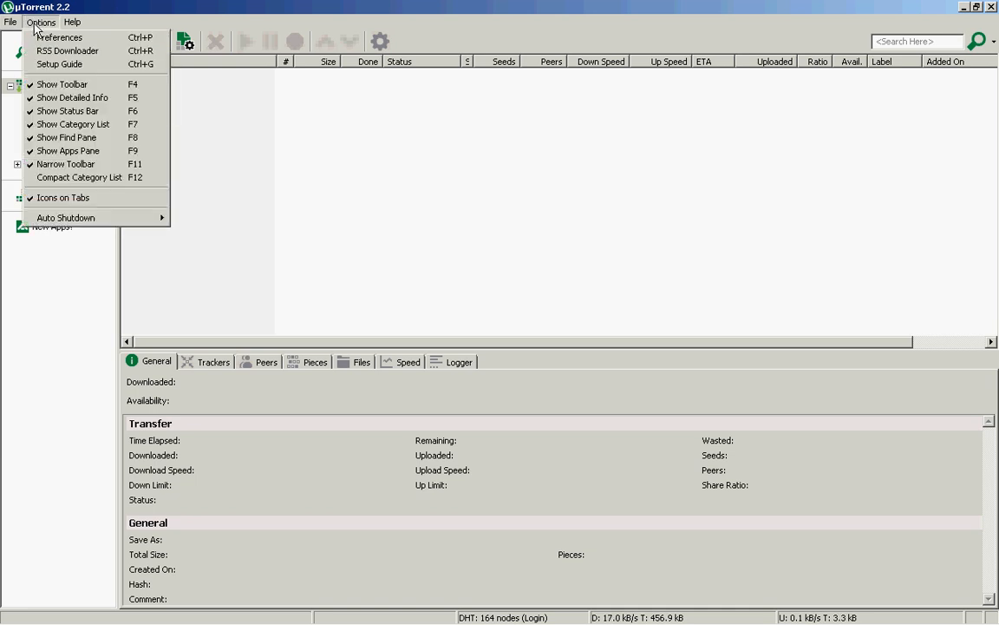
click(58, 63)
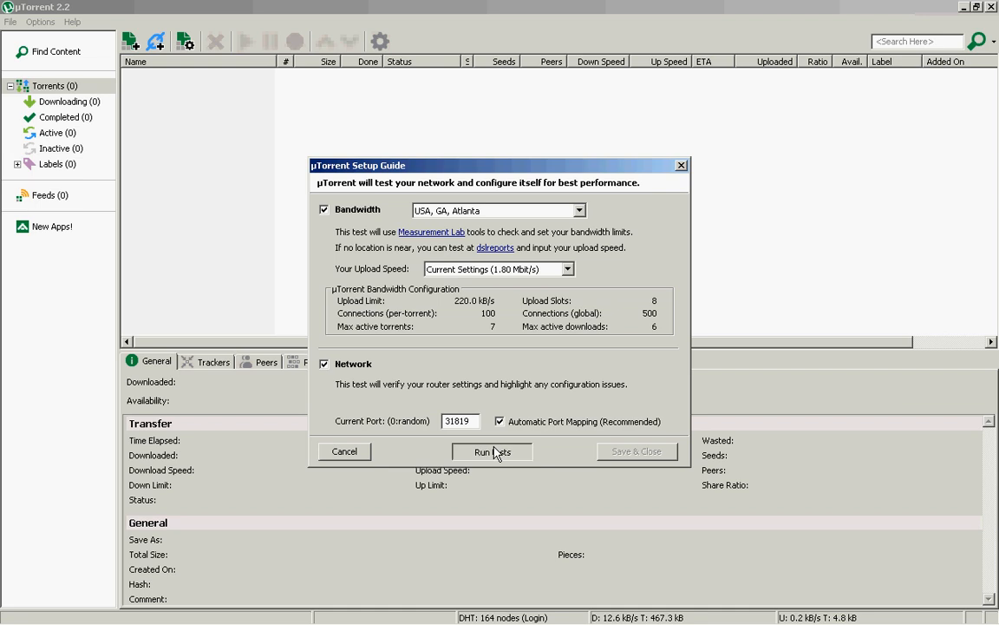
click(493, 451)
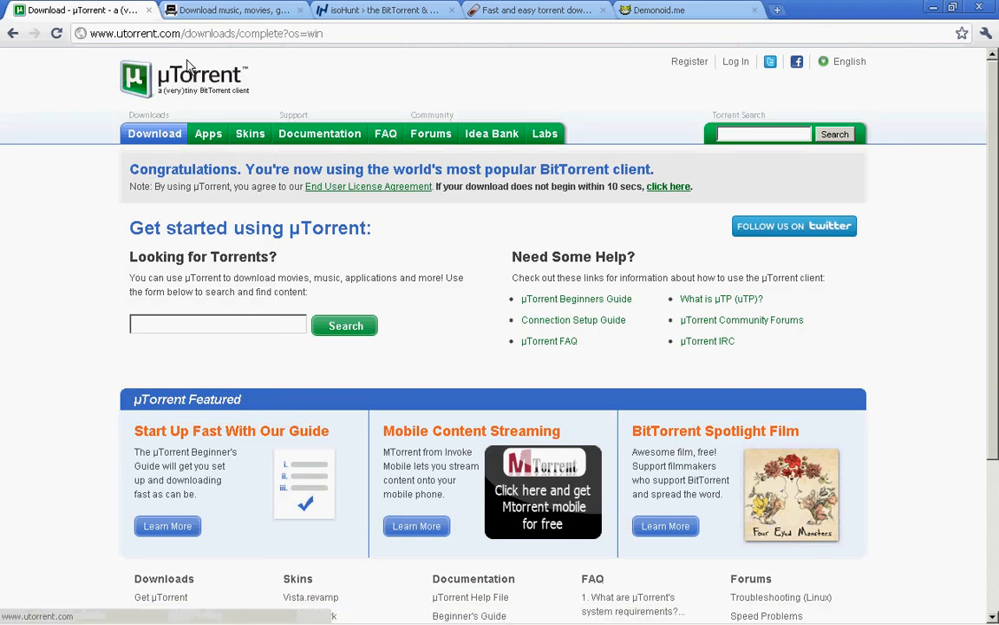
mouse_move(234, 10)
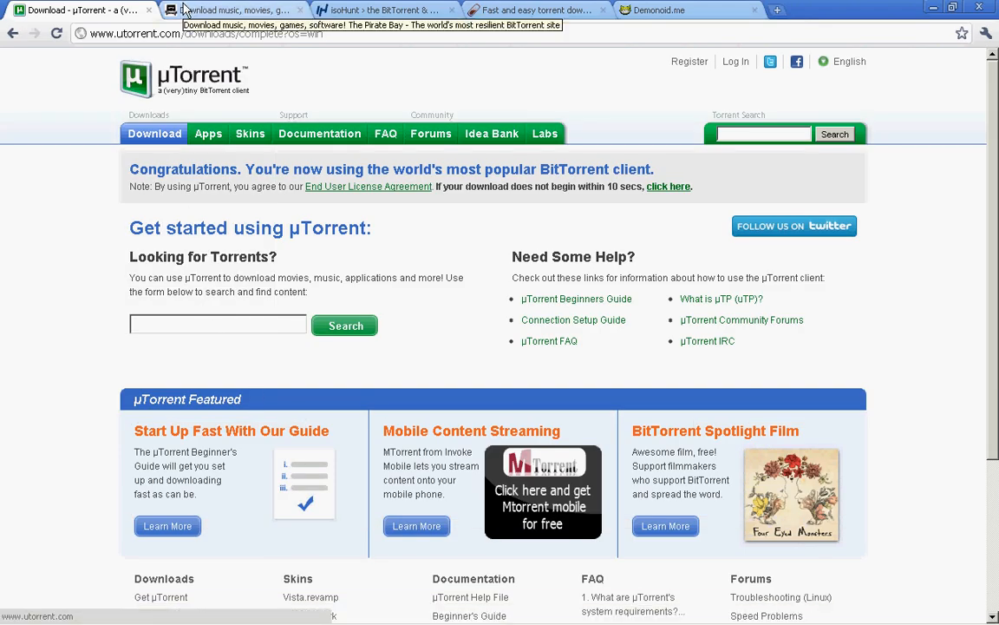
Look through the isoHunt, Fenopy and Demonoid torrent-site tabs.
click(235, 10)
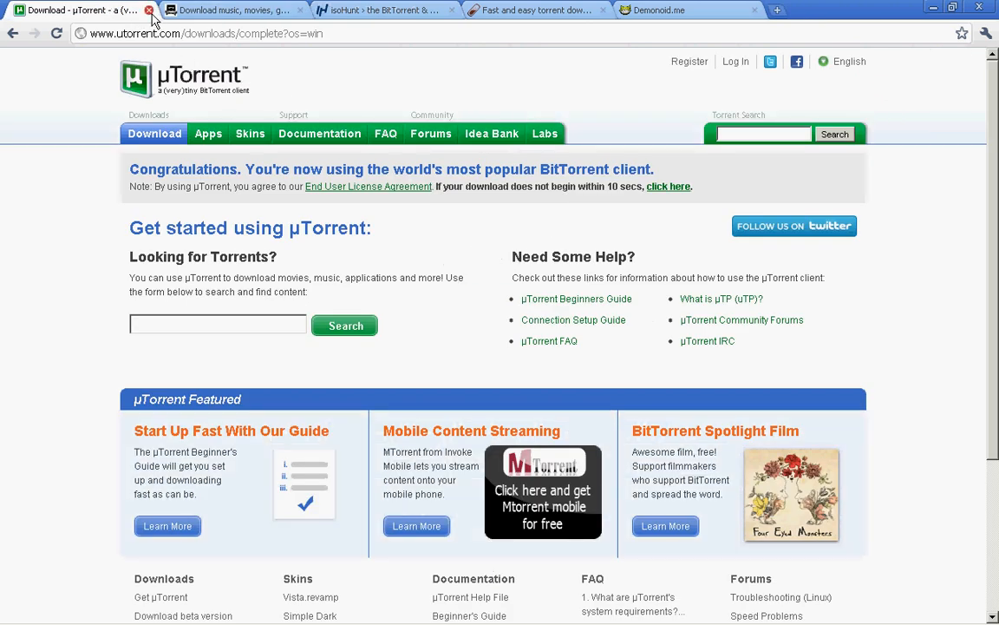
mouse_move(149, 10)
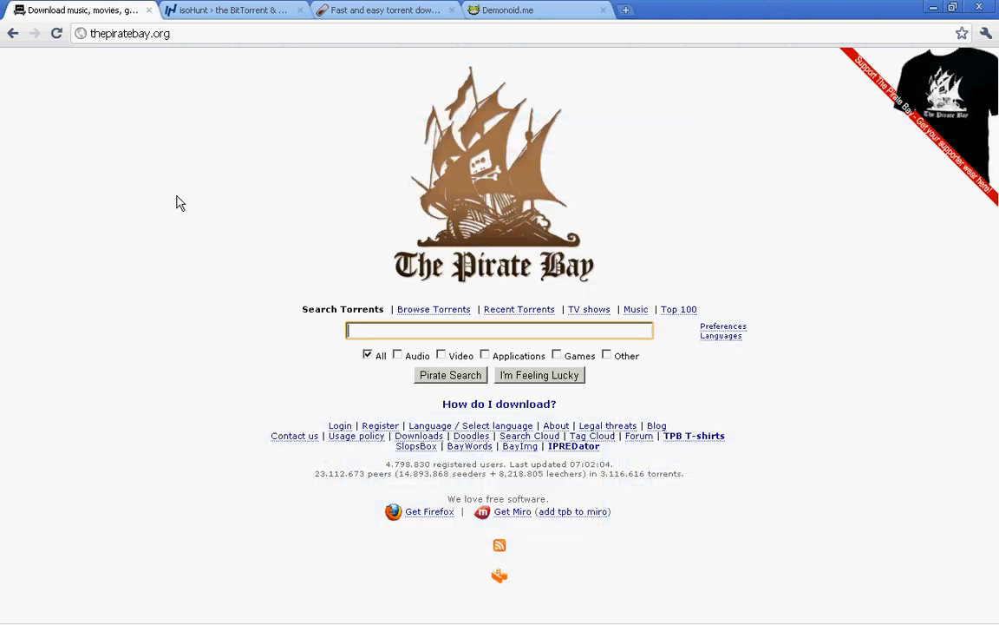
click(229, 11)
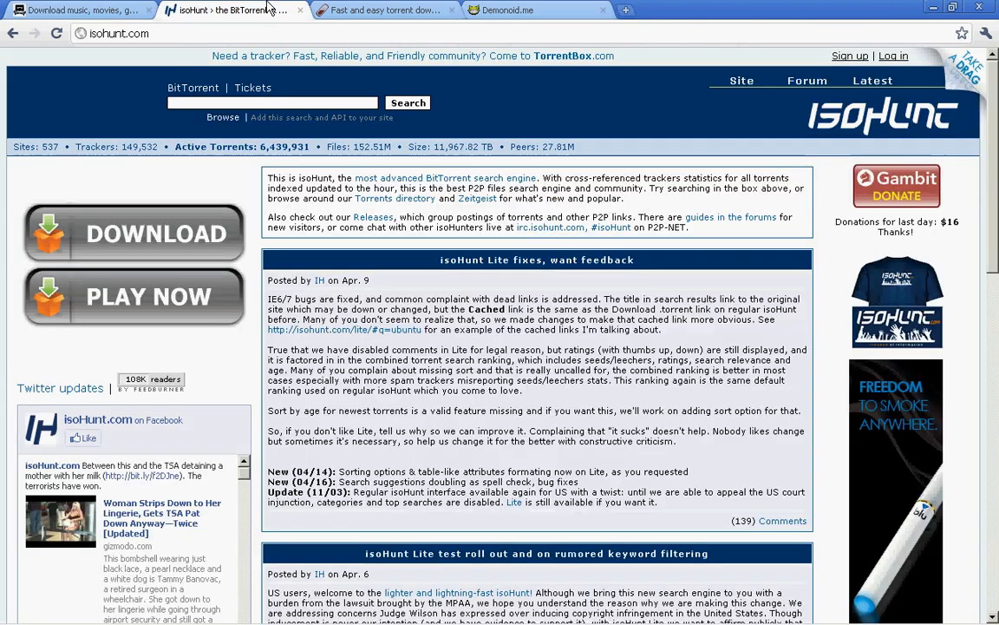
click(382, 10)
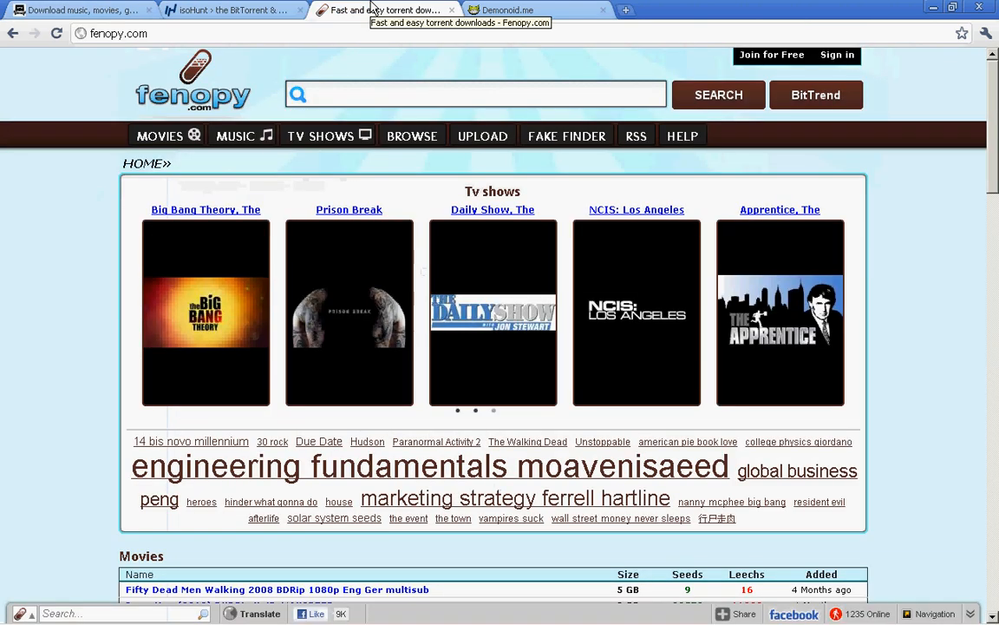
click(538, 10)
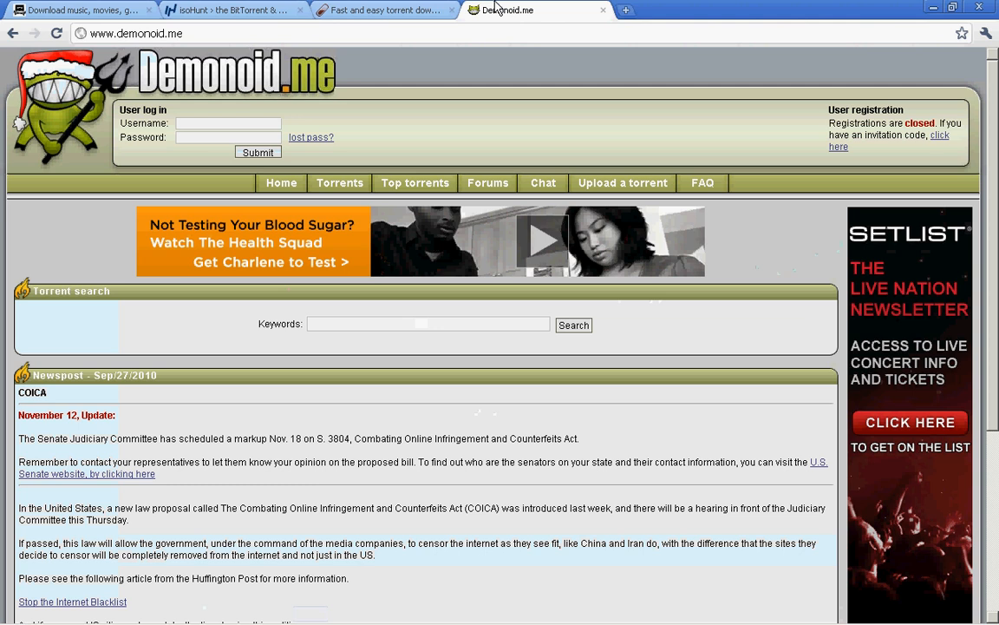
mouse_move(639, 179)
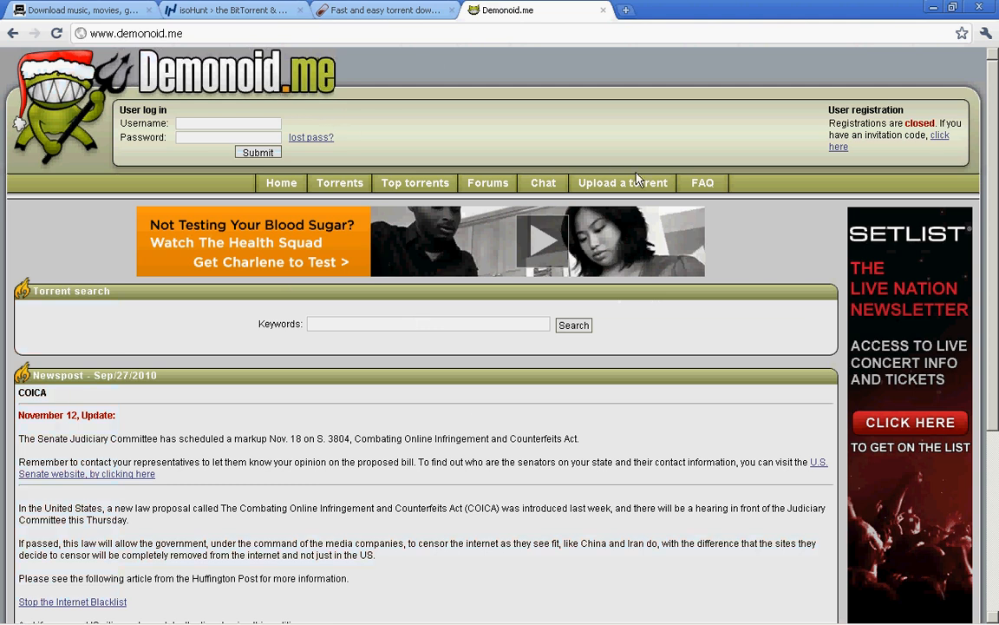
Go to Demonoid's user registration page via the 'click here' link.
click(839, 145)
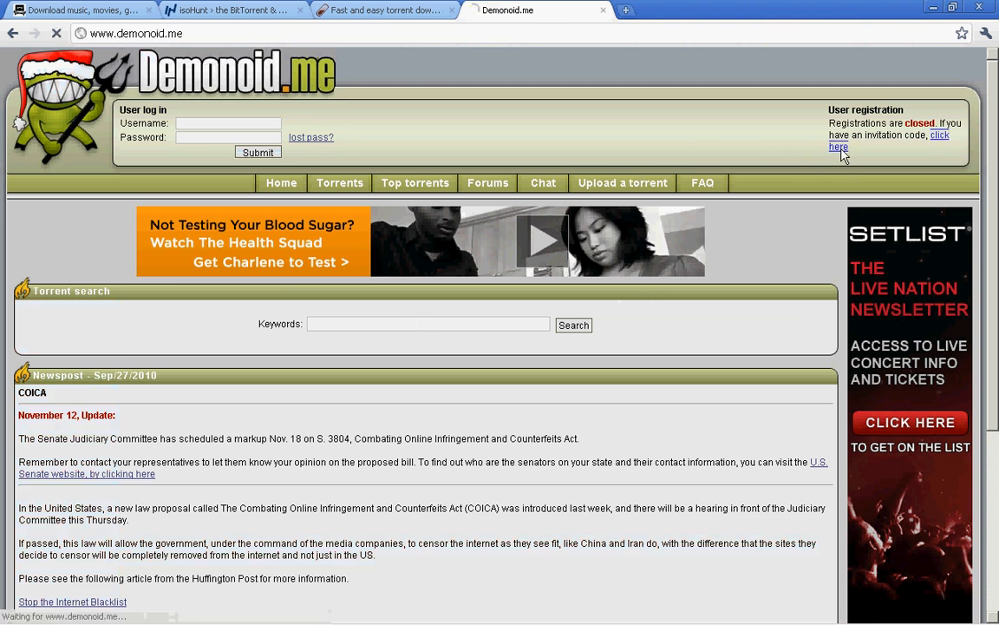
click(838, 146)
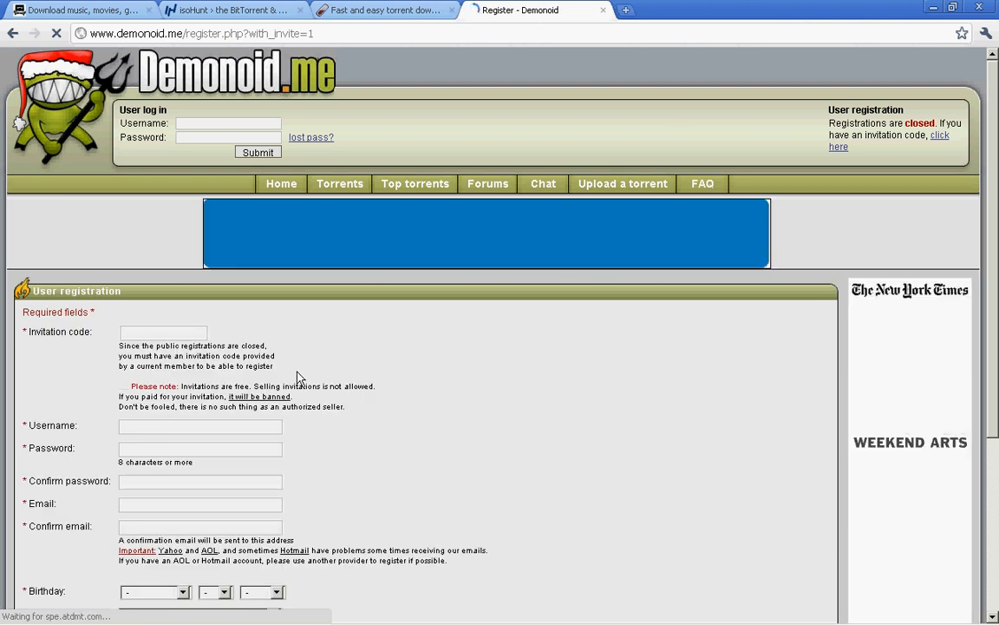
scroll(down, 3)
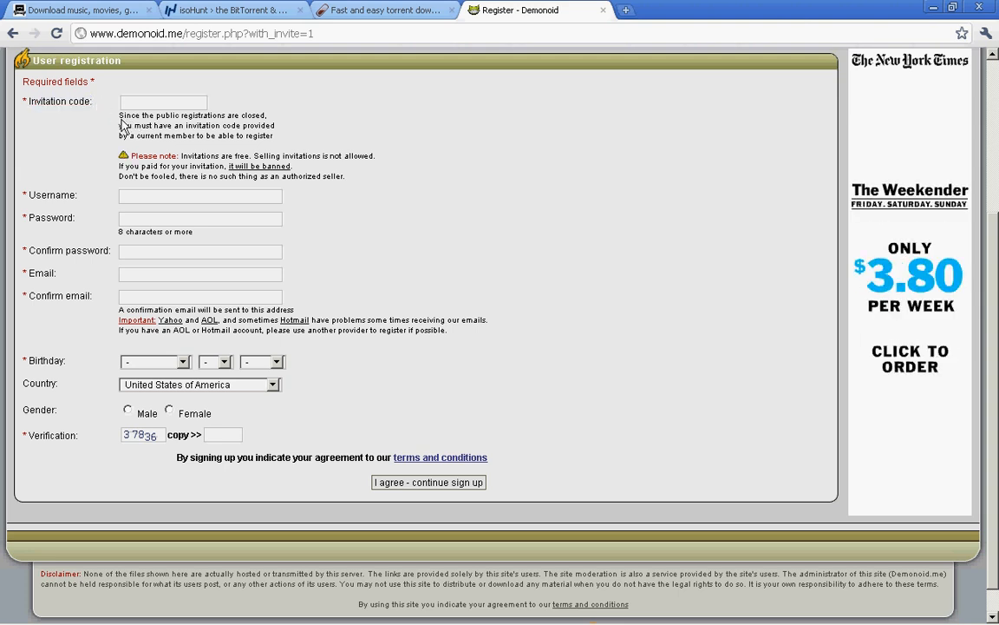
drag(119, 114, 274, 135)
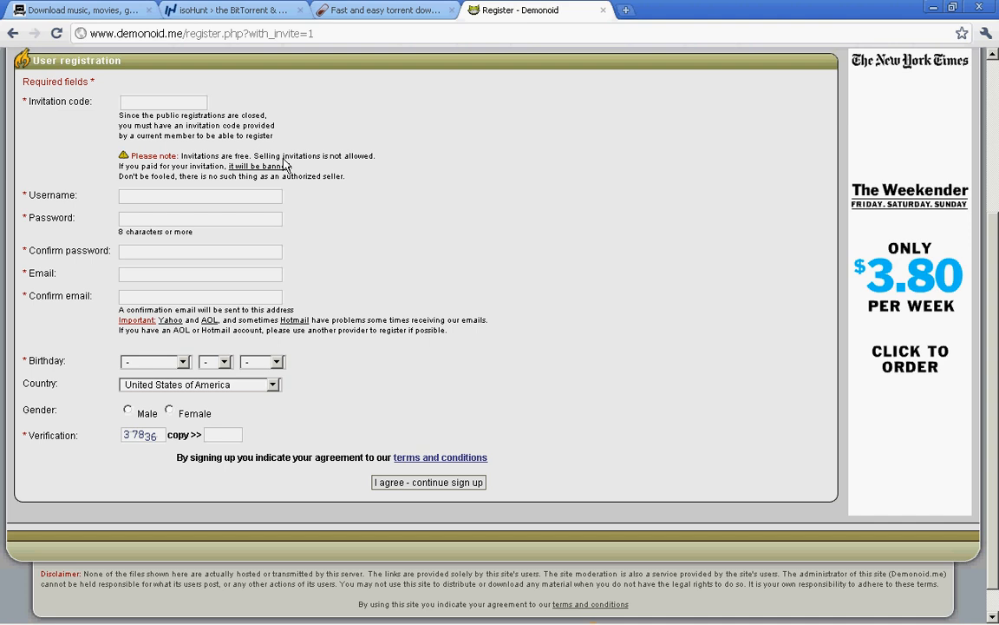
drag(264, 156, 321, 177)
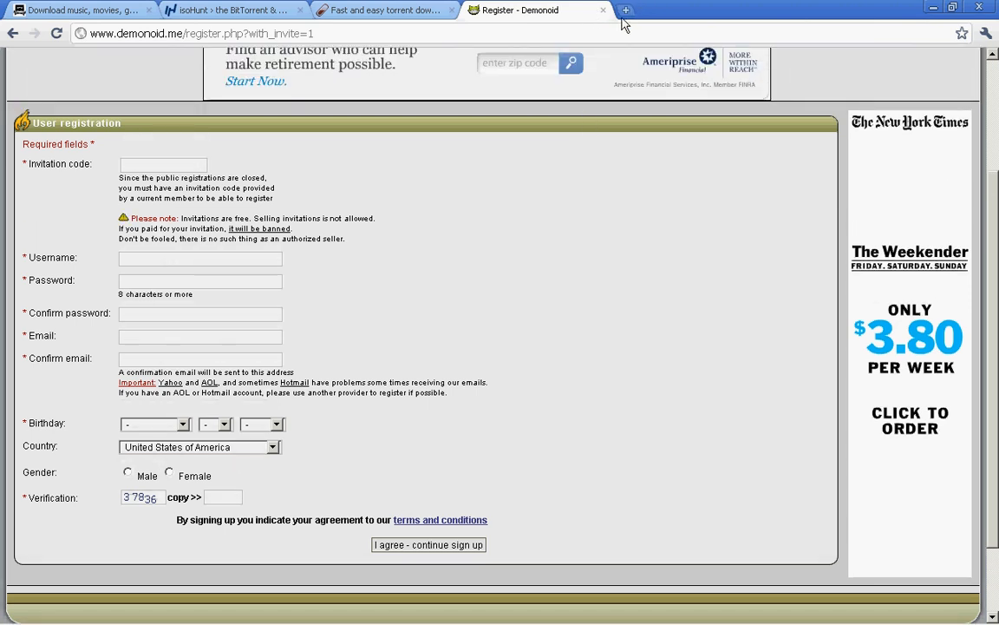
Close Demonoid and search The Pirate Bay for 'kid cudi'.
click(603, 10)
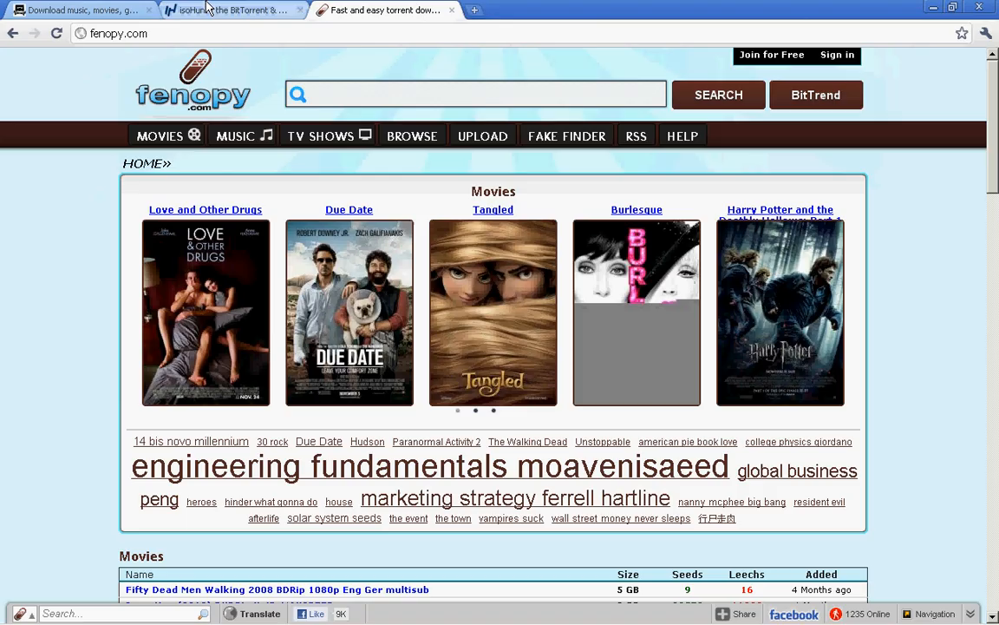
click(78, 10)
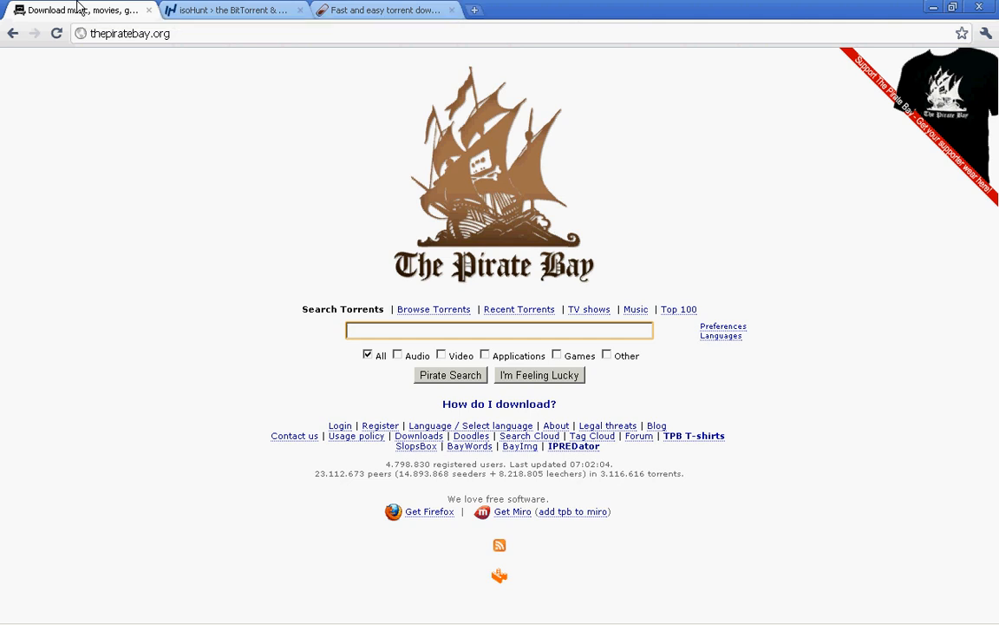
text(kid cudi)
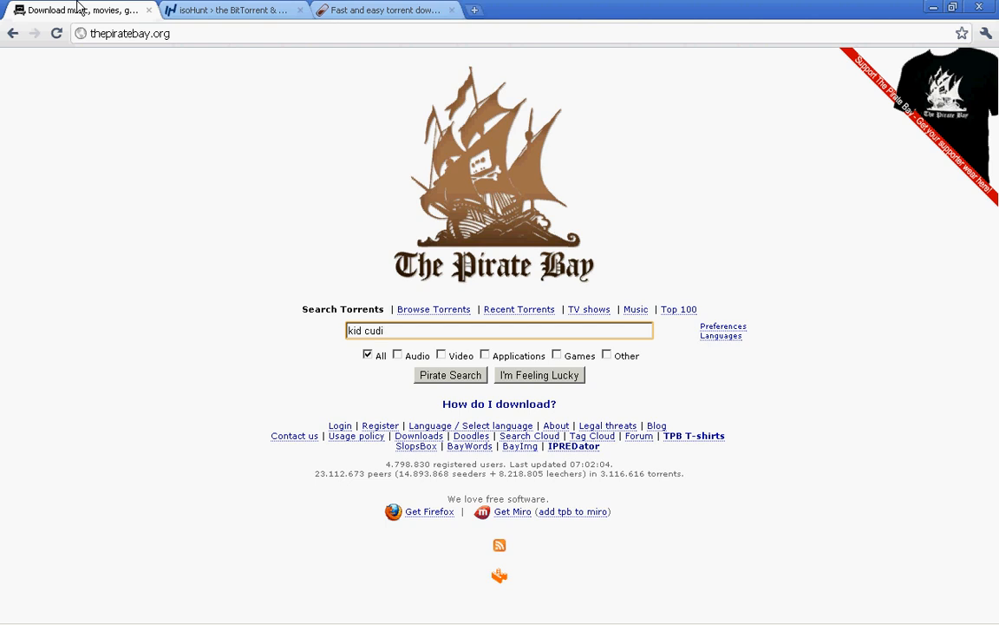
mouse_move(483, 325)
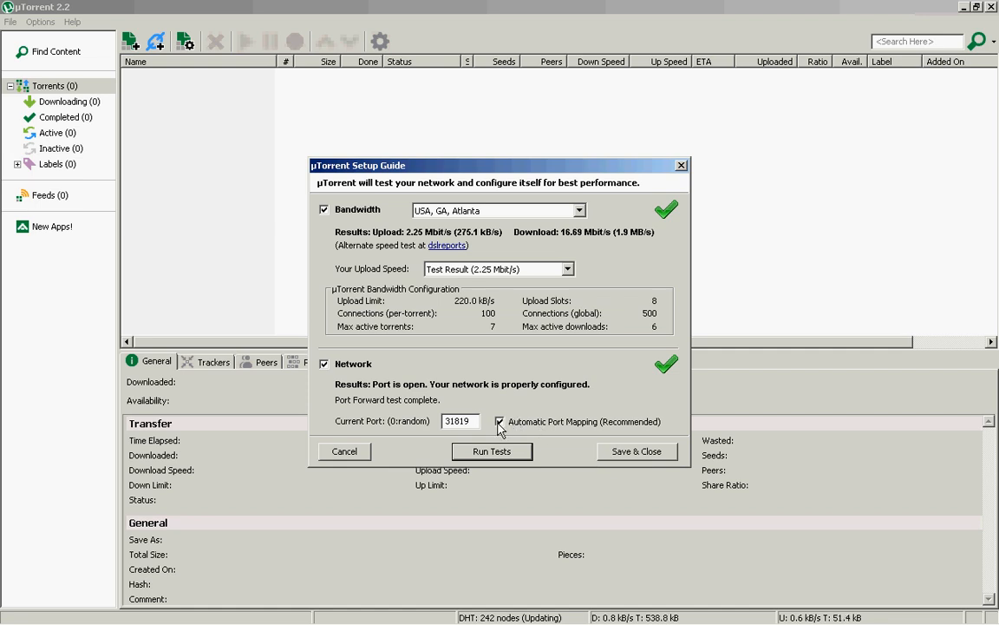
mouse_move(517, 423)
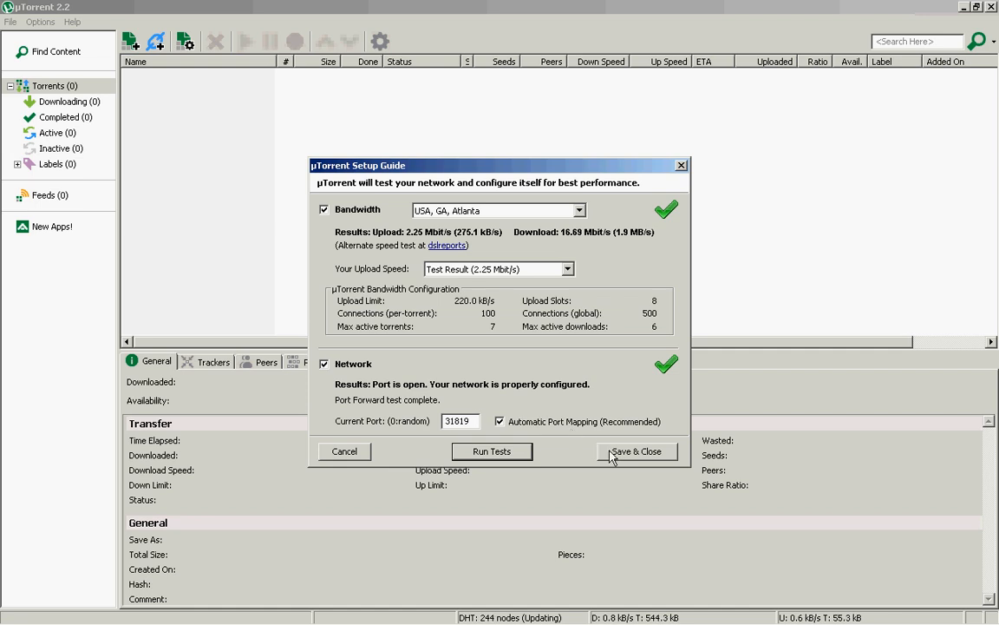
Save the passed test results and close the setup guide.
click(635, 451)
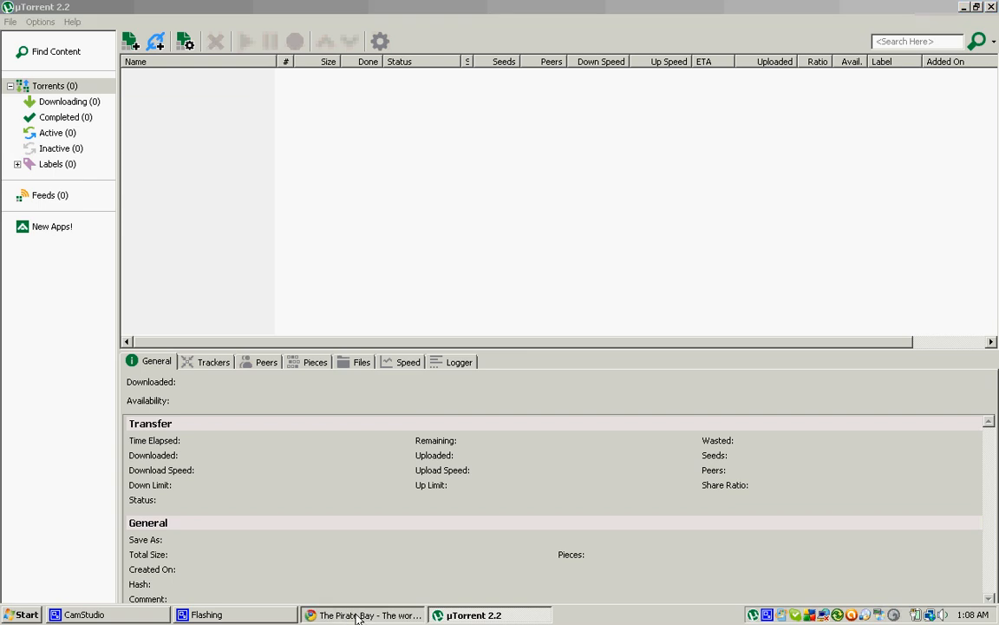
Sort the kid cudi results by seeders, Man on the Moon II leading with 4440.
click(363, 615)
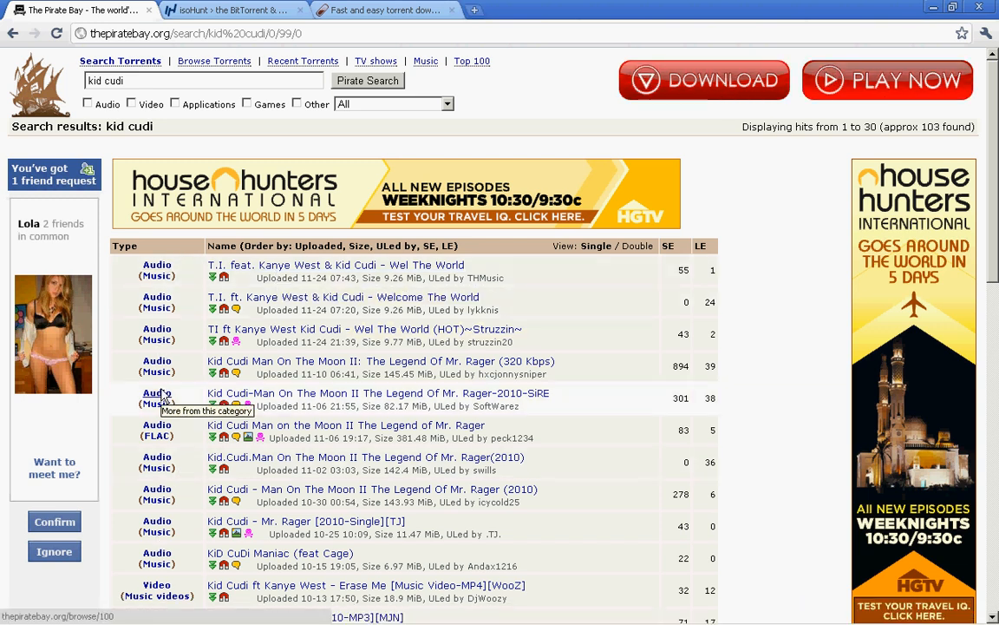
scroll(down, 3)
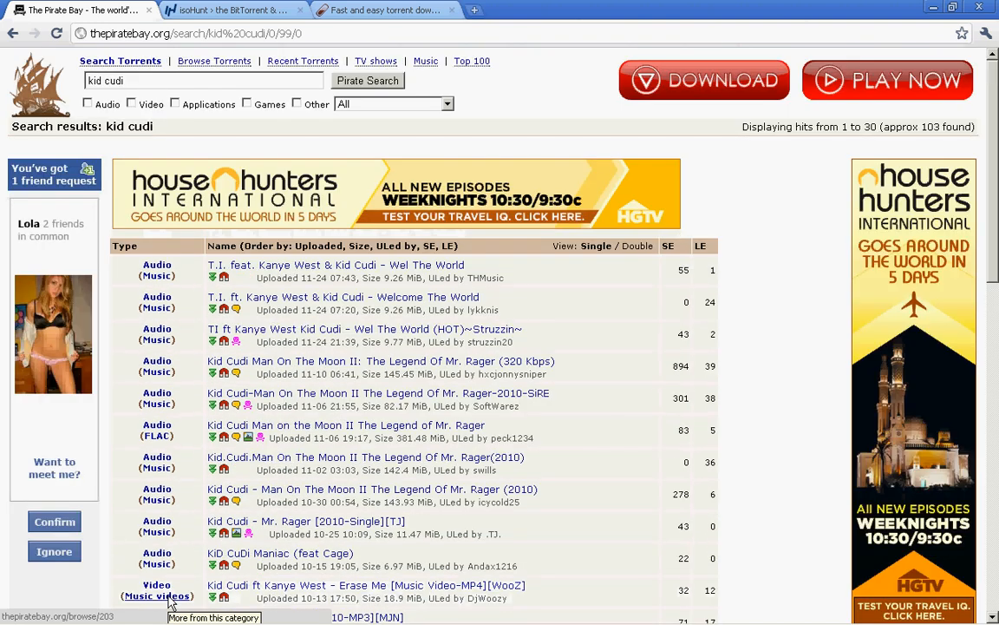
mouse_move(338, 330)
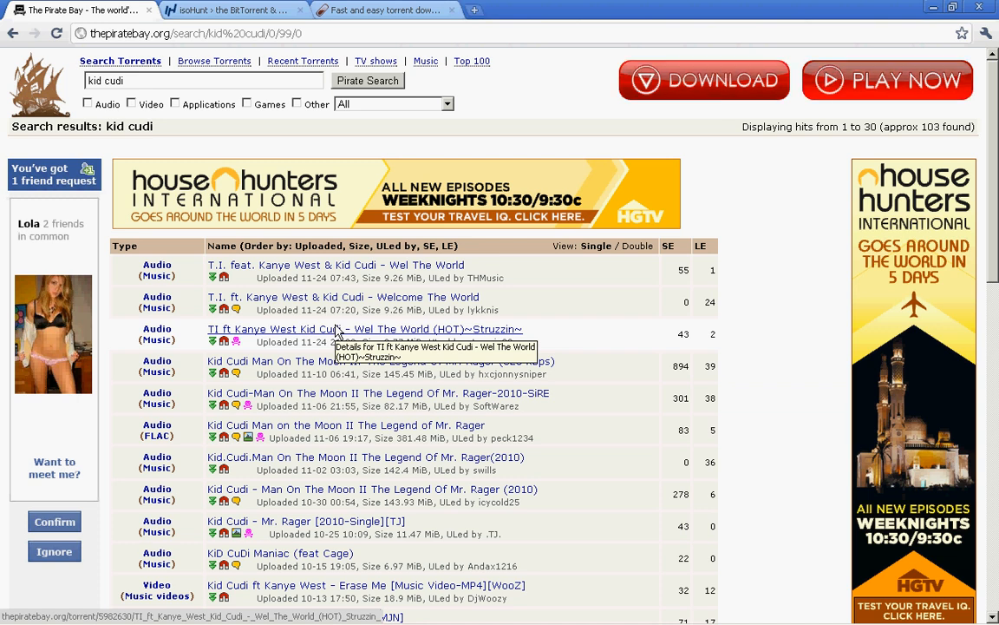
mouse_move(670, 257)
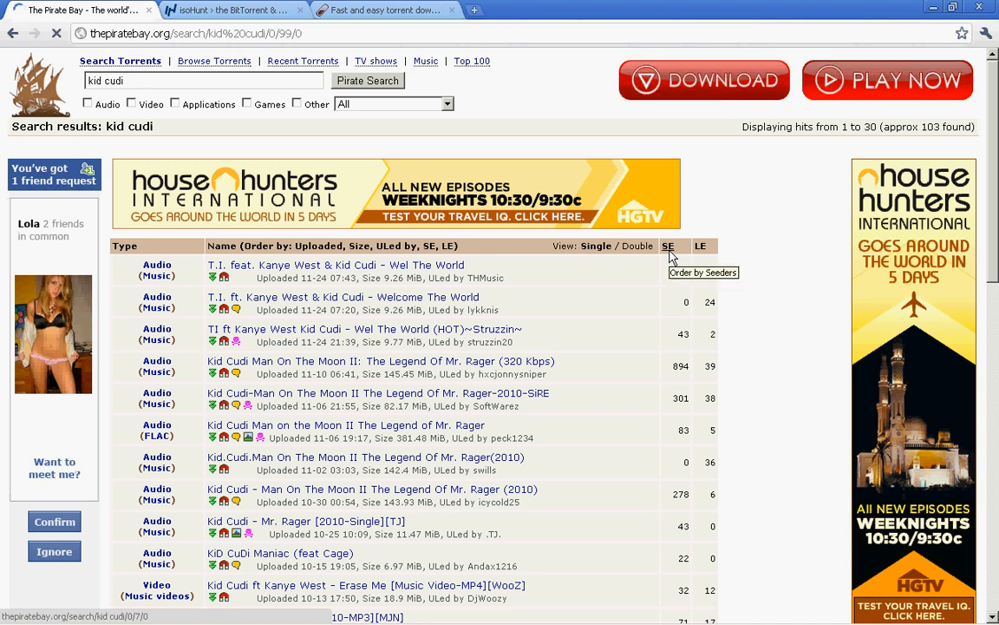
click(666, 246)
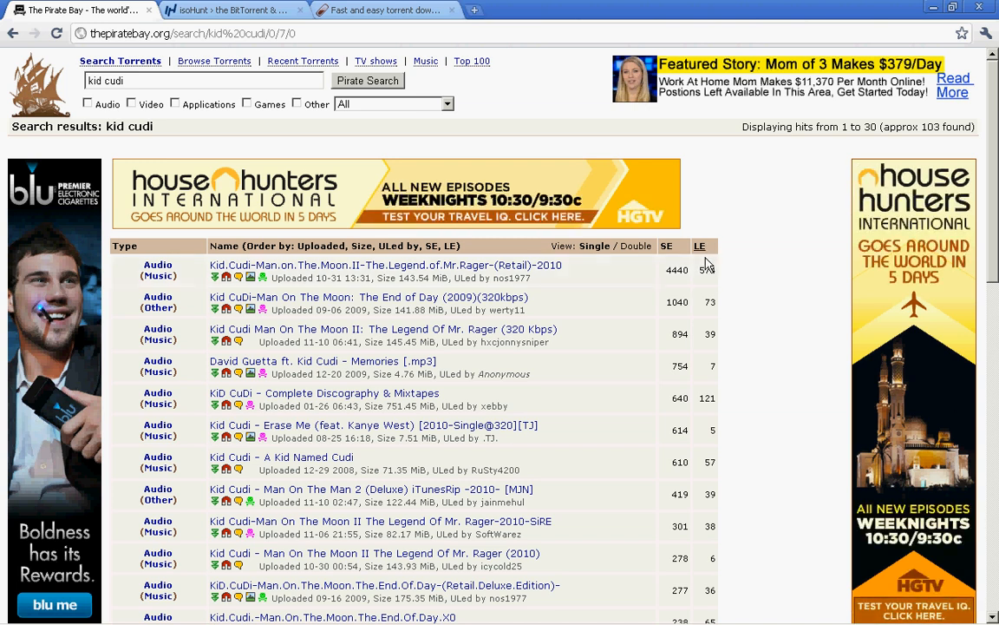
mouse_move(699, 246)
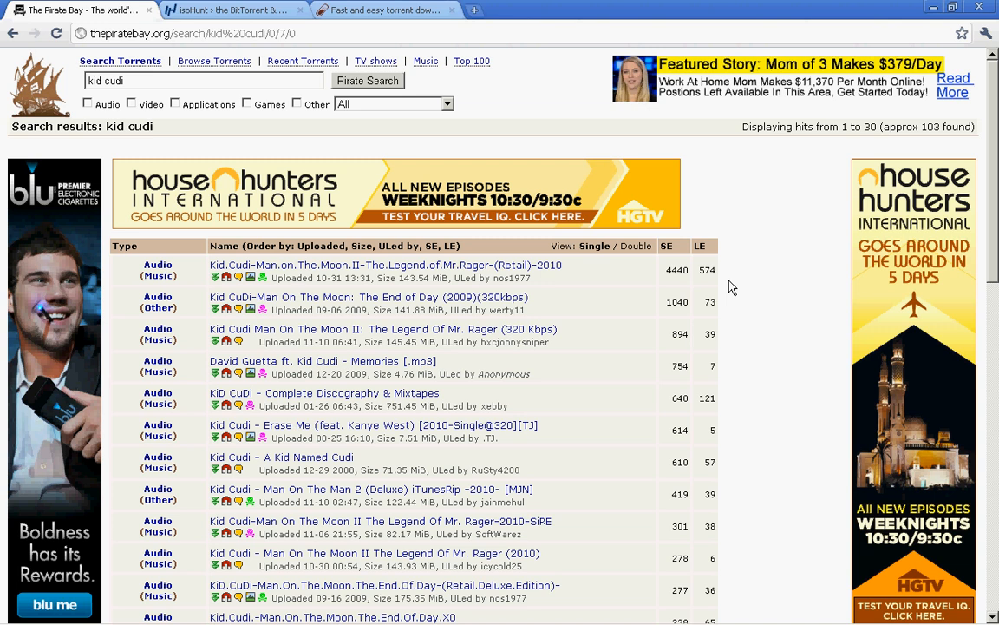
mouse_move(725, 279)
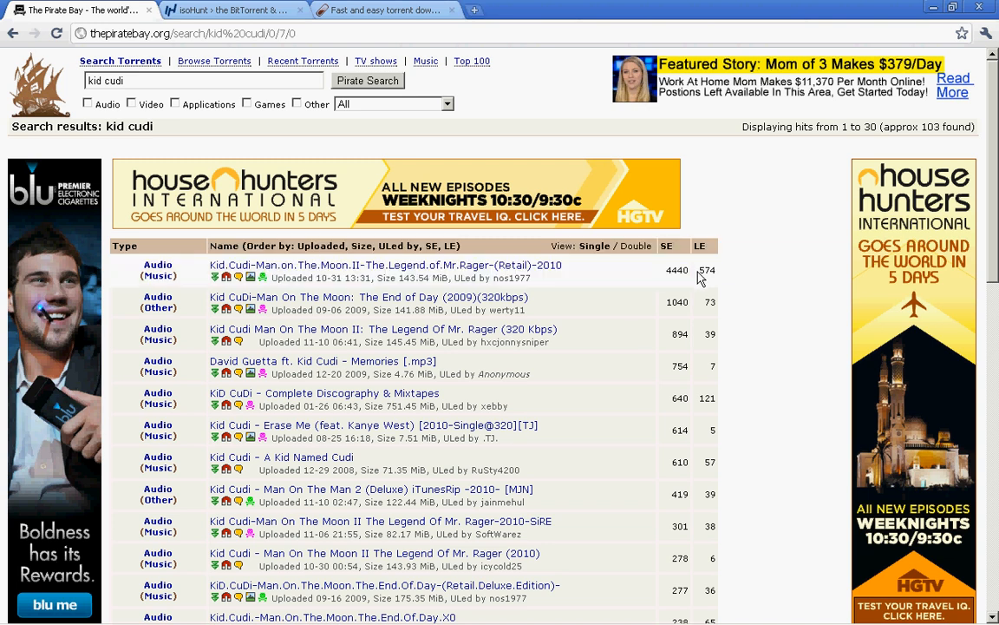
mouse_move(385, 264)
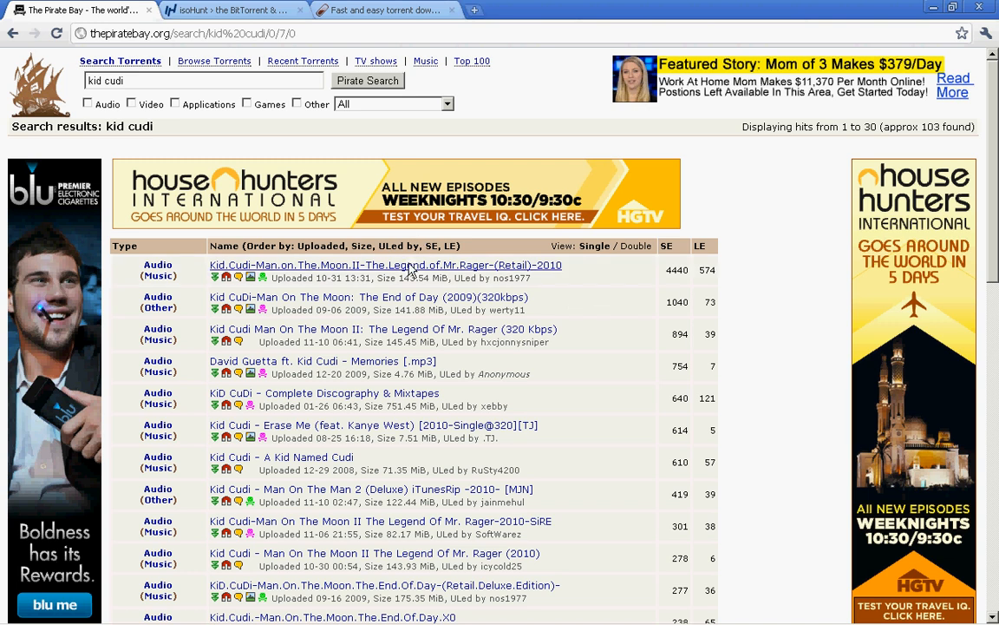
mouse_move(385, 264)
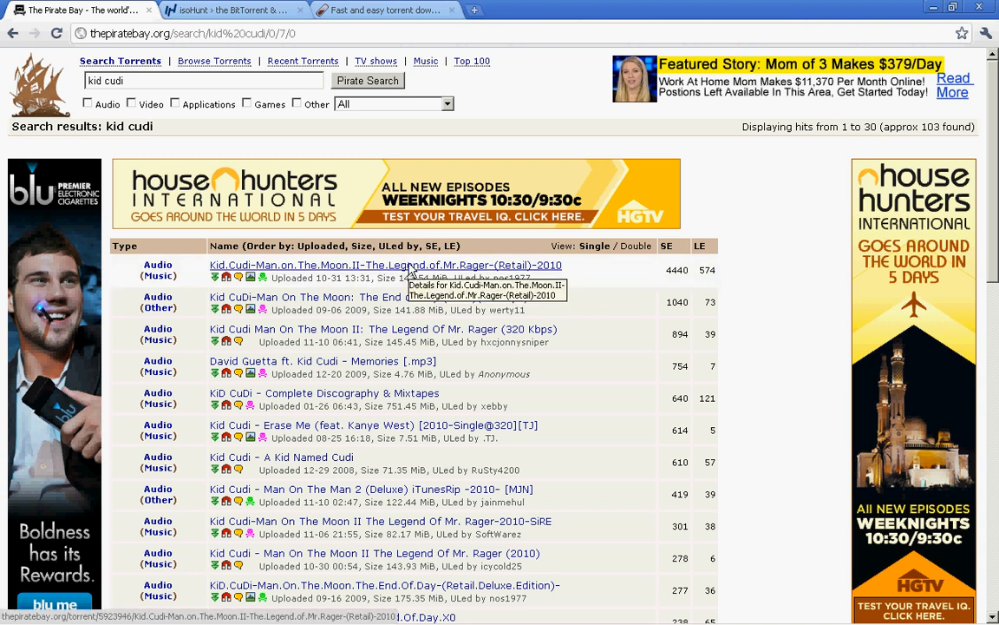
click(386, 264)
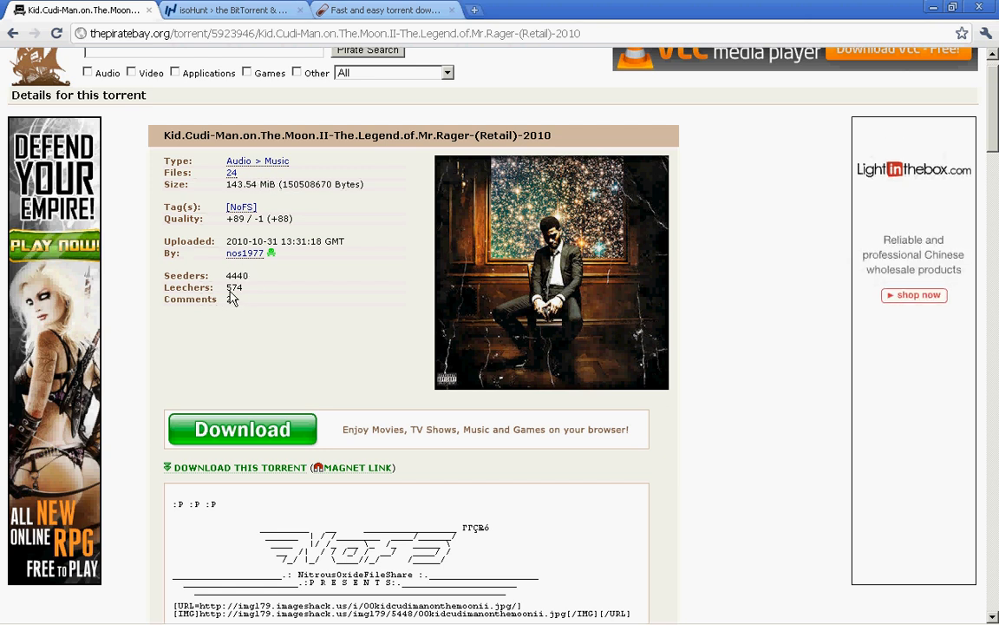
scroll(down, 3)
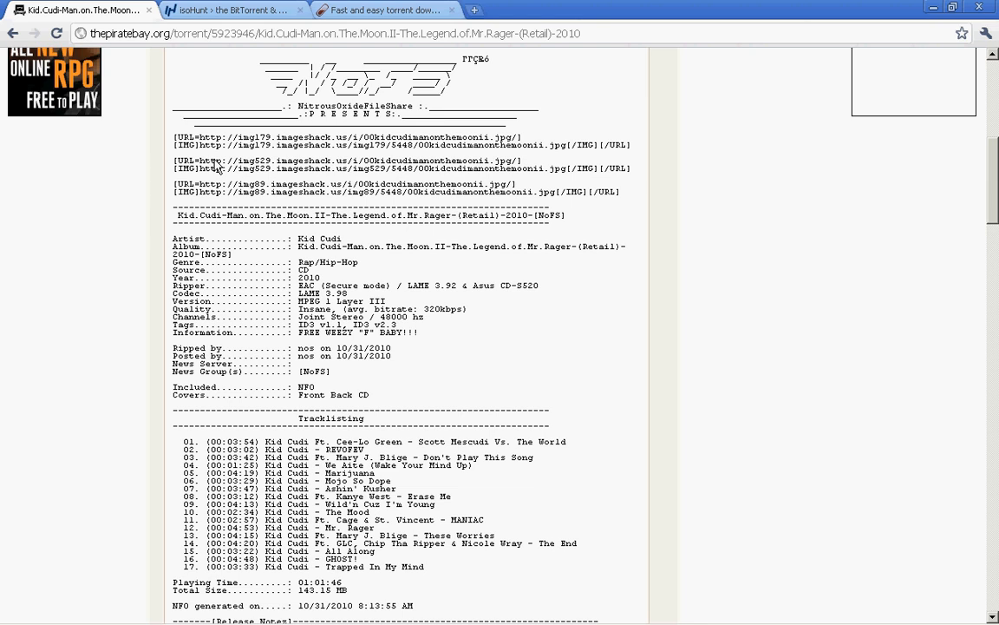
scroll(down, 3)
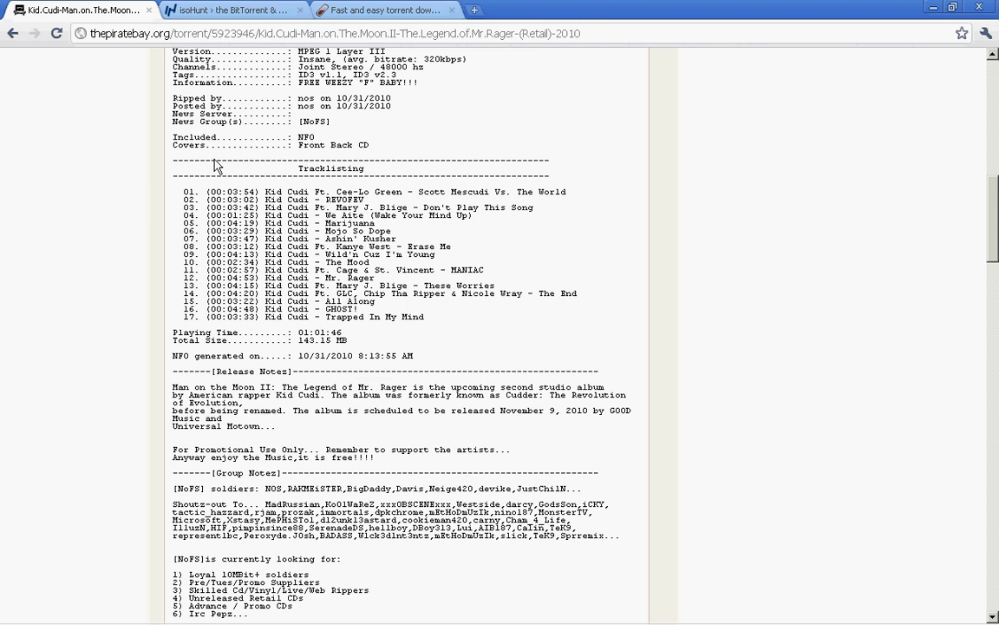
scroll(down, 3)
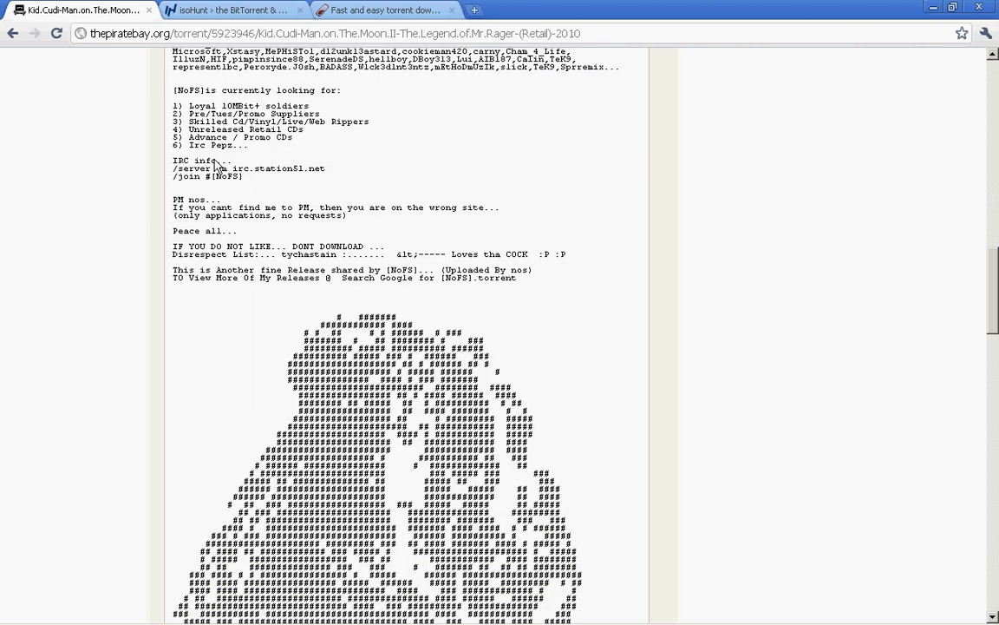
scroll(down, 3)
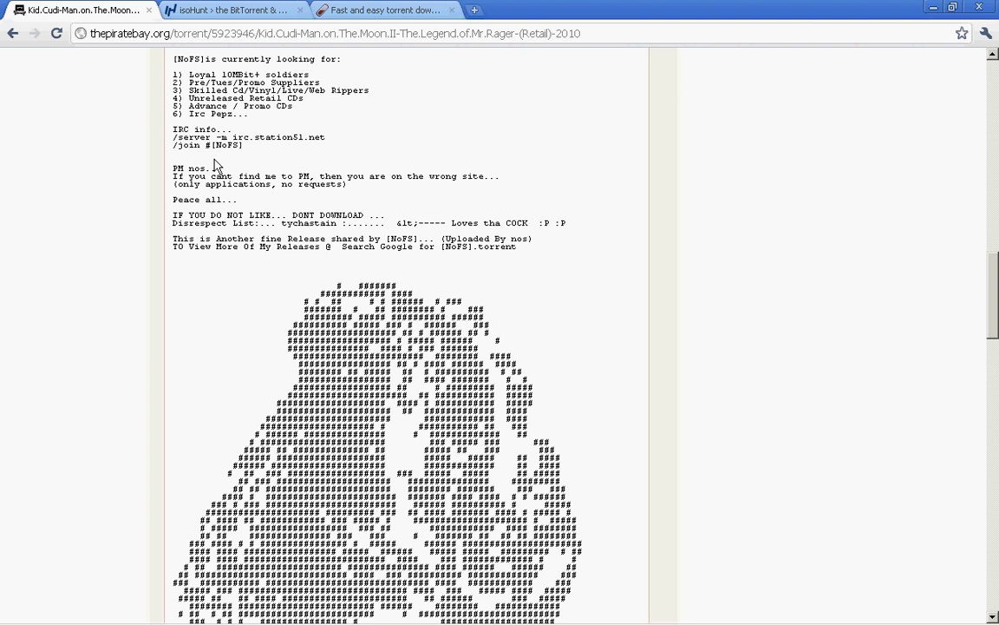
scroll(down, 3)
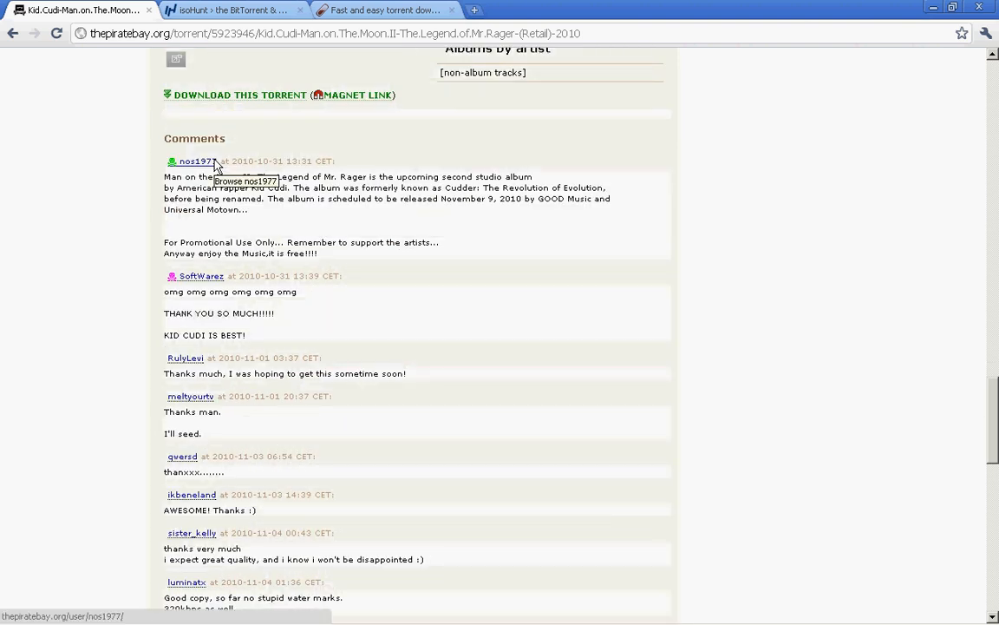
Read through the comments and download the Man on the Moon II retail torrent file.
scroll(down, 3)
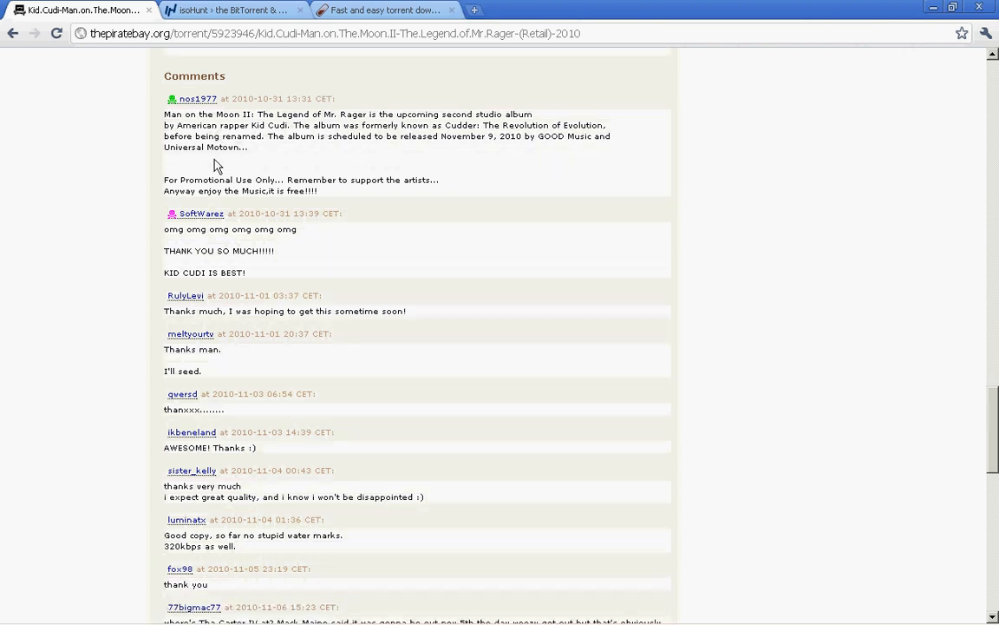
scroll(down, 3)
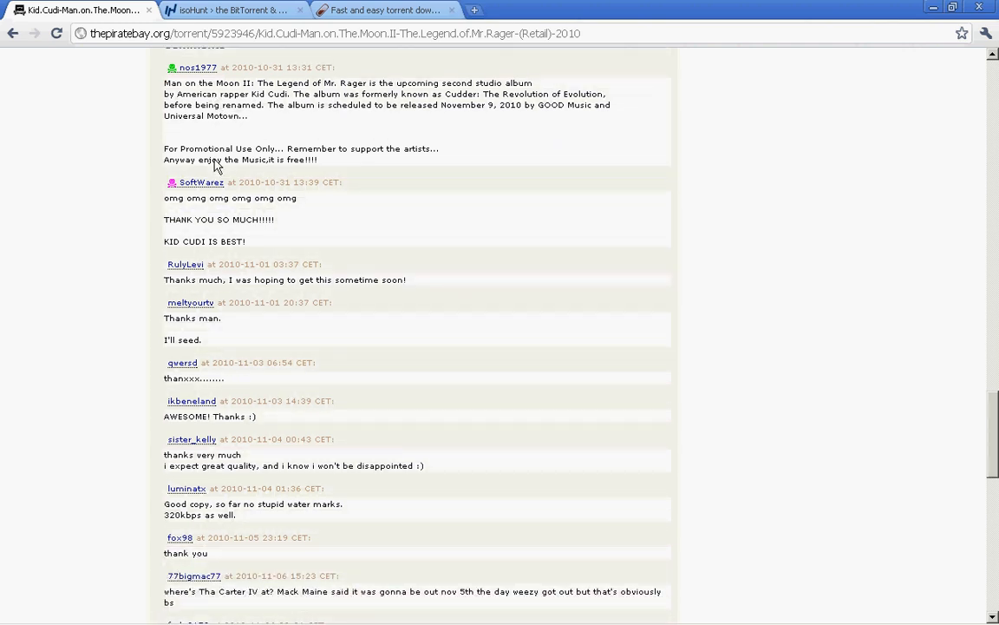
scroll(down, 3)
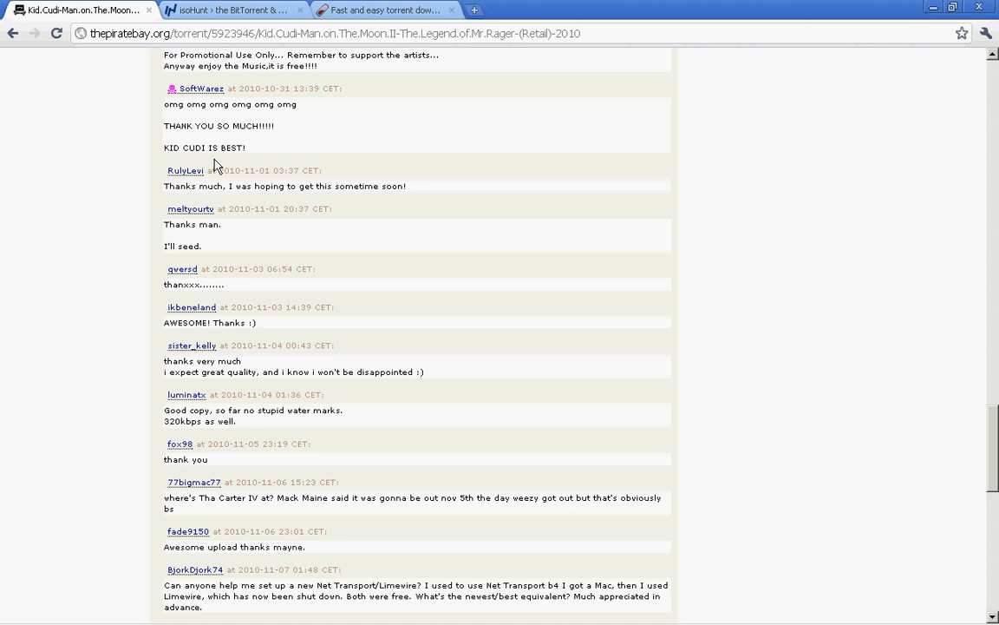
scroll(up, 3)
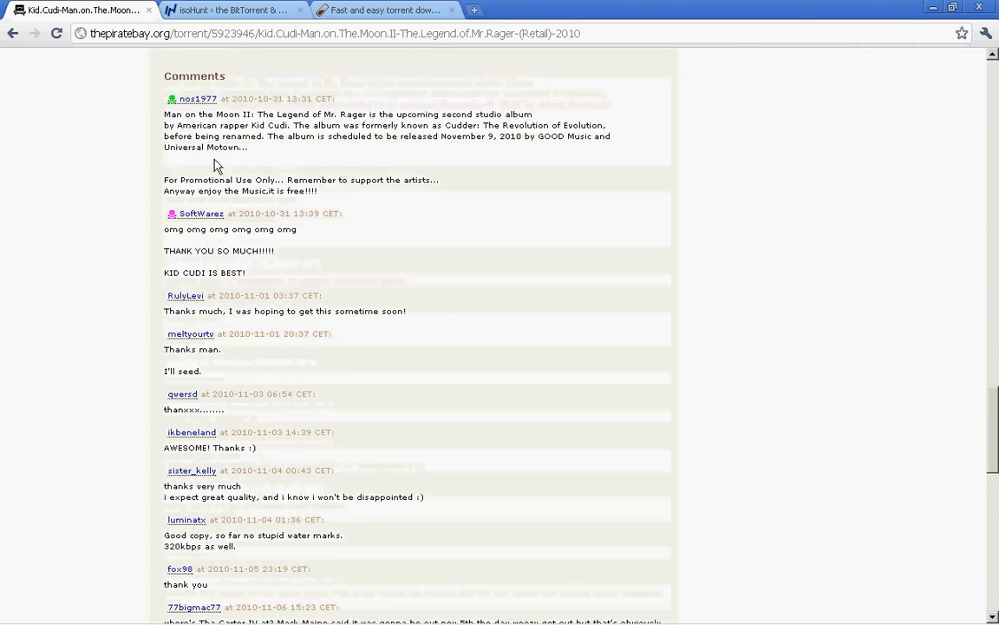
scroll(down, 3)
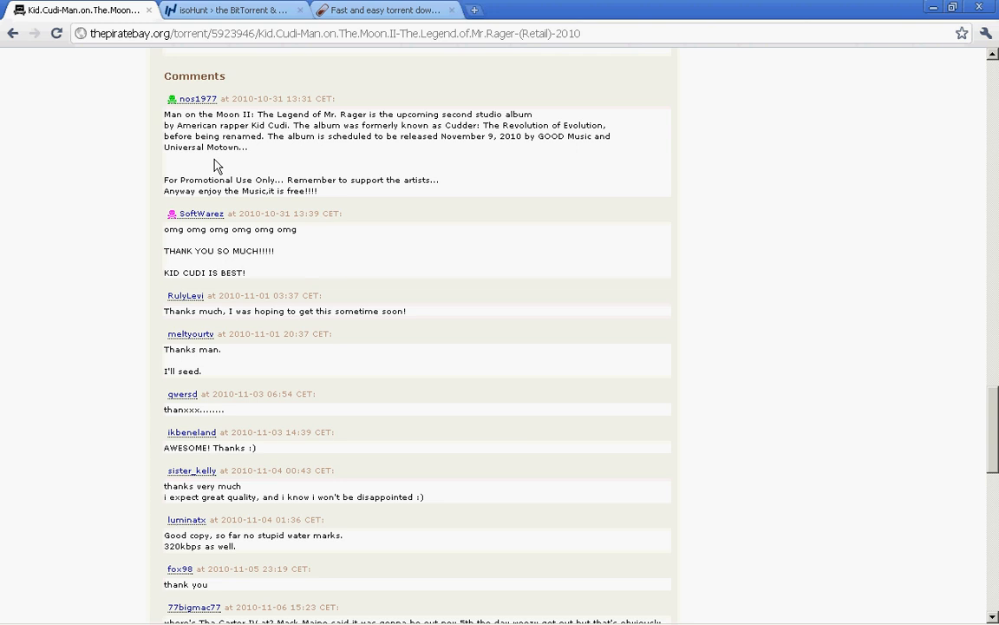
scroll(down, 3)
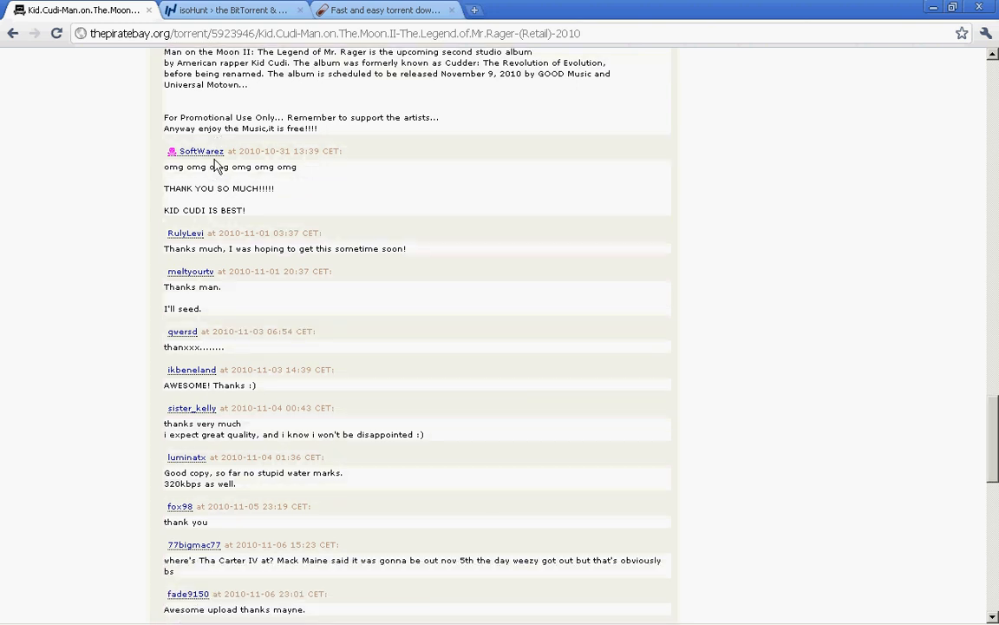
scroll(down, 3)
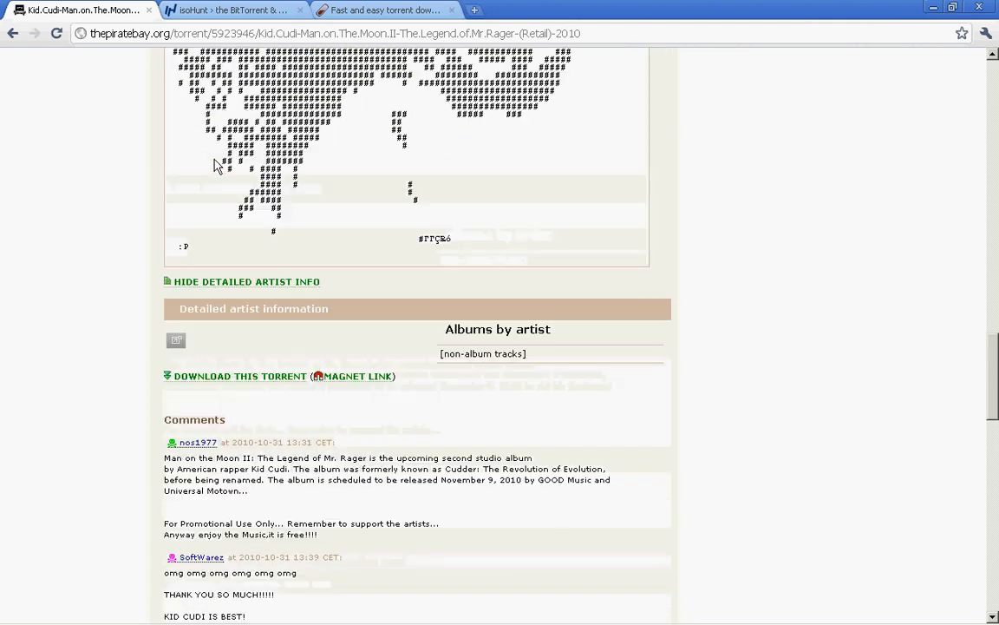
scroll(down, 3)
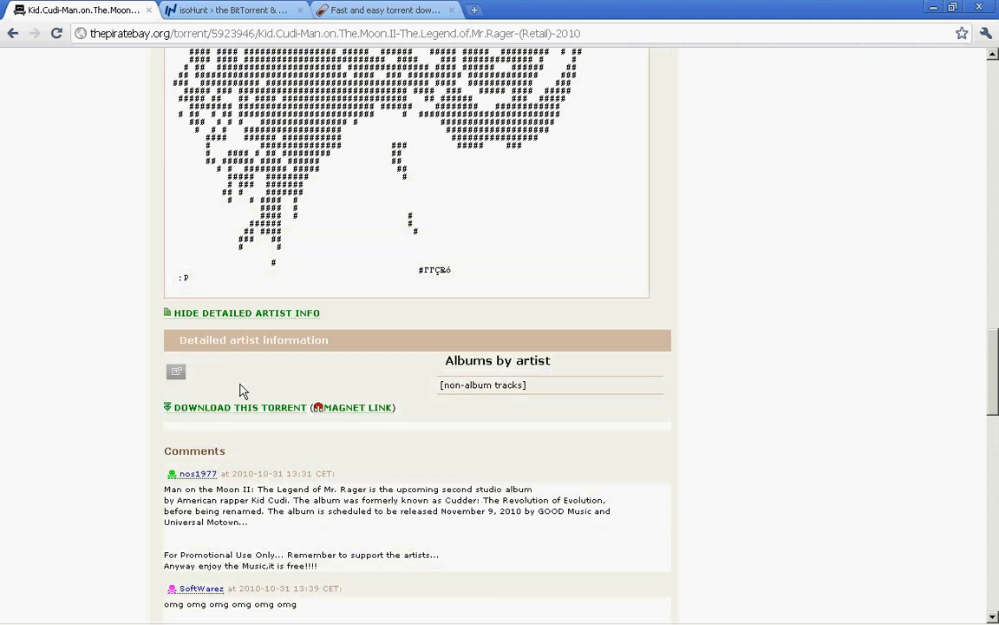
click(239, 406)
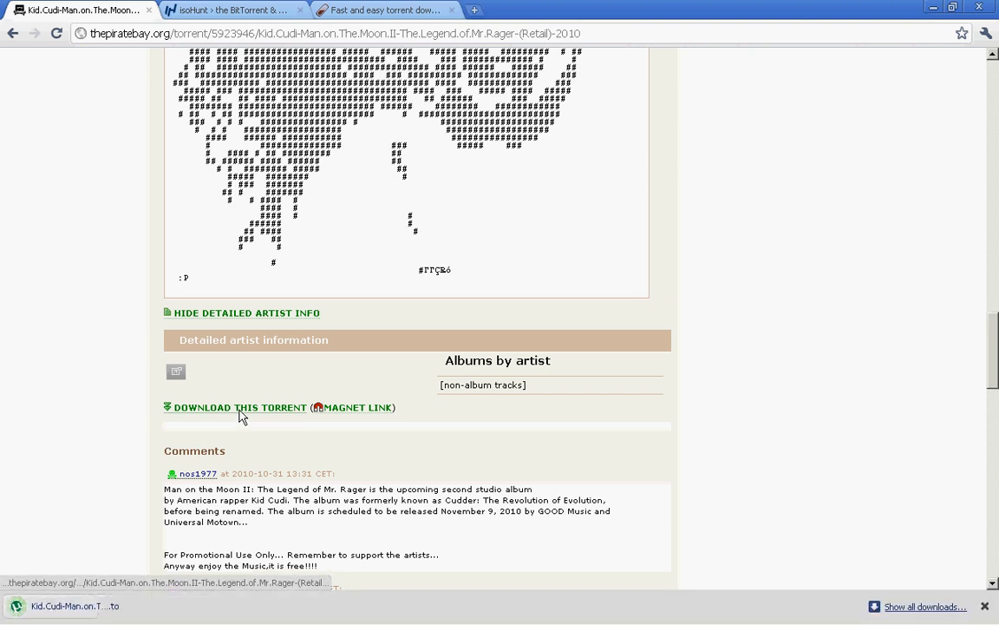
Add the torrent to uTorrent keeping the save location and all tracks selected.
click(239, 406)
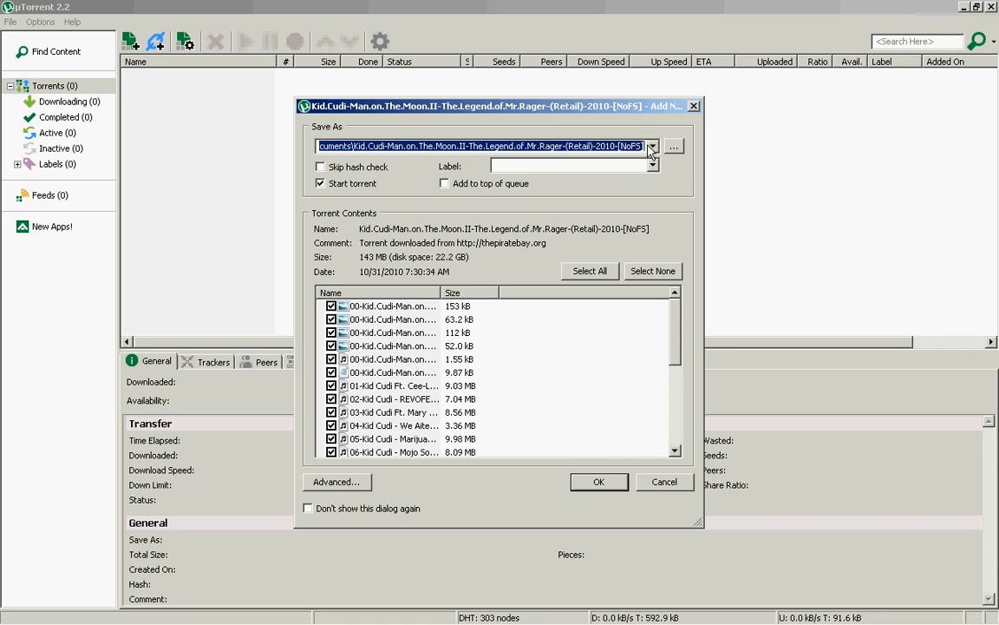
click(652, 146)
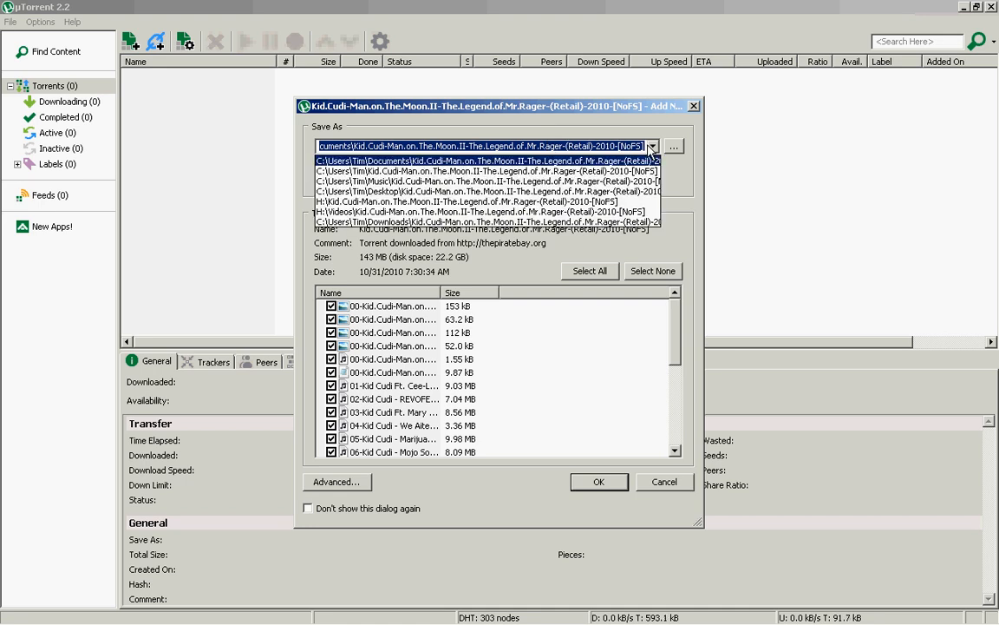
click(652, 145)
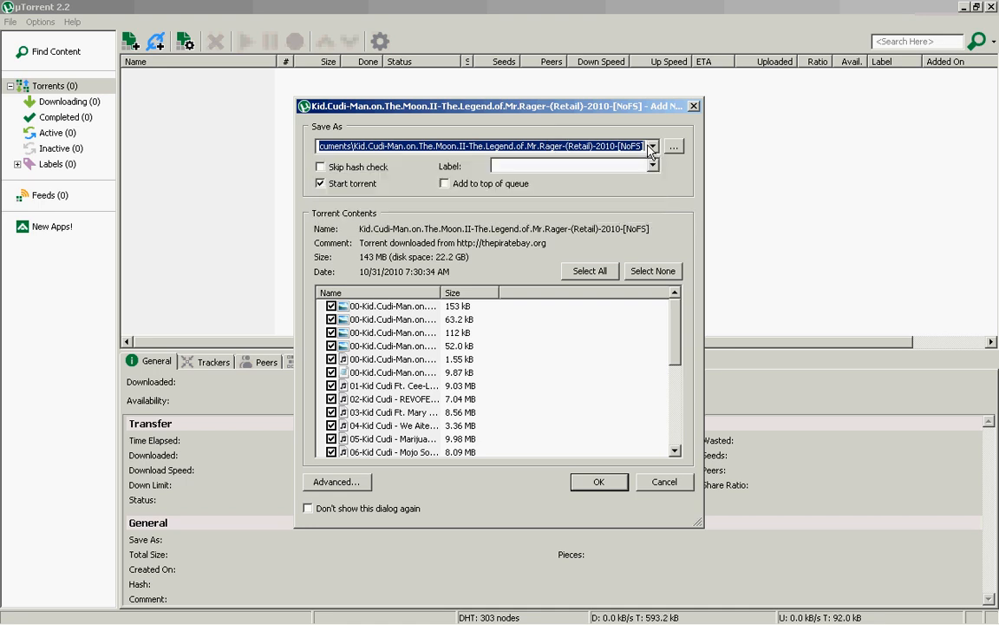
mouse_move(420, 162)
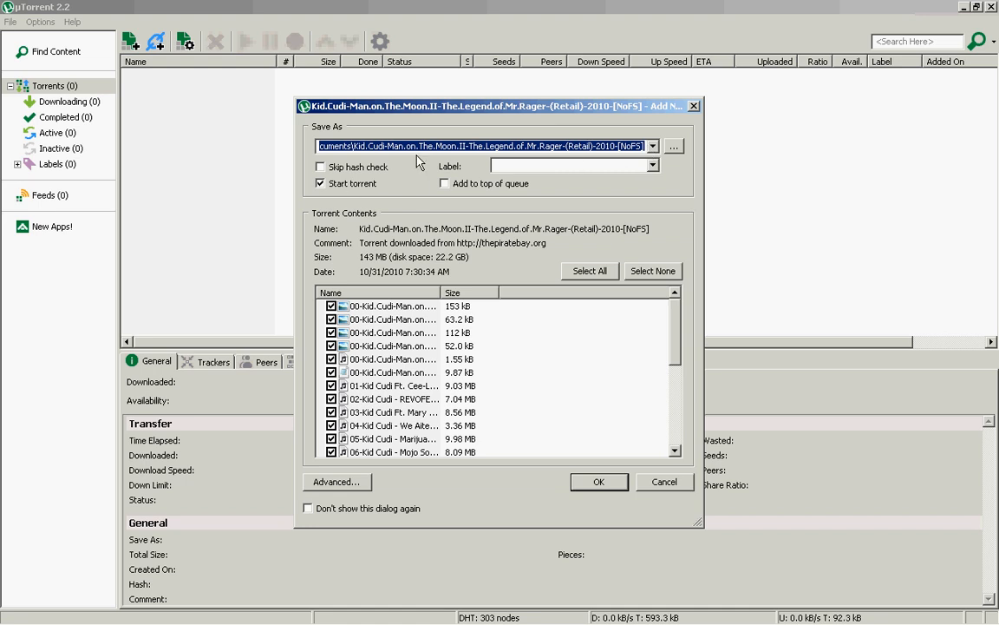
mouse_move(493, 189)
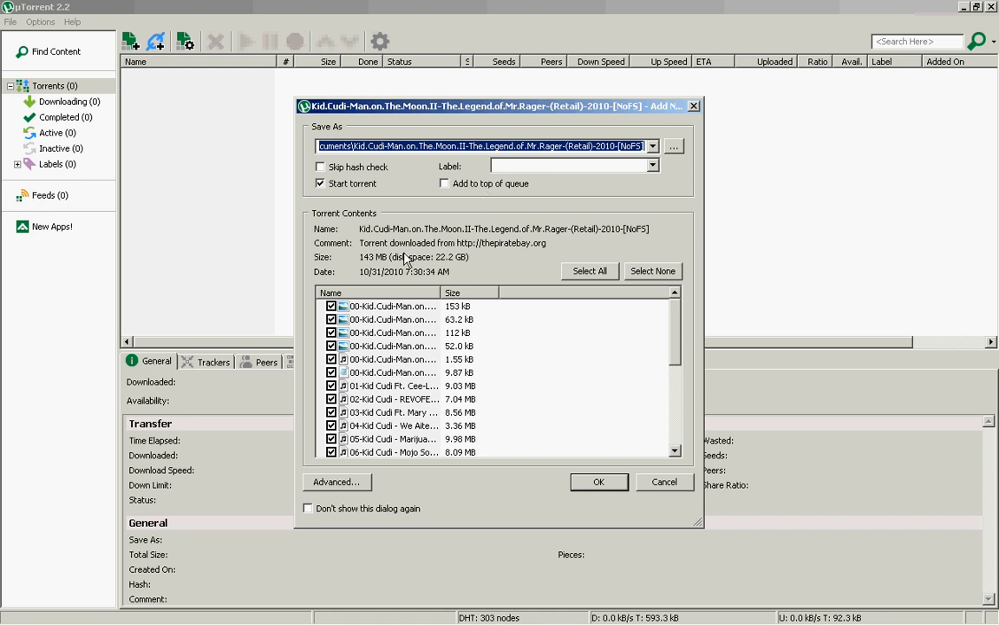
scroll(down, 3)
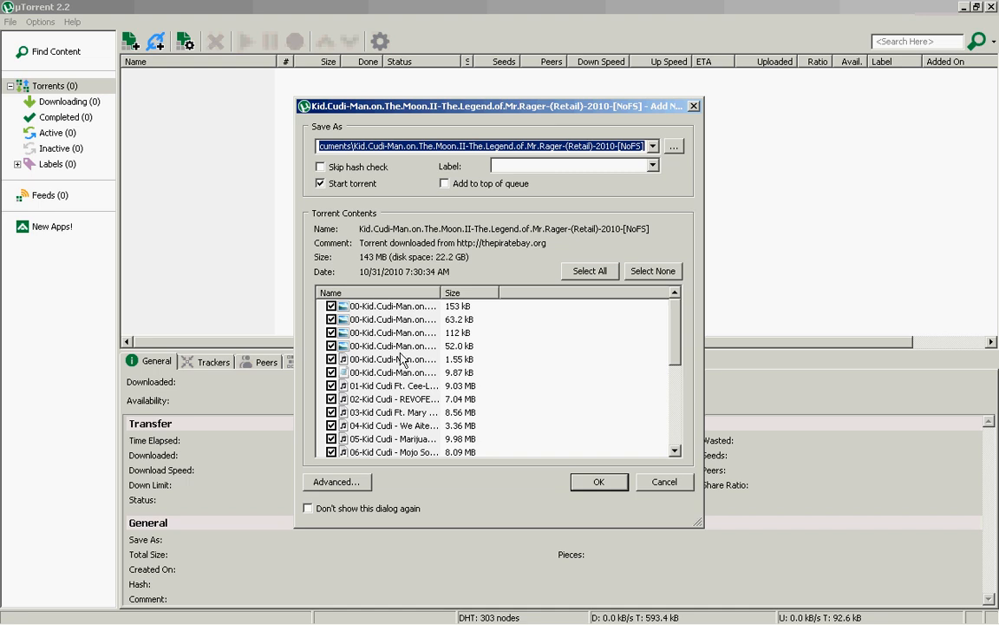
mouse_move(420, 392)
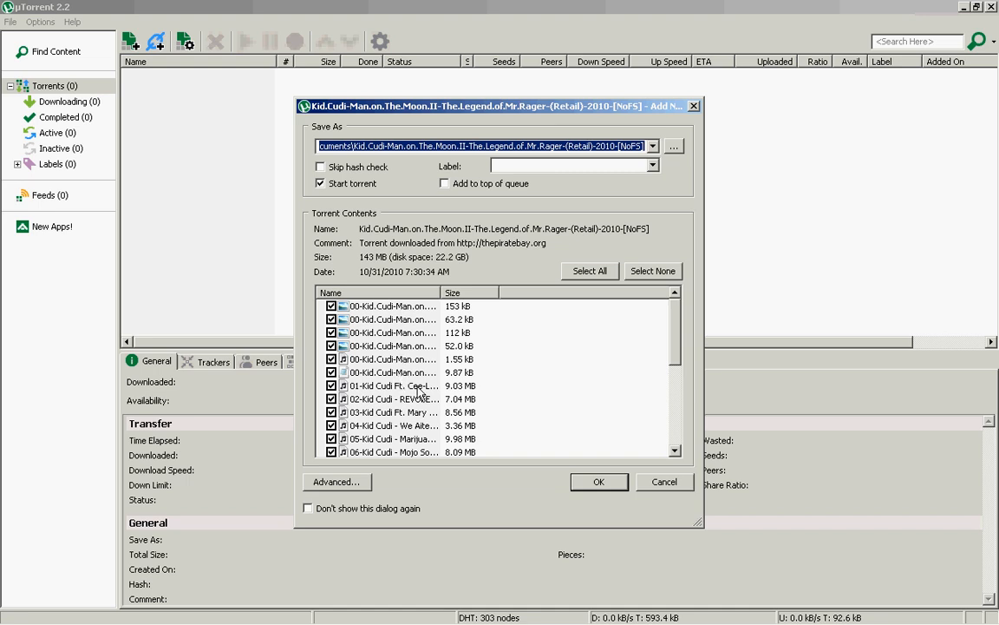
mouse_move(630, 316)
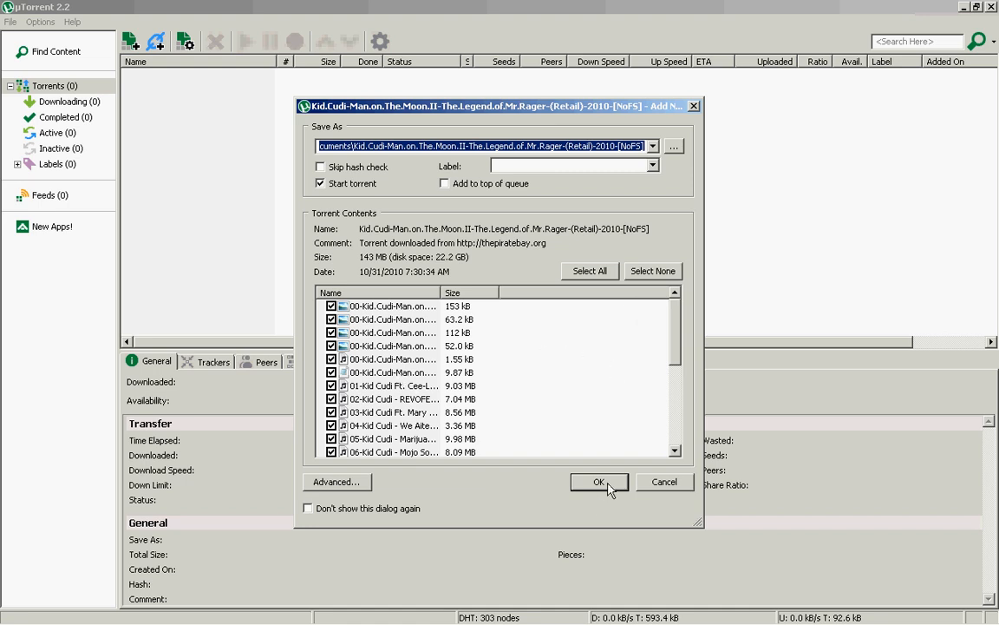
click(599, 482)
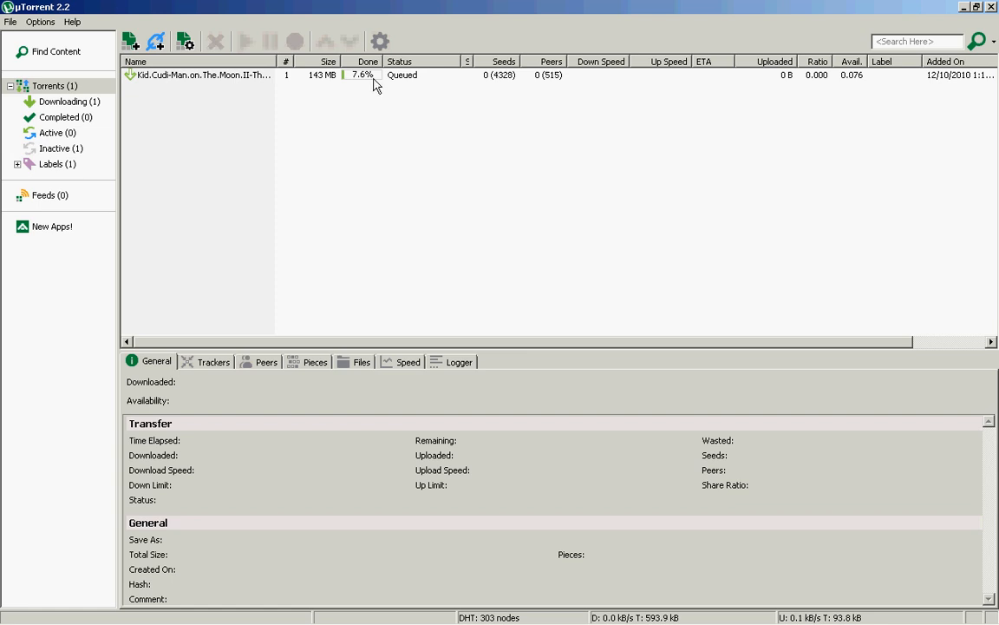
mouse_move(194, 80)
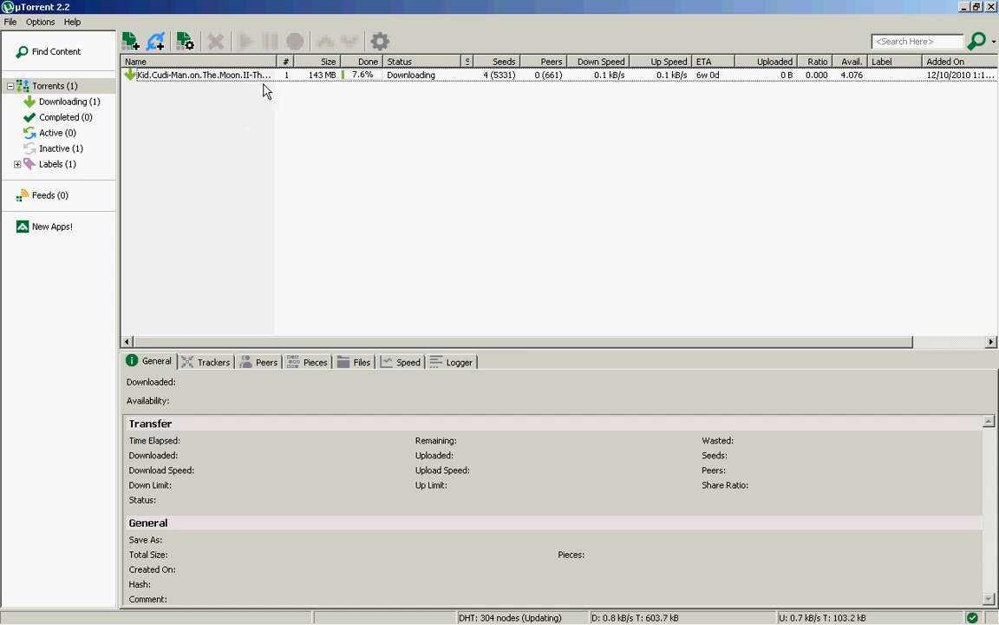
mouse_move(323, 82)
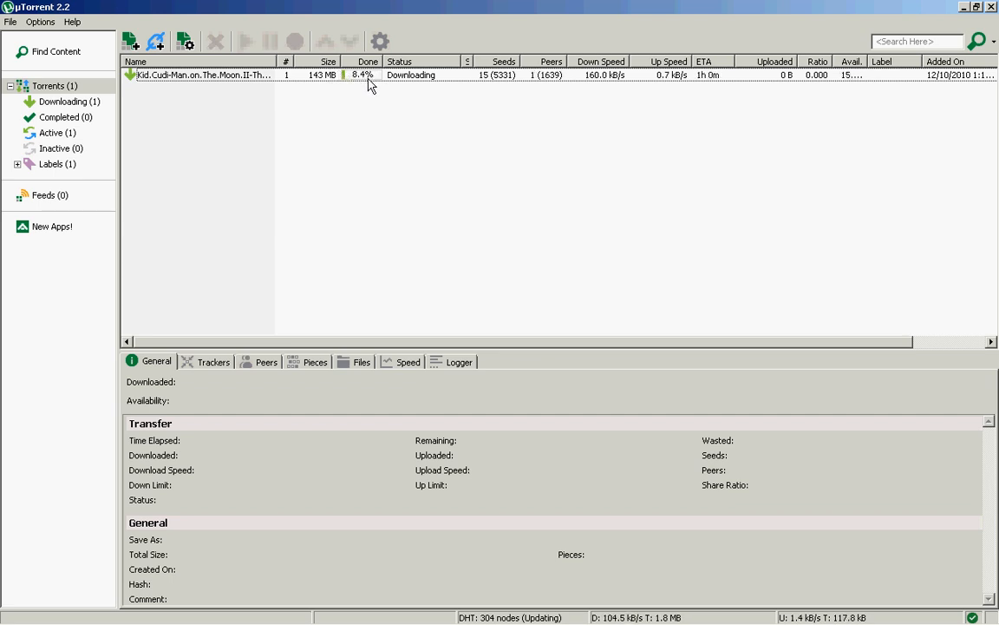
Pause the Man on the Moon II download from its General view, then resume it.
click(217, 75)
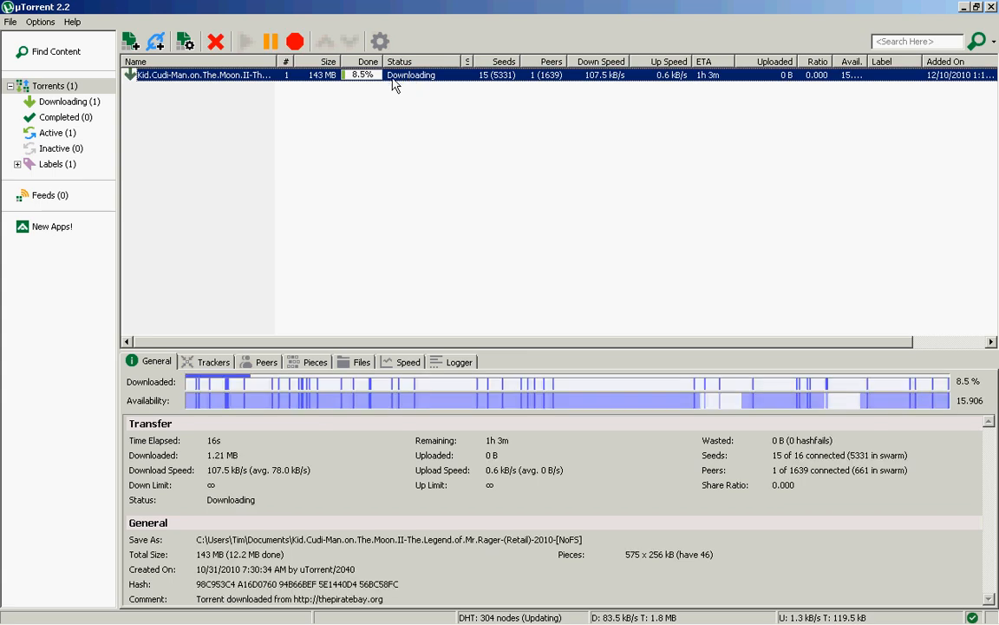
click(271, 42)
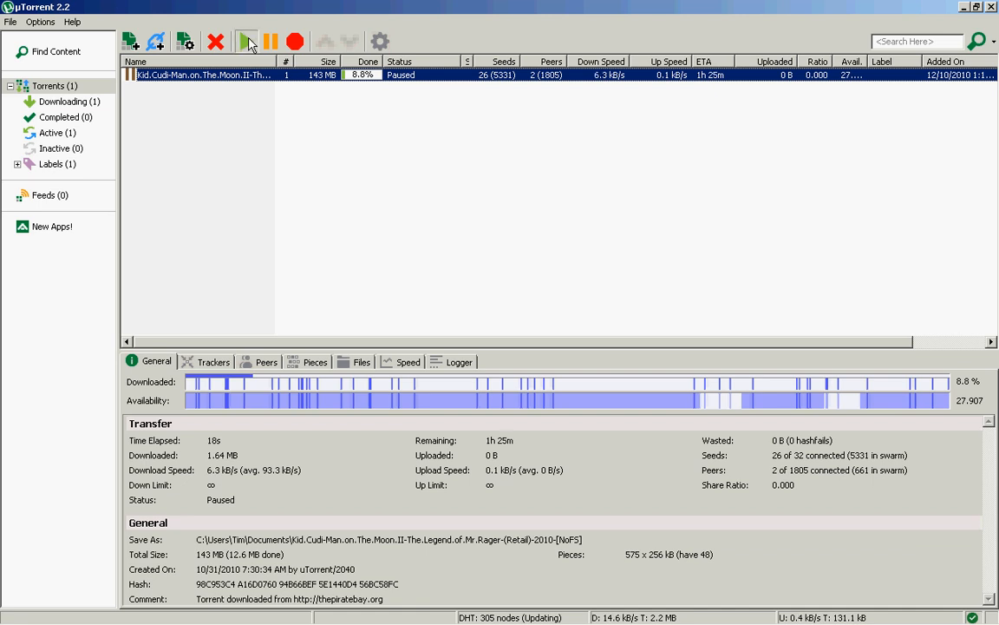
click(247, 42)
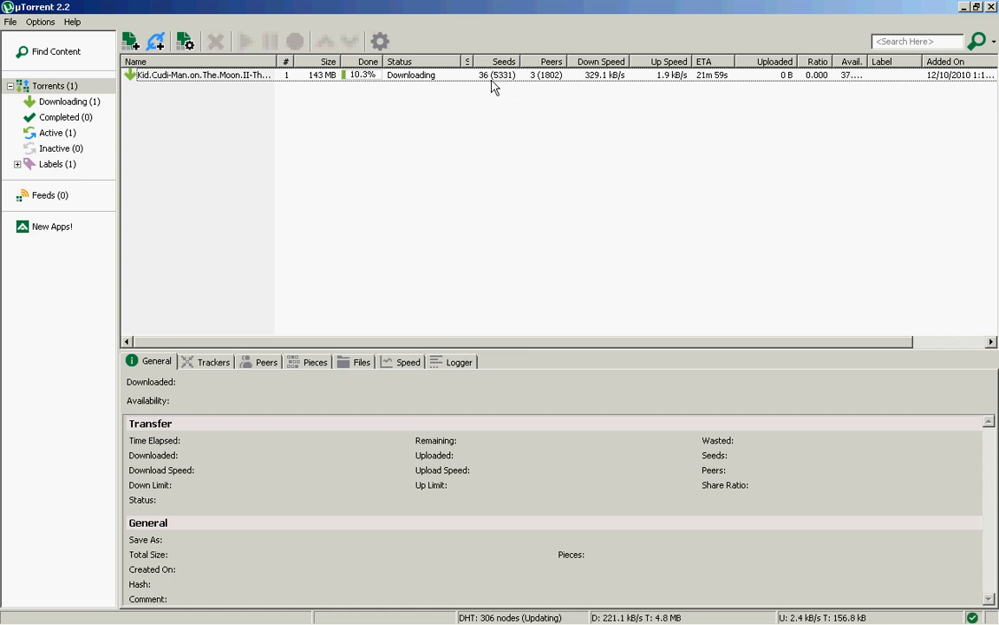
mouse_move(490, 86)
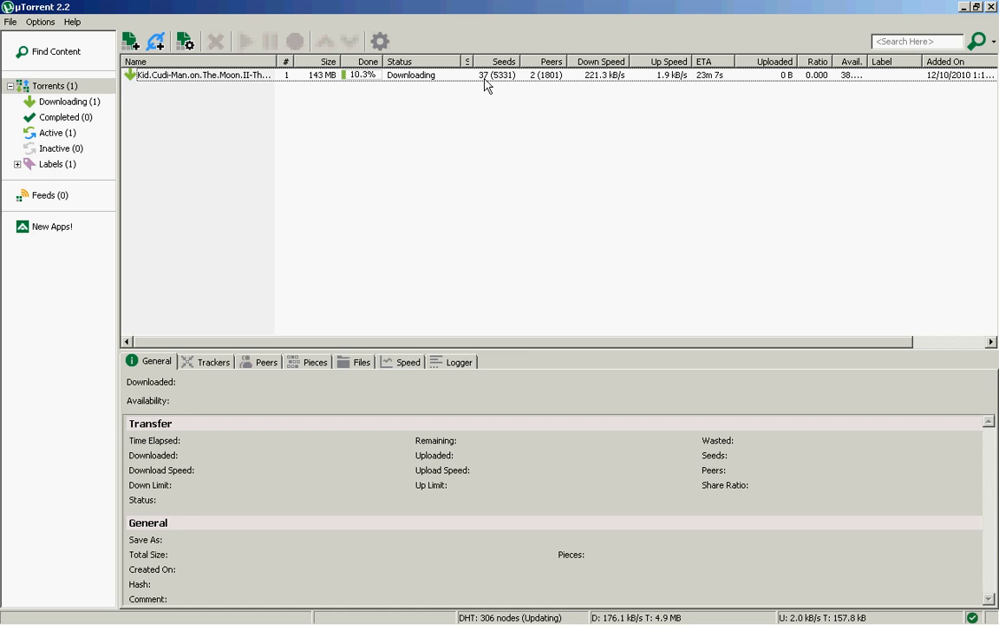
mouse_move(546, 84)
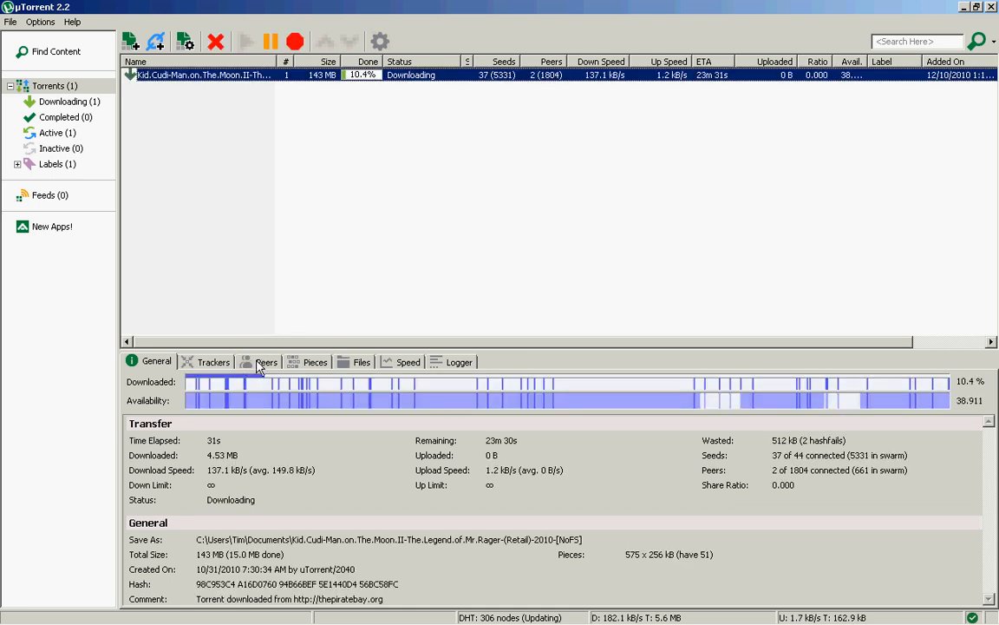
Check the torrent's connected peers, then its trackers with status, seeds and peers.
click(267, 363)
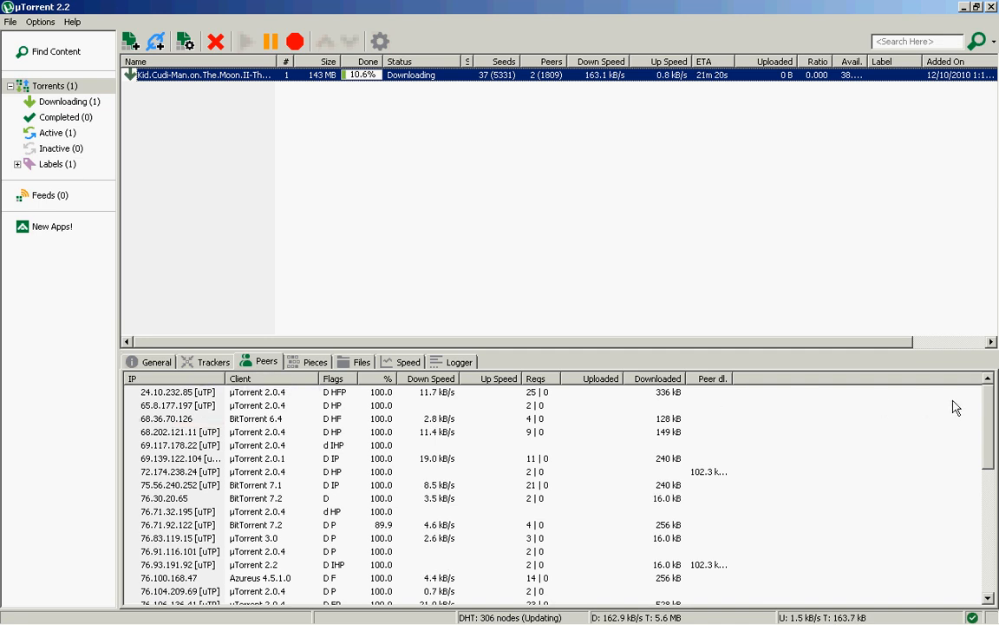
scroll(down, 3)
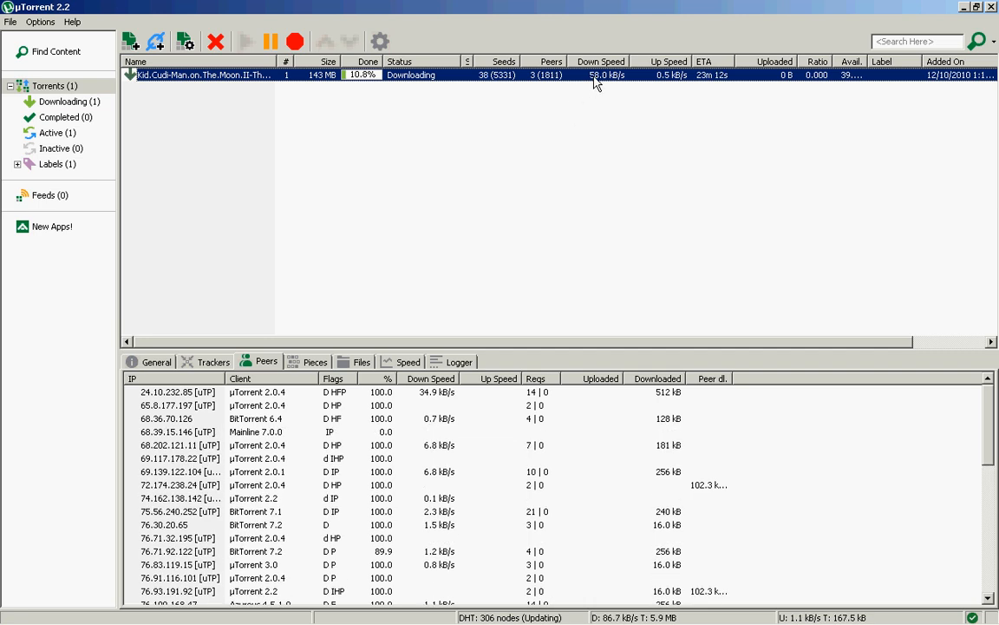
mouse_move(677, 98)
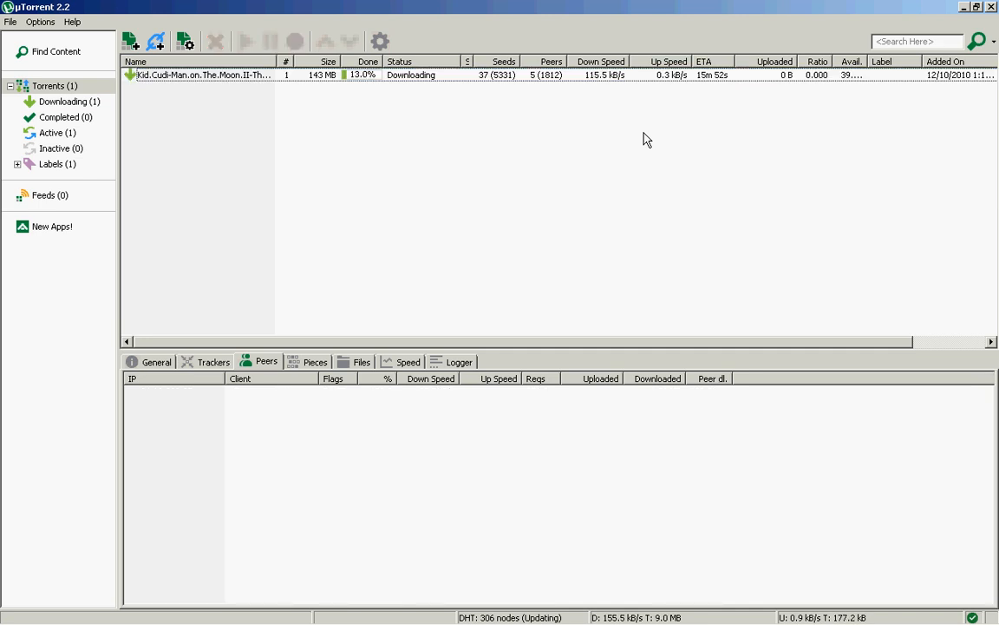
mouse_move(302, 83)
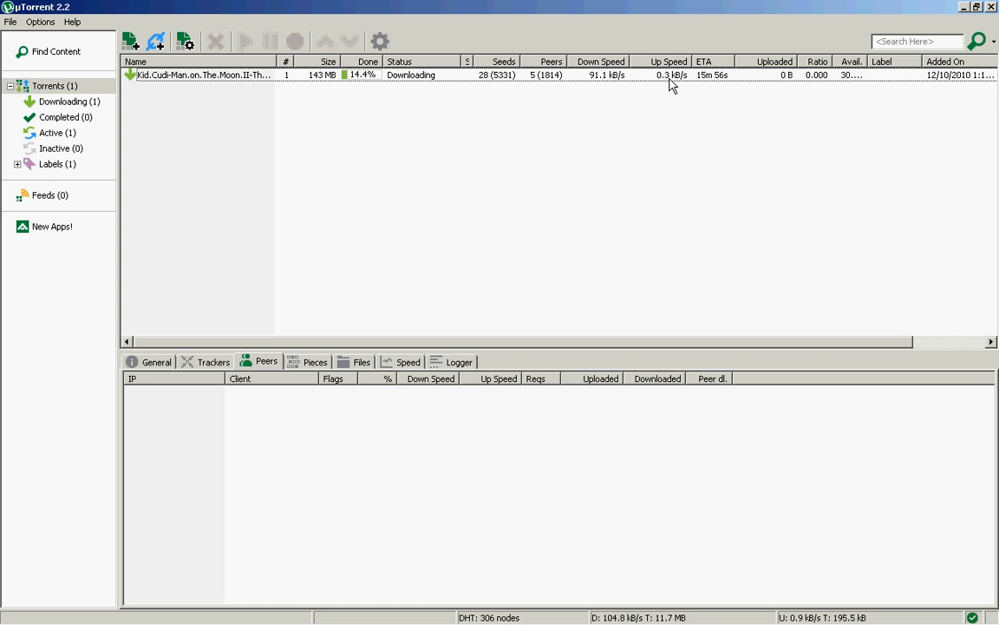
mouse_move(715, 87)
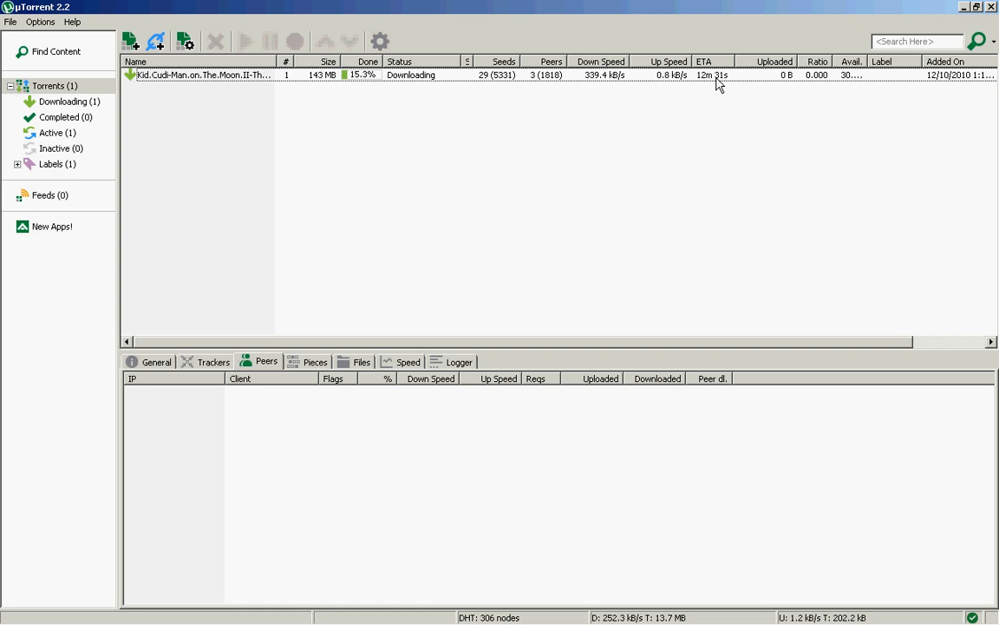
mouse_move(257, 188)
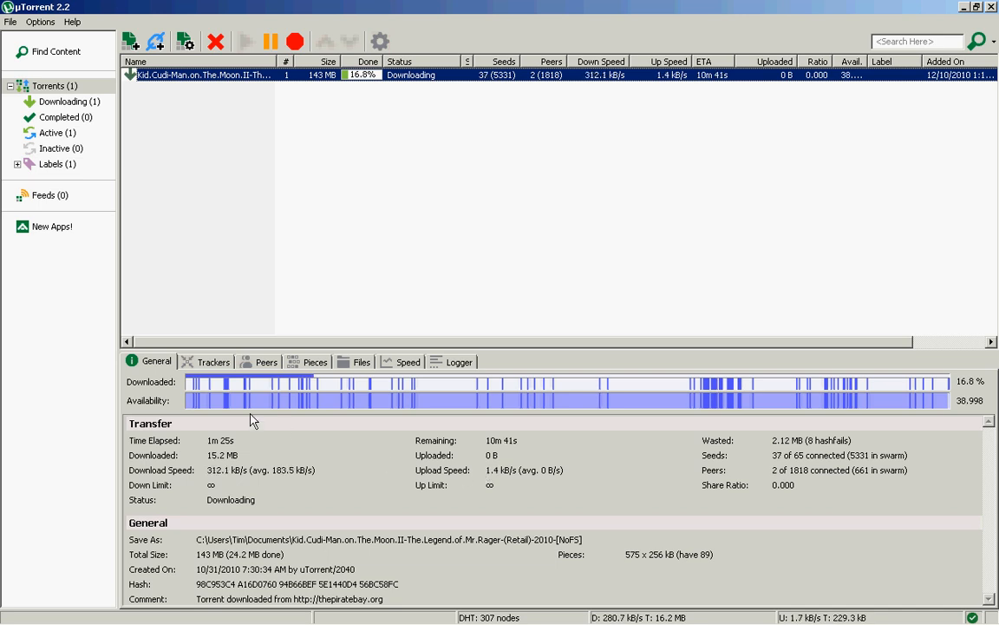
click(213, 363)
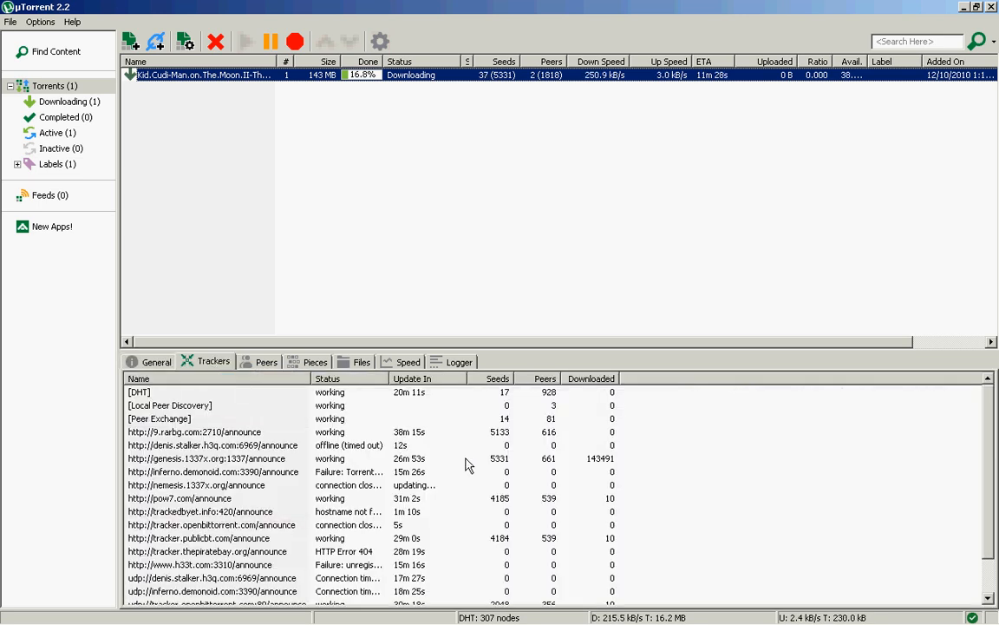
Review the peers again, then browse the pieces list with block progress and availability.
scroll(down, 3)
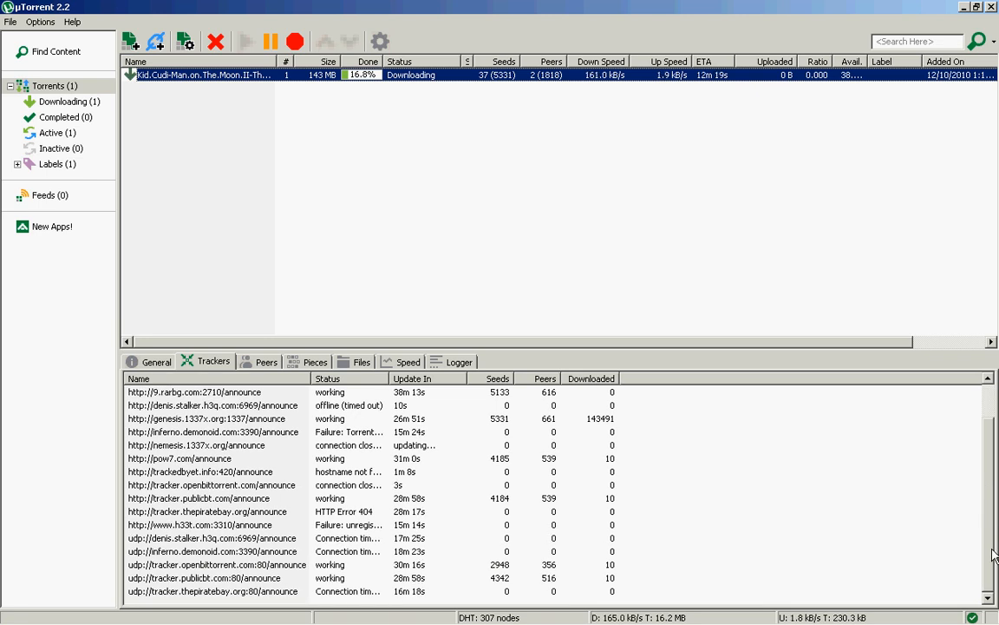
mouse_move(294, 388)
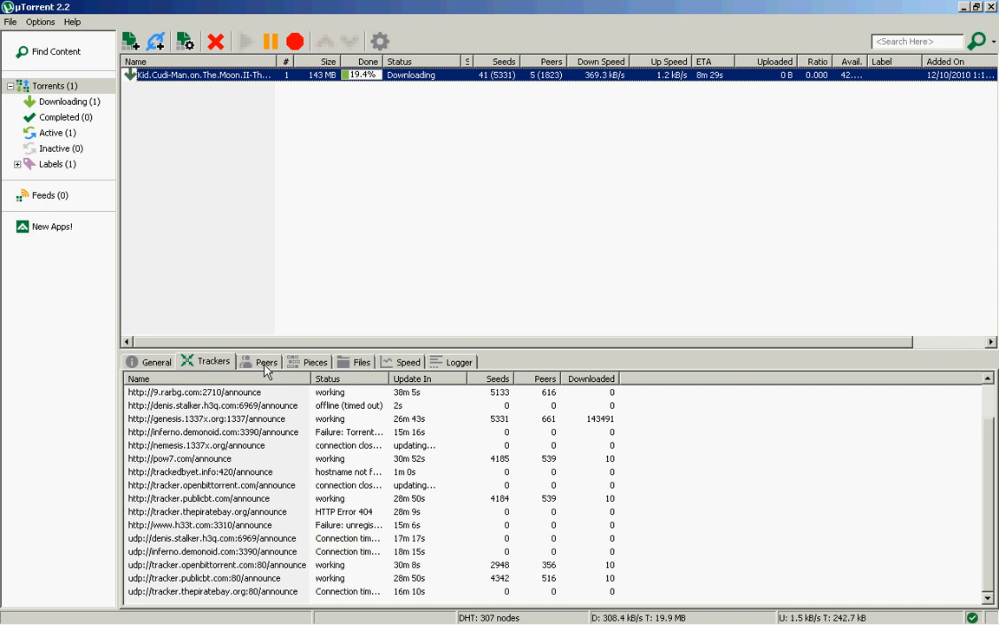
click(267, 362)
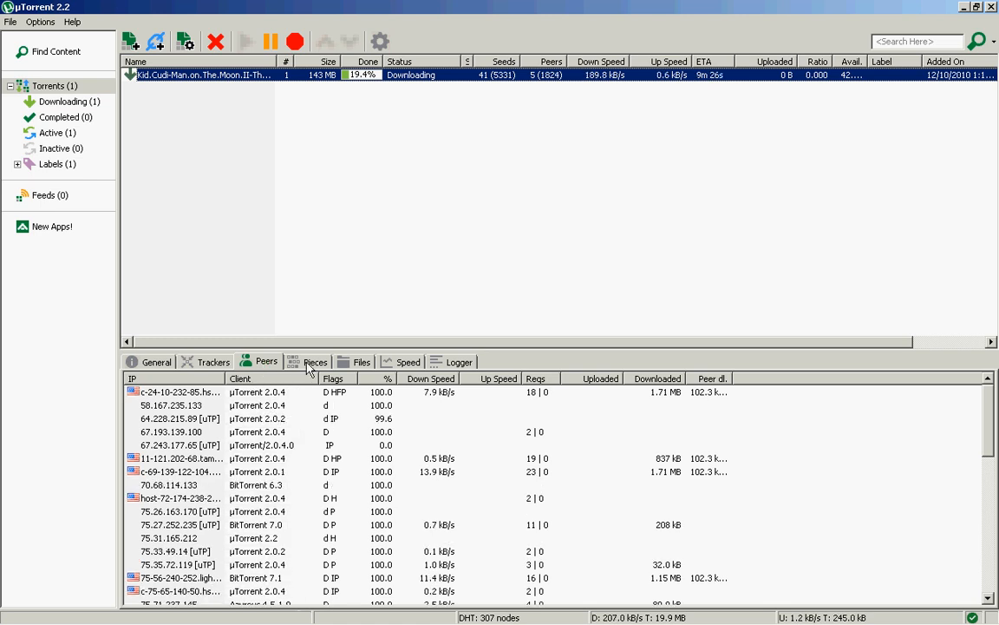
click(315, 362)
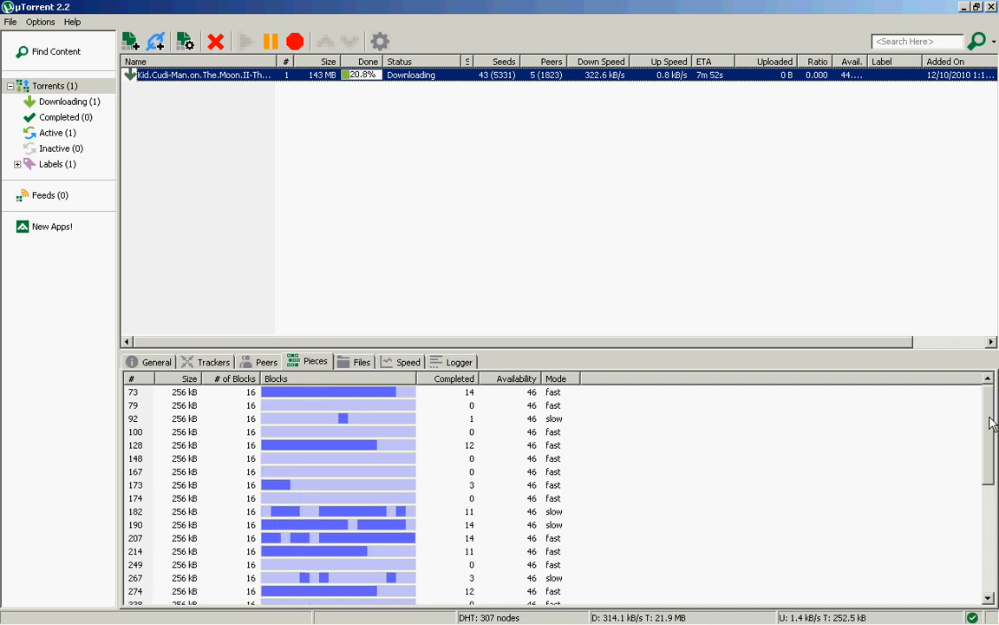
scroll(down, 3)
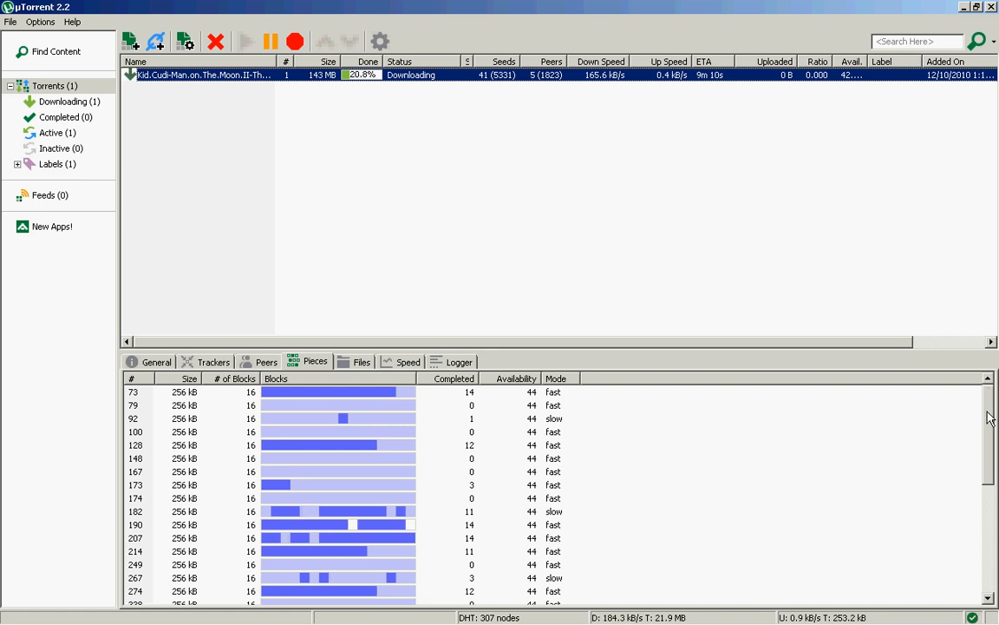
scroll(down, 3)
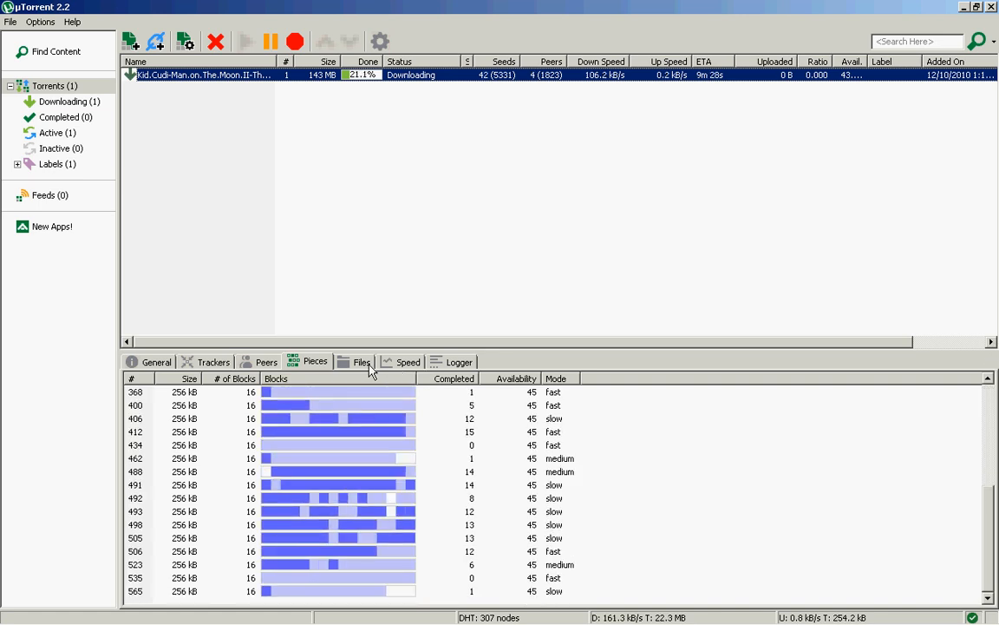
click(361, 362)
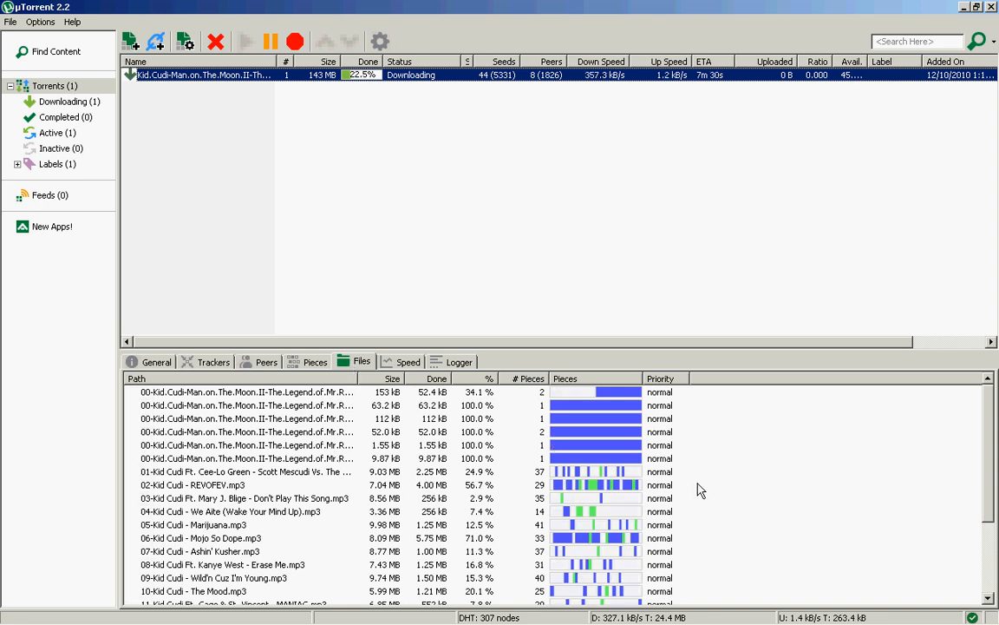
Give '17-Kid Cudi - Trapped In My Mind.mp3' high download priority in the Files list.
scroll(down, 3)
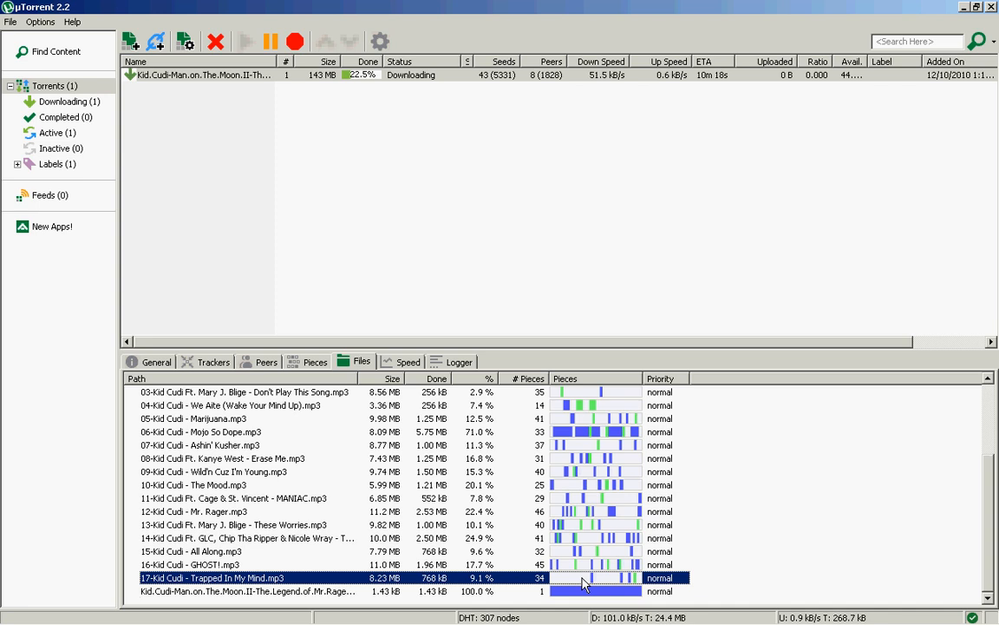
right_click(586, 577)
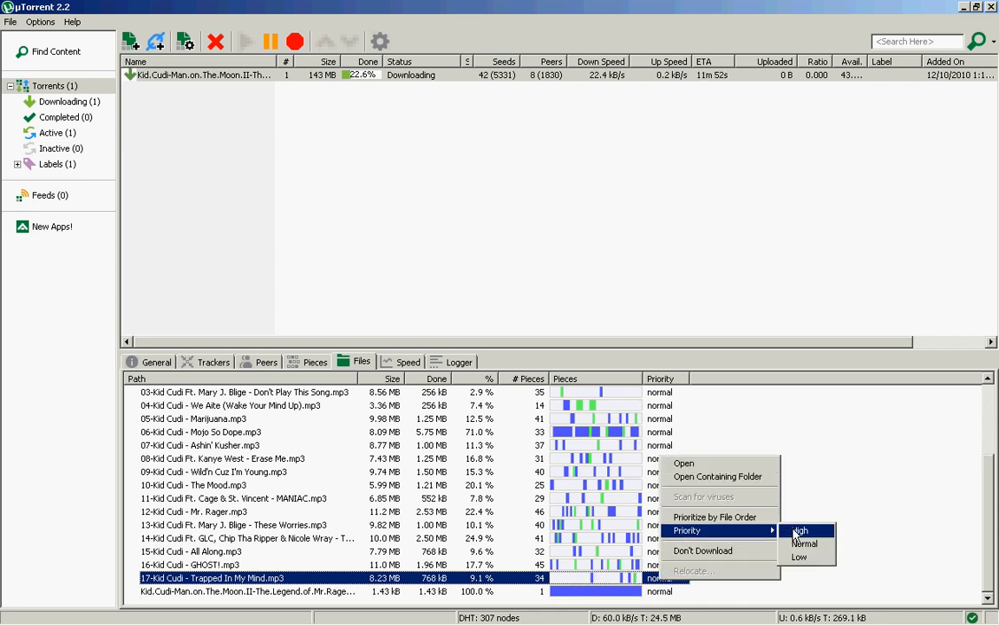
click(798, 531)
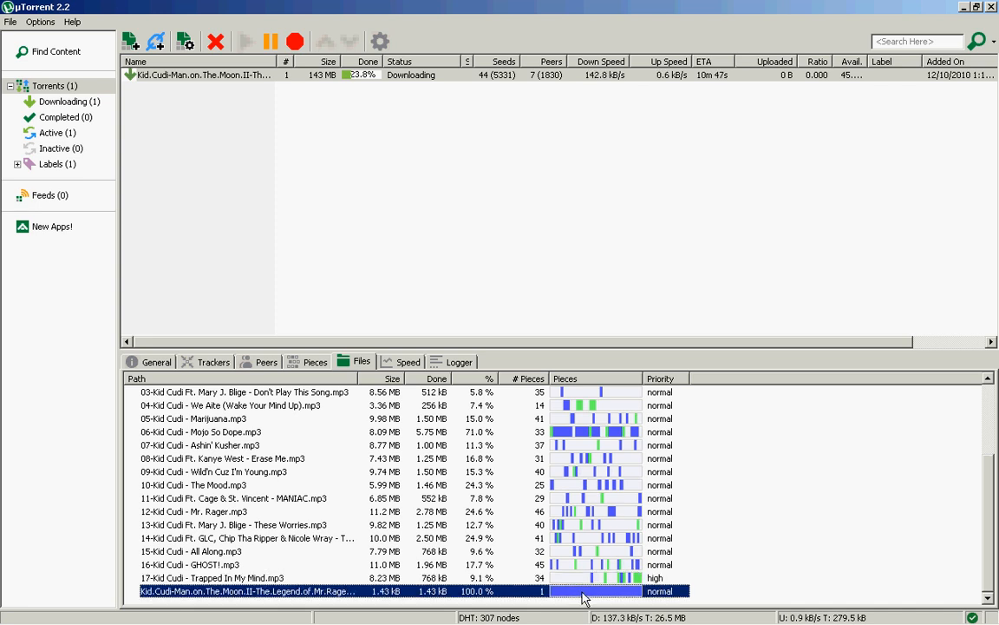
Check the download speed graph and event log, then return to the General summary.
click(408, 363)
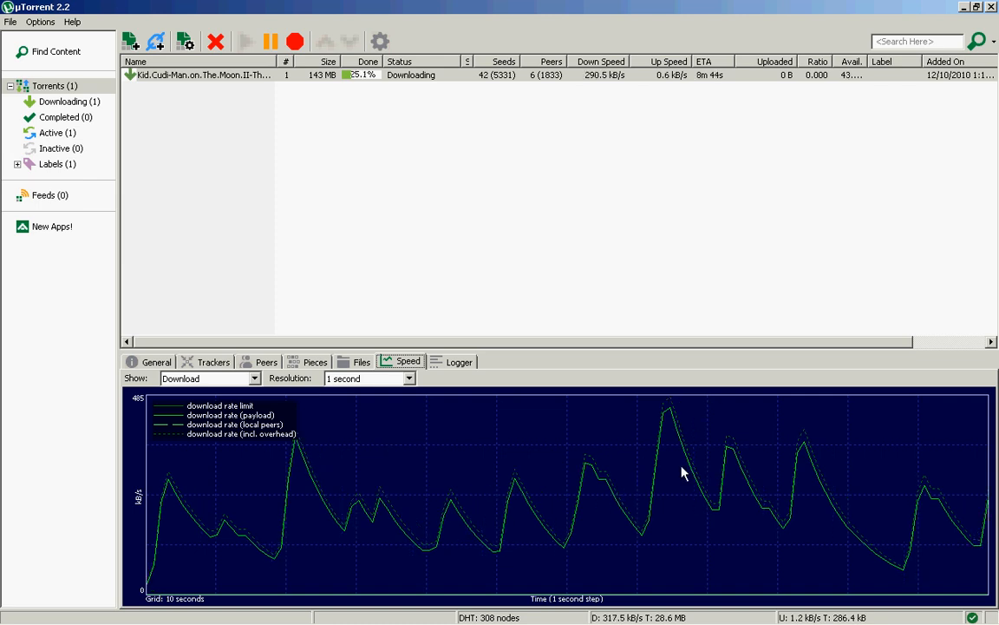
mouse_move(403, 524)
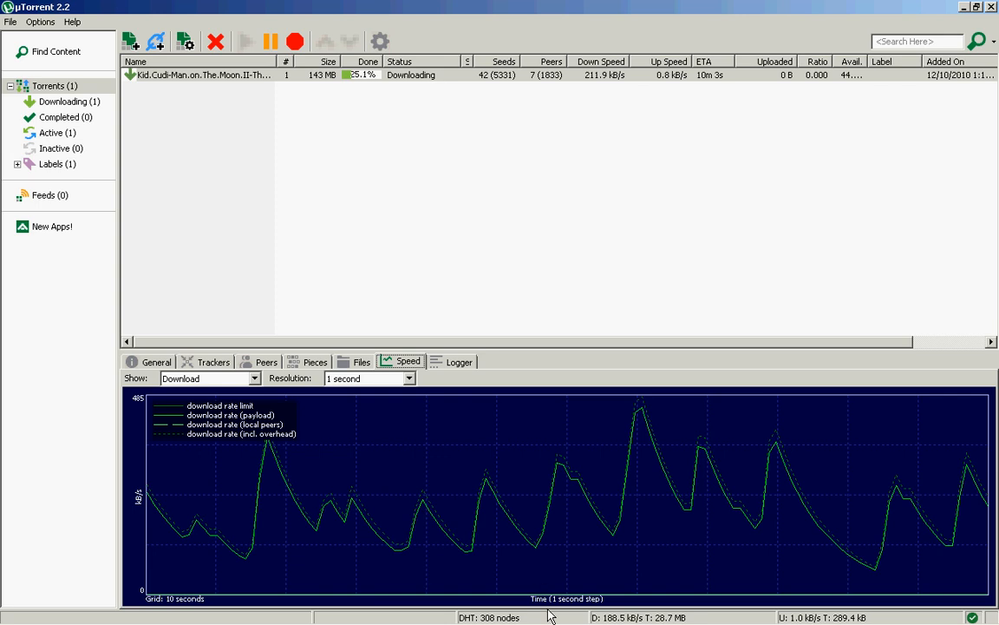
mouse_move(684, 435)
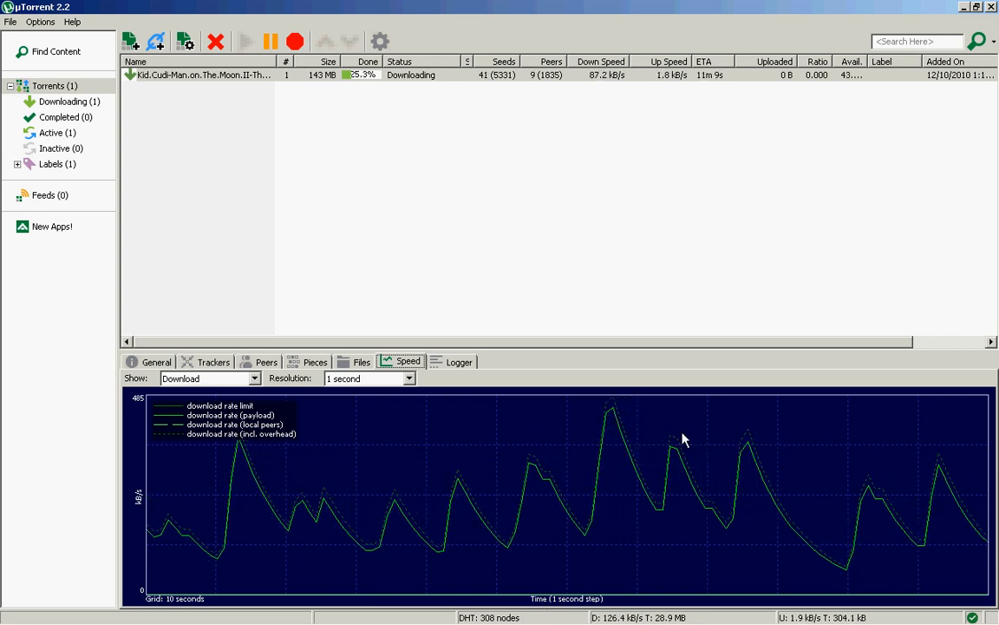
click(455, 362)
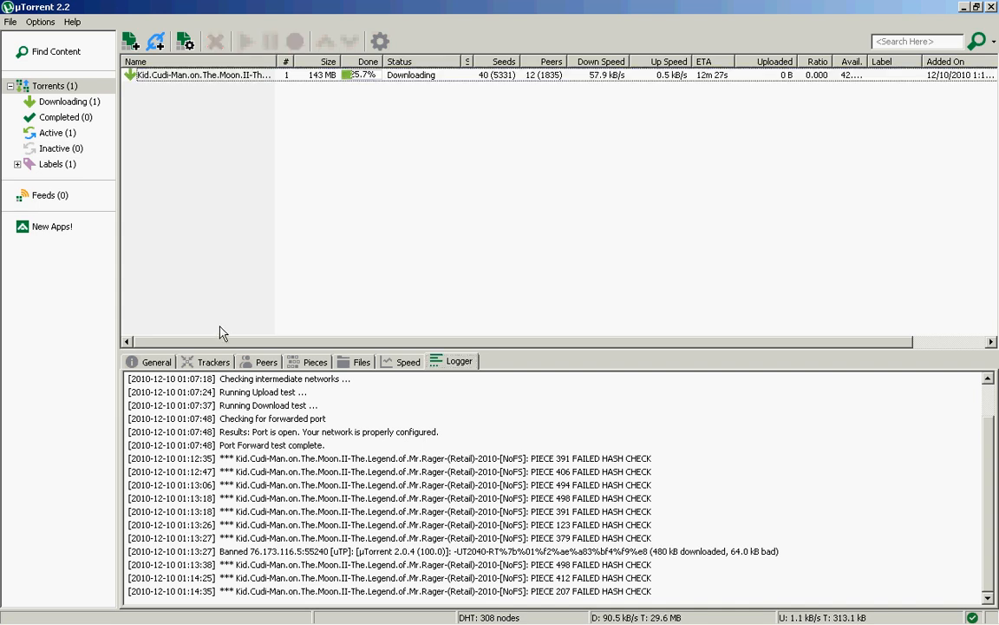
click(156, 363)
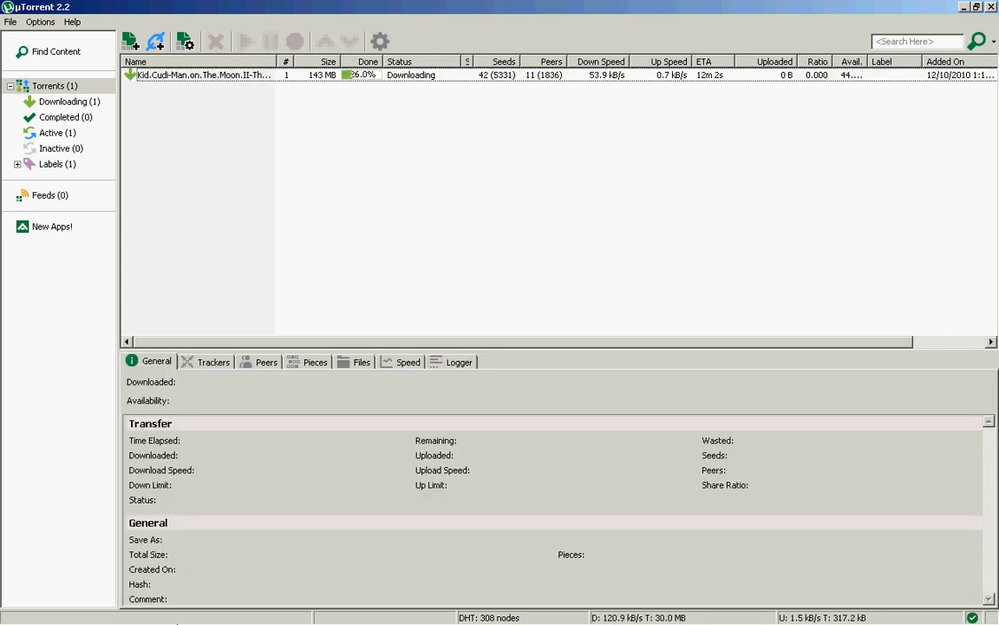
mouse_move(524, 364)
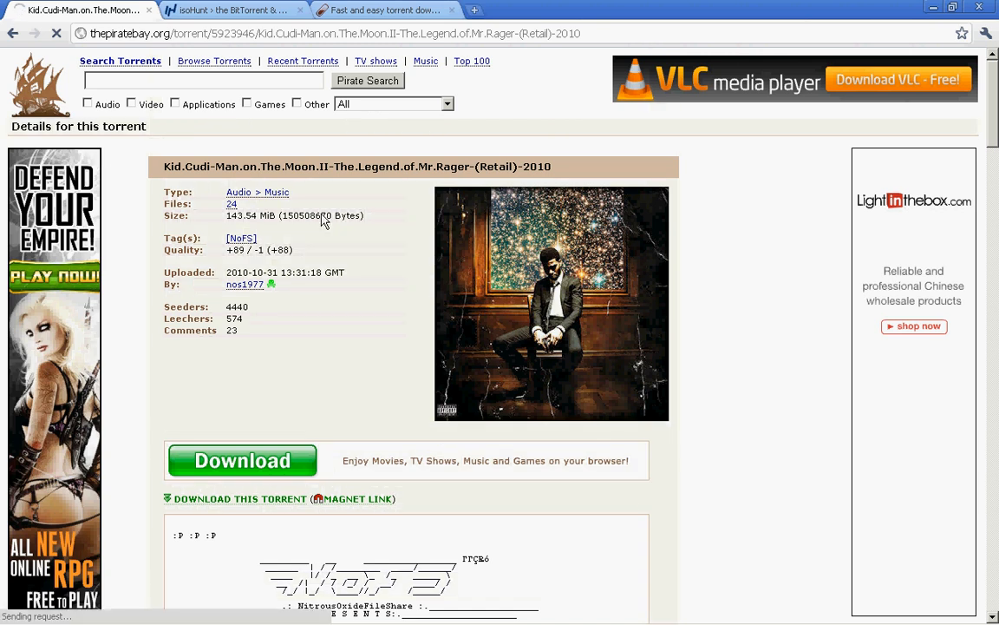
Browse the isoHunt homepage, then switch to the Fenopy torrent site.
click(229, 11)
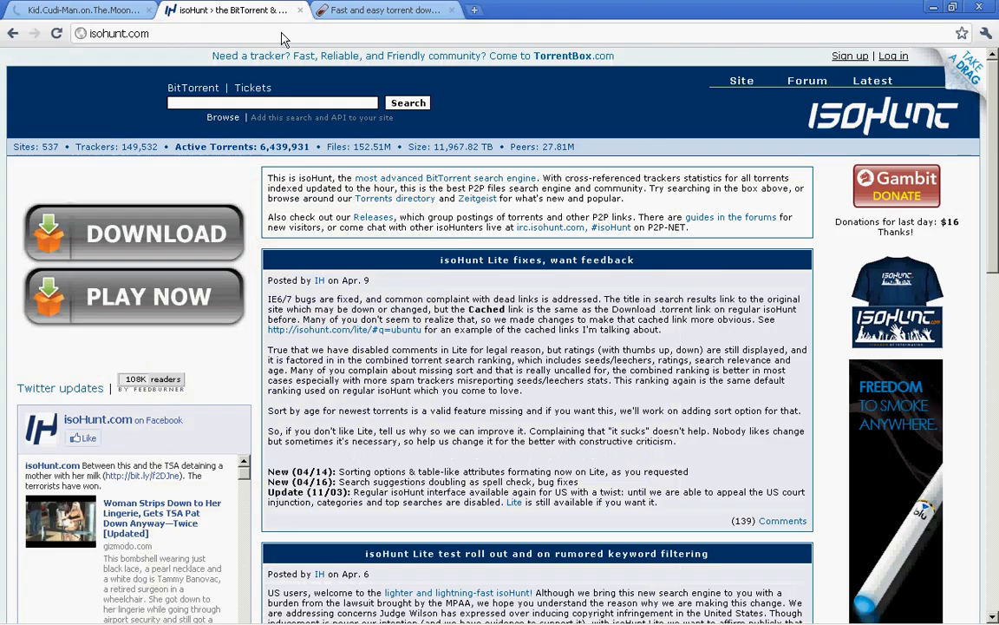
scroll(down, 3)
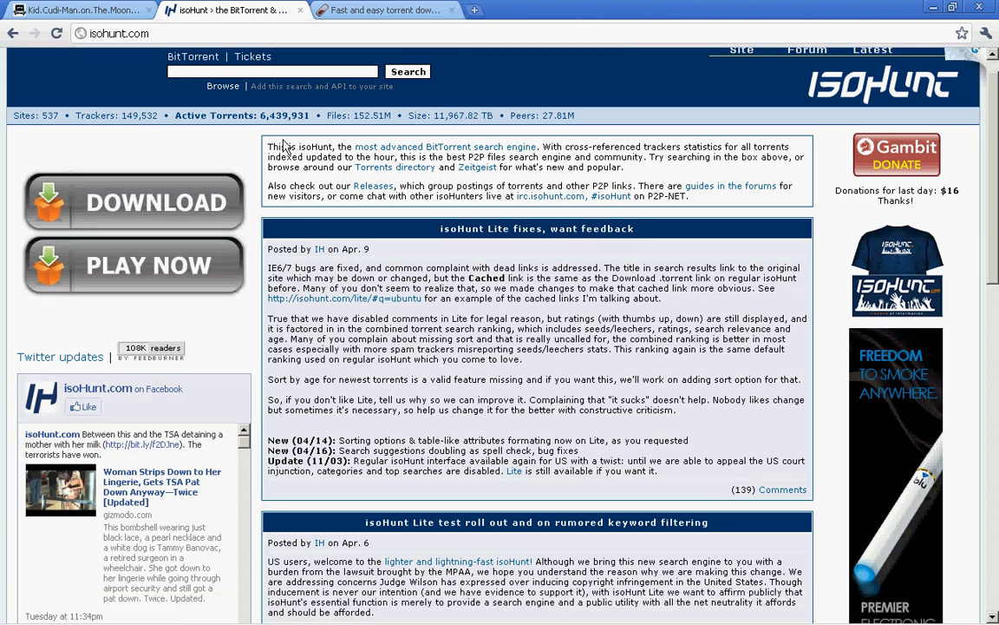
scroll(down, 3)
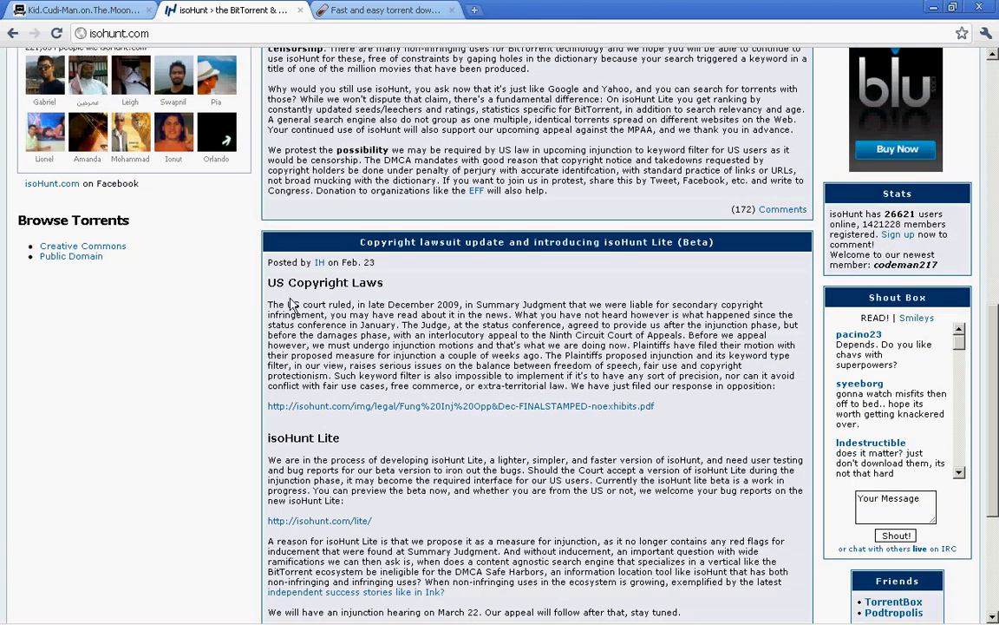
mouse_move(319, 373)
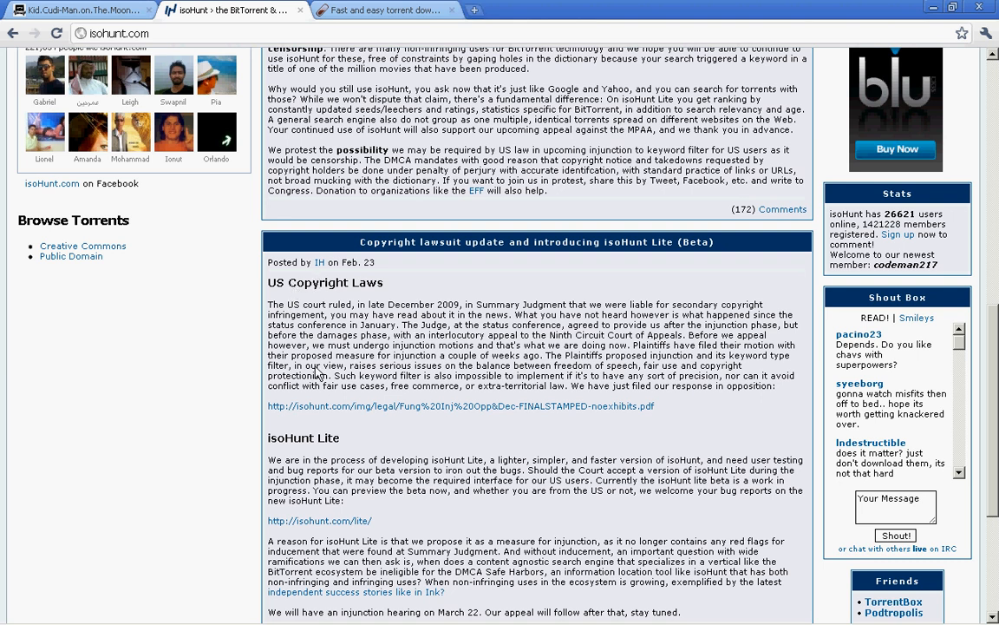
click(386, 10)
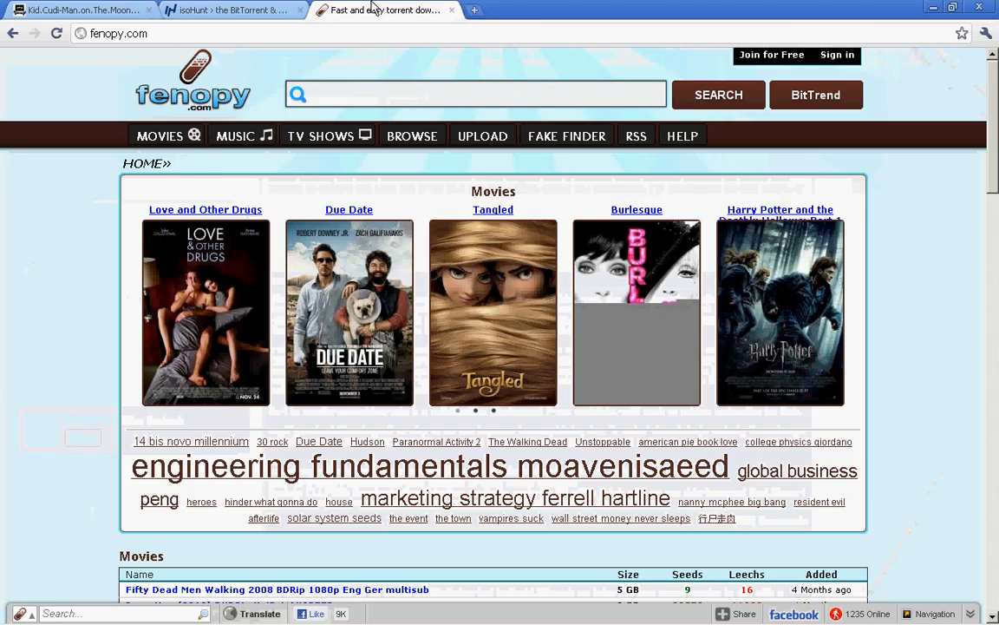
Browse Fenopy's featured music and TV show carousels and latest-torrent tables, ending back at the top.
click(234, 135)
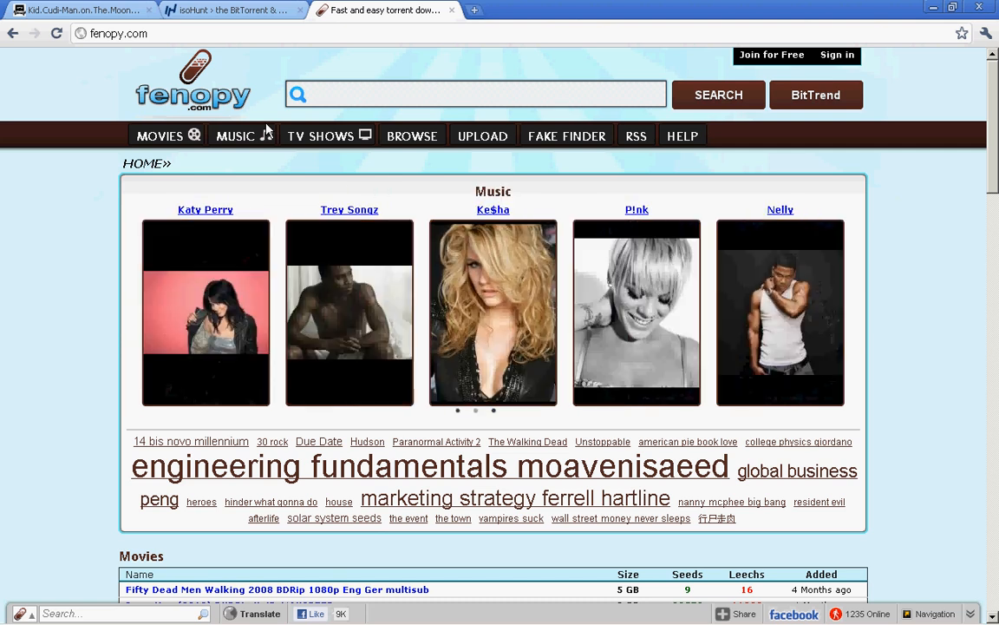
mouse_move(243, 136)
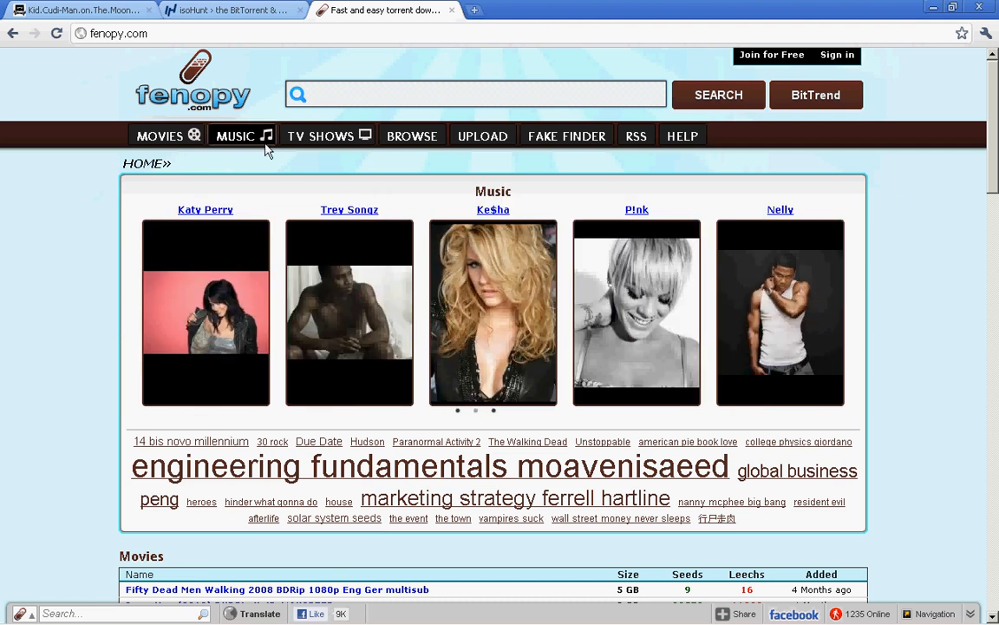
click(319, 135)
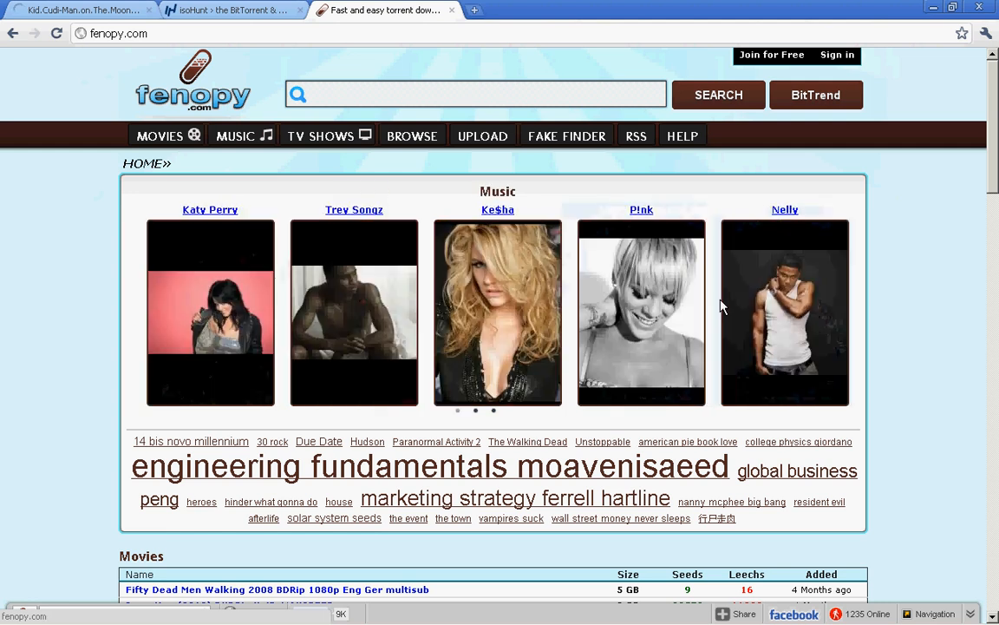
scroll(down, 3)
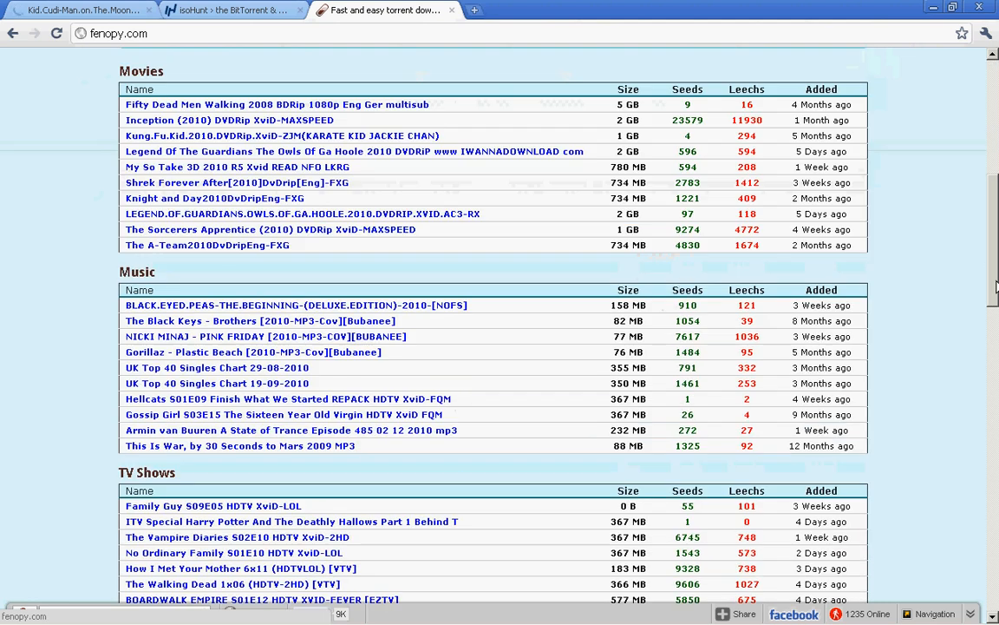
scroll(down, 3)
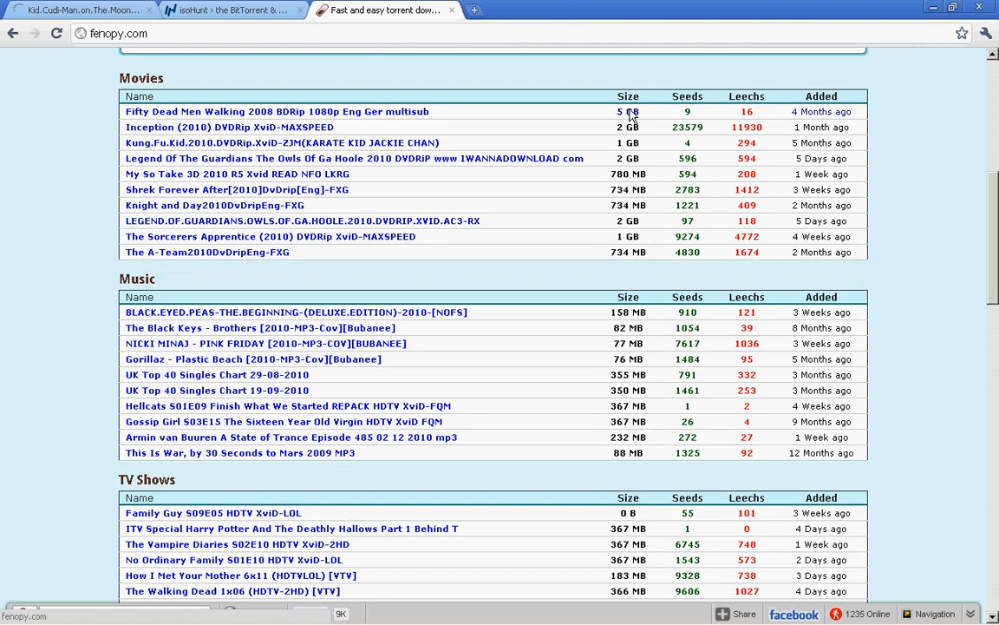
mouse_move(720, 108)
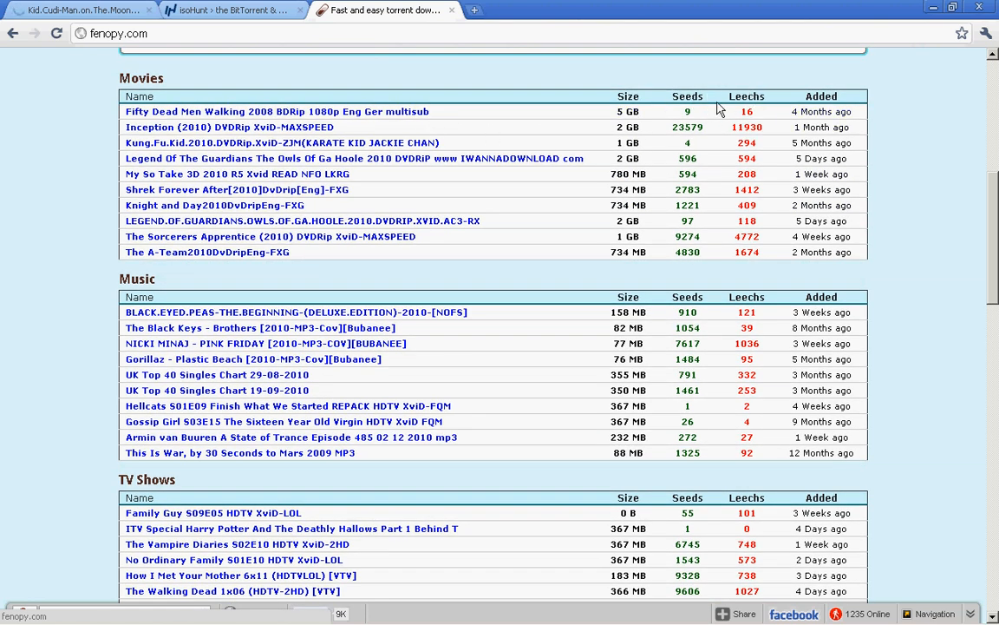
scroll(up, 3)
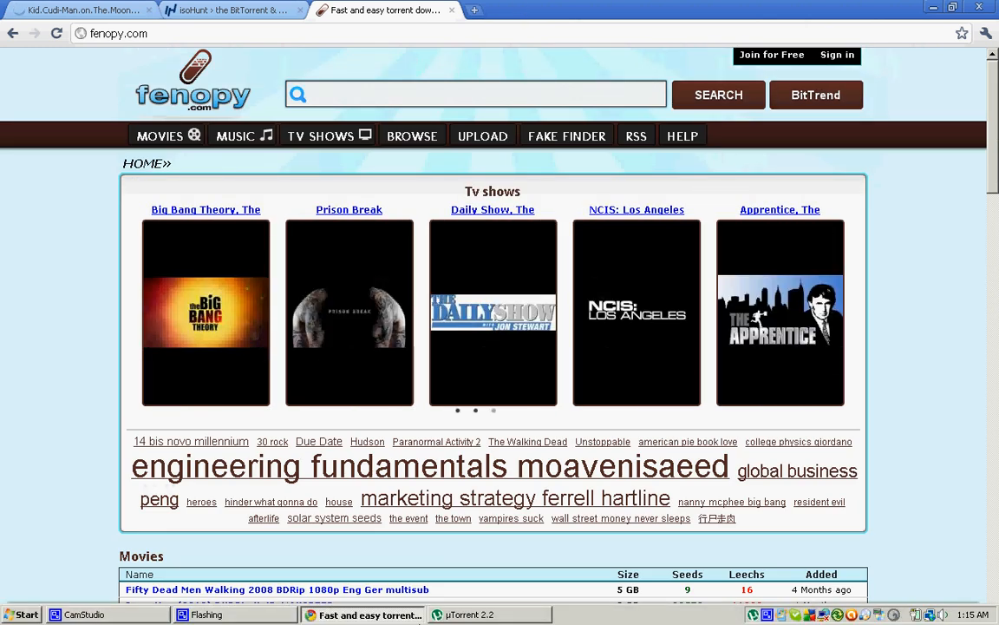
Check the Man on the Moon II download's progress in uTorrent, then return to Fenopy.
click(469, 615)
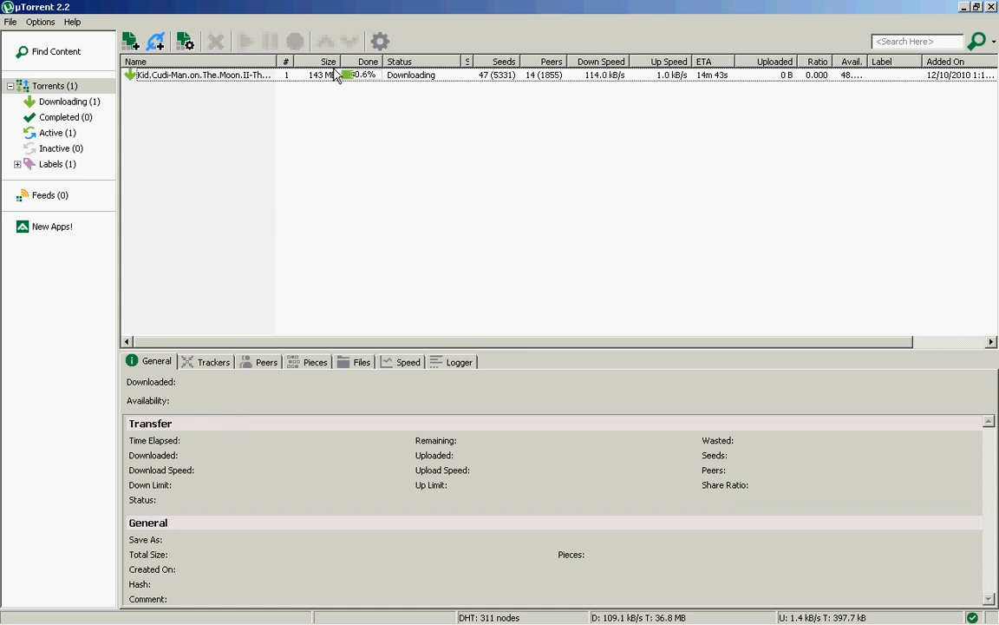
click(200, 74)
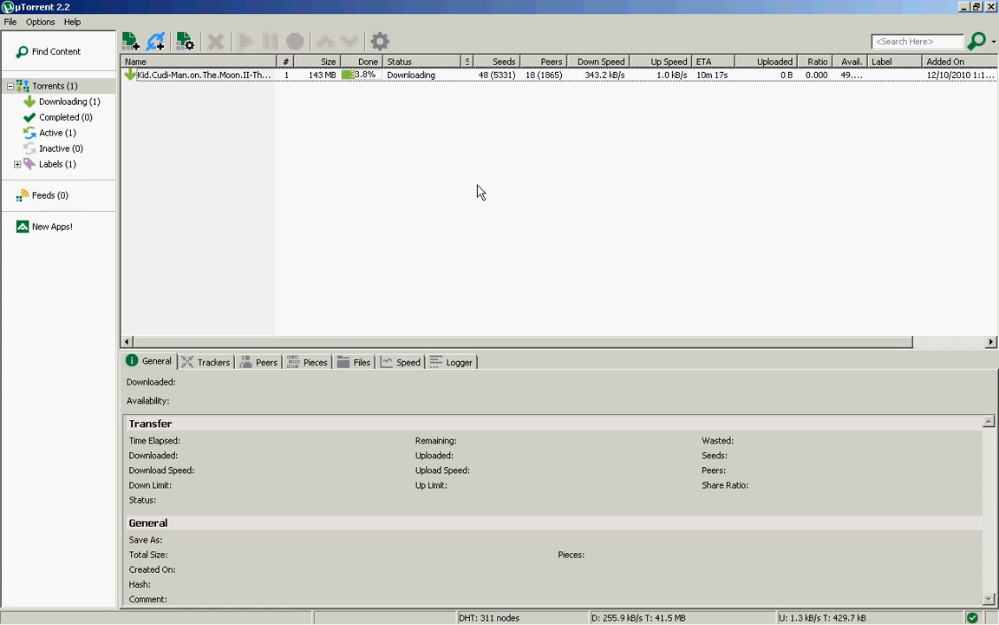
click(205, 74)
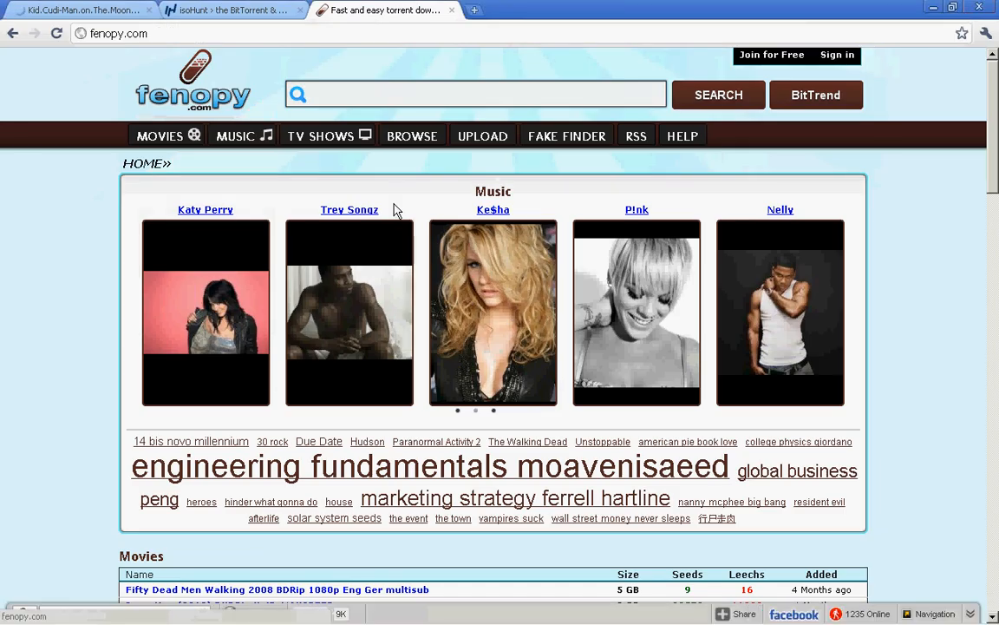
mouse_move(268, 572)
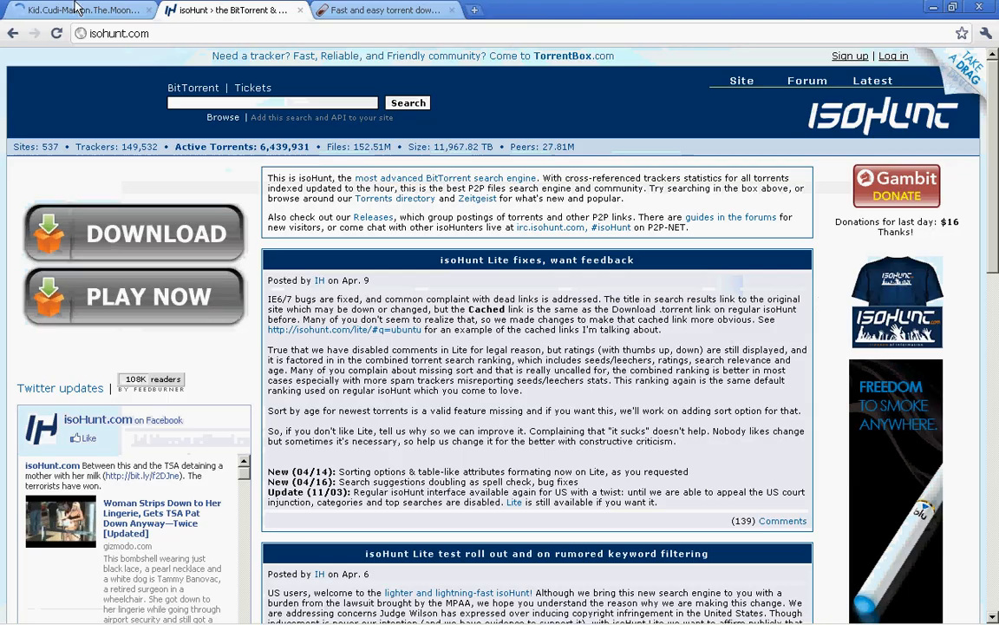
Alternate between the Fenopy and isoHunt homepages, ending on isoHunt.
click(382, 10)
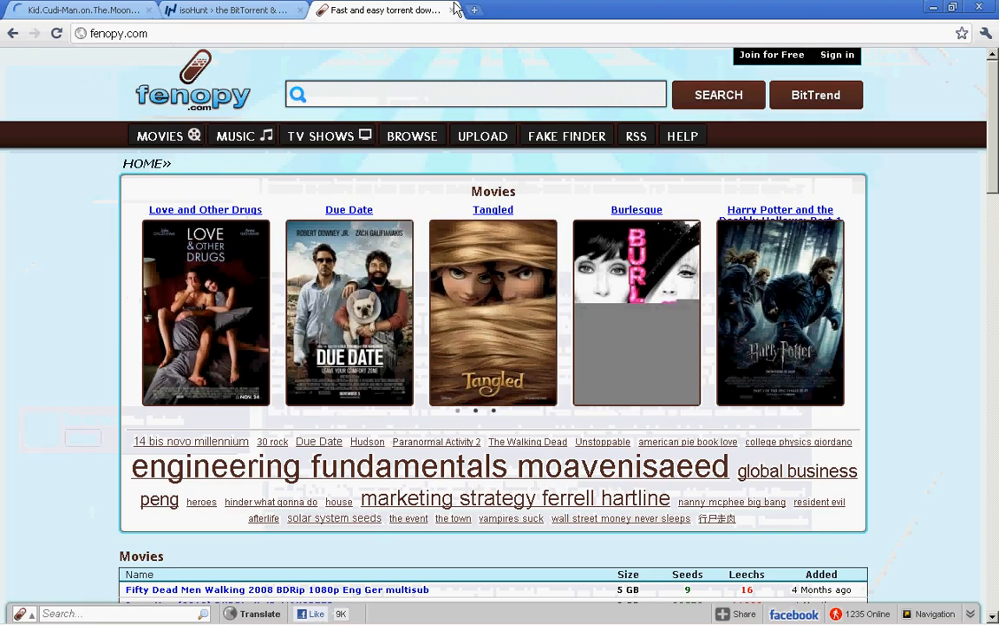
click(229, 11)
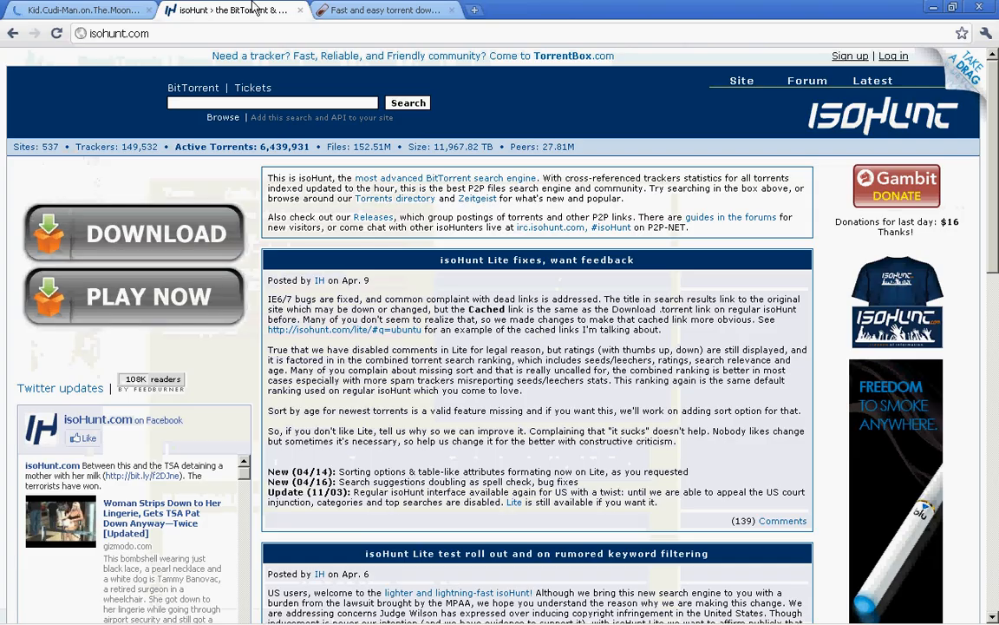
click(381, 11)
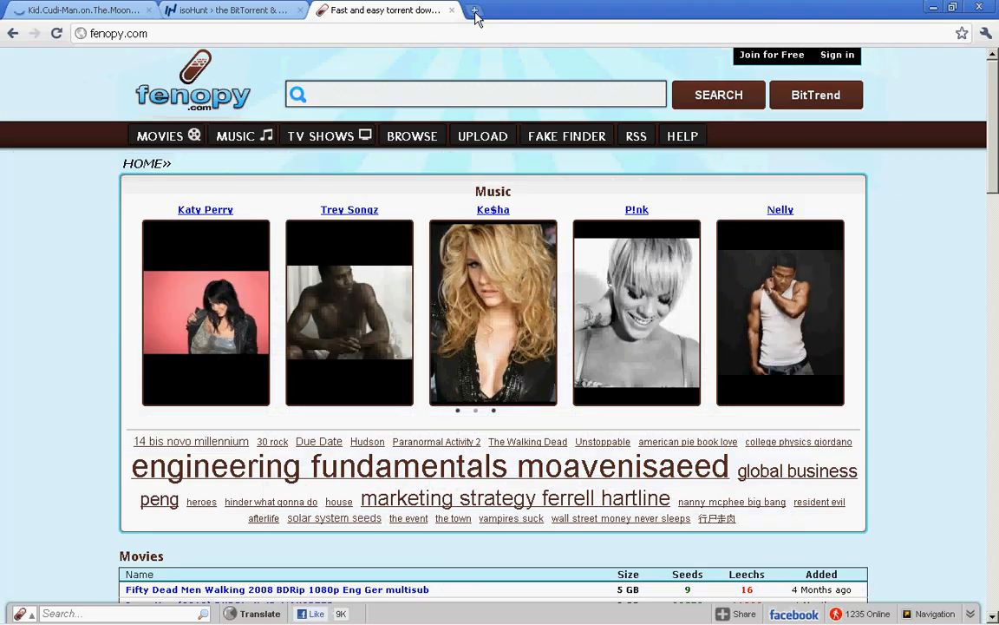
click(229, 11)
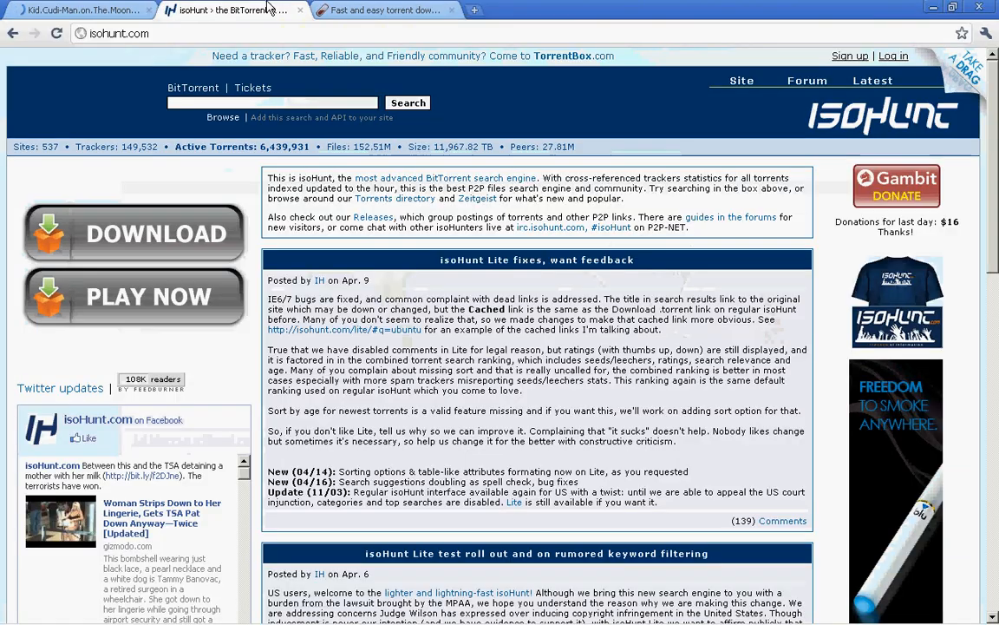
mouse_move(229, 11)
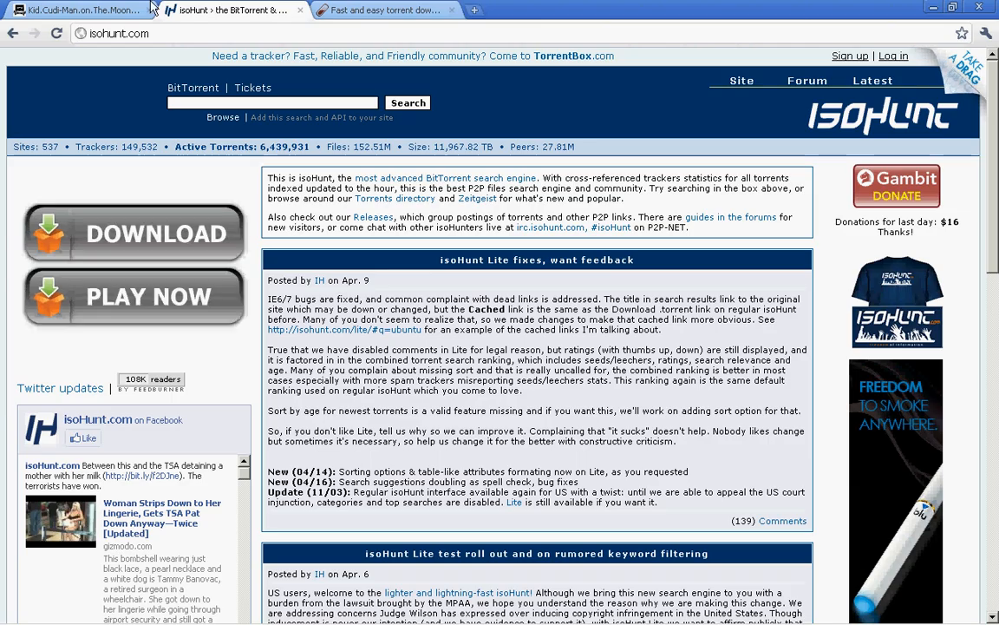
mouse_move(234, 10)
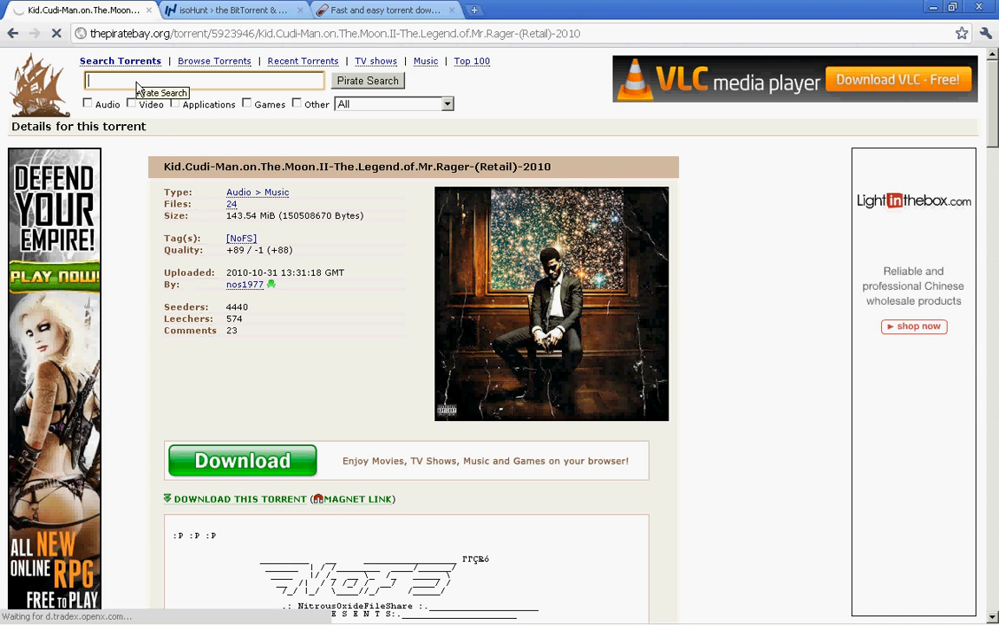
mouse_move(142, 83)
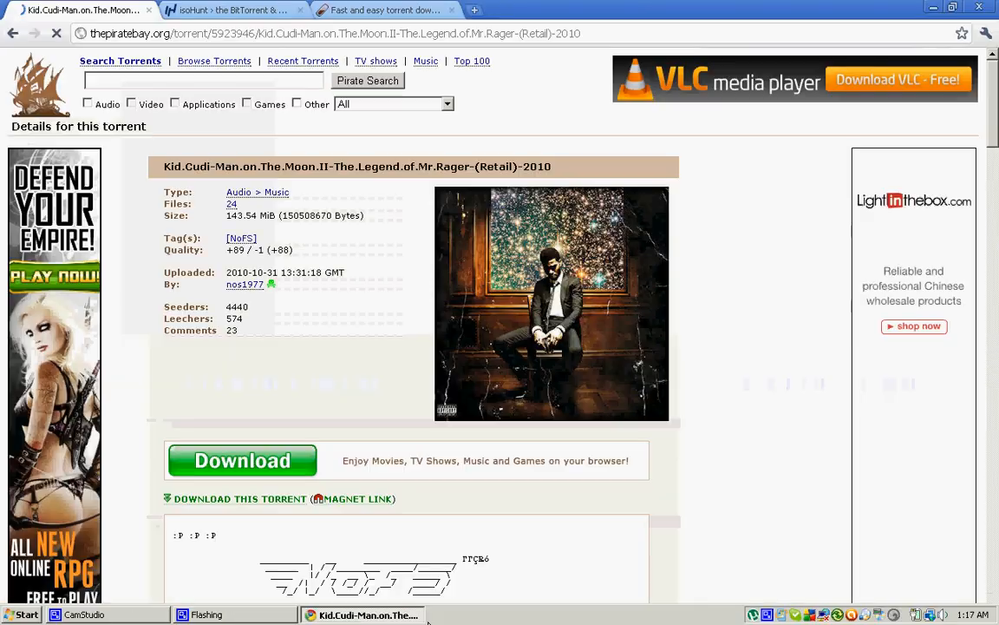
scroll(down, 3)
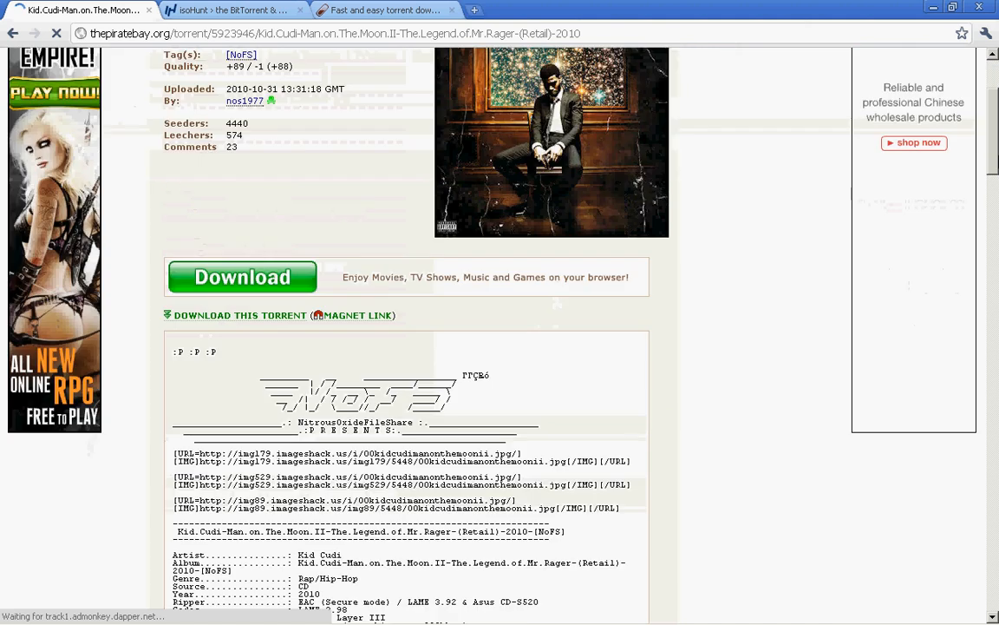
scroll(down, 3)
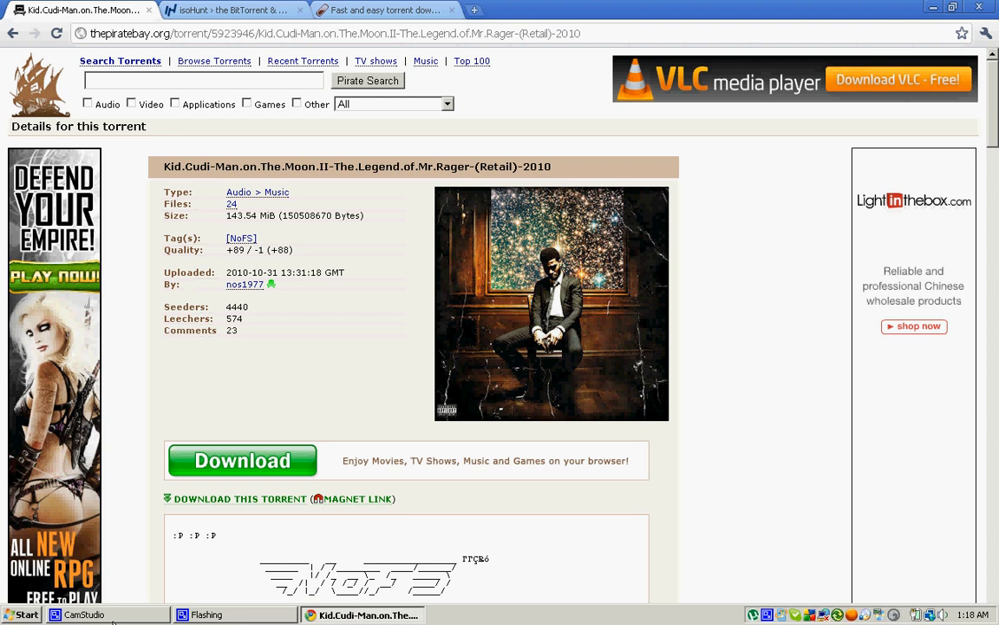
mouse_move(83, 615)
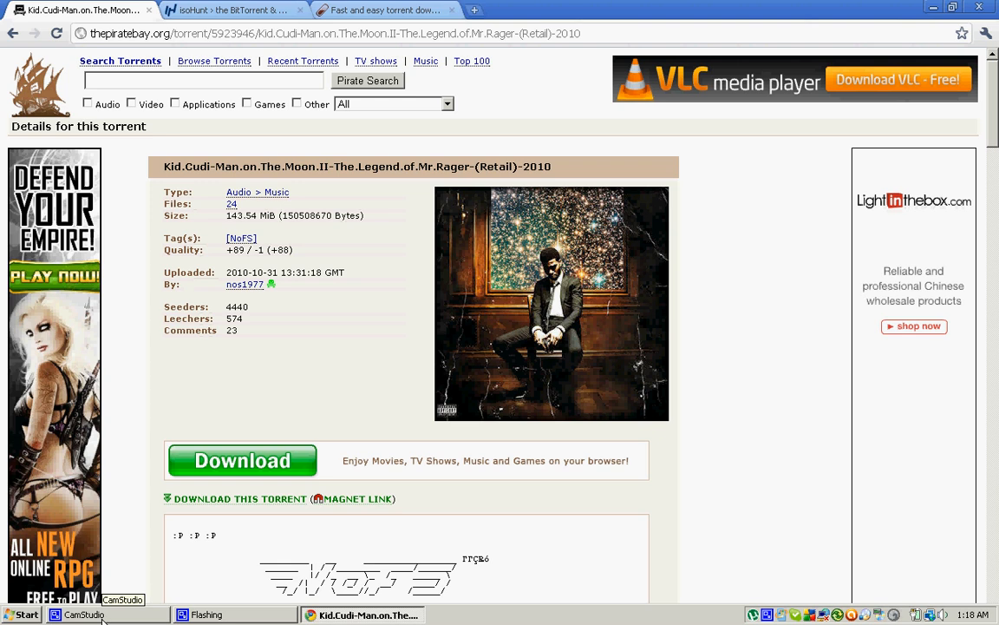